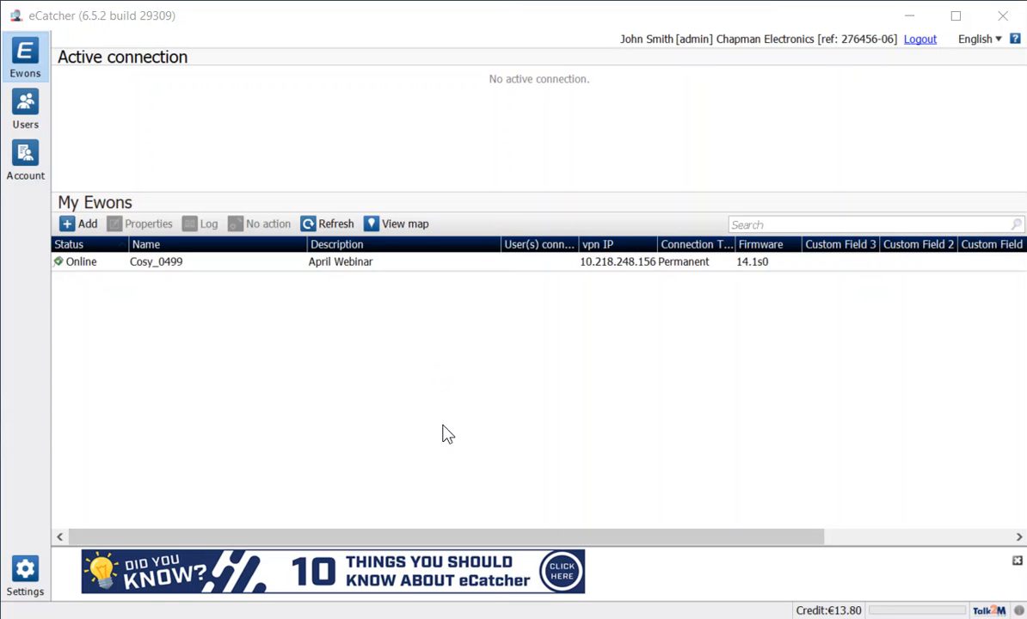
{"action": "mouse_move", "coordinate": [481, 403]}
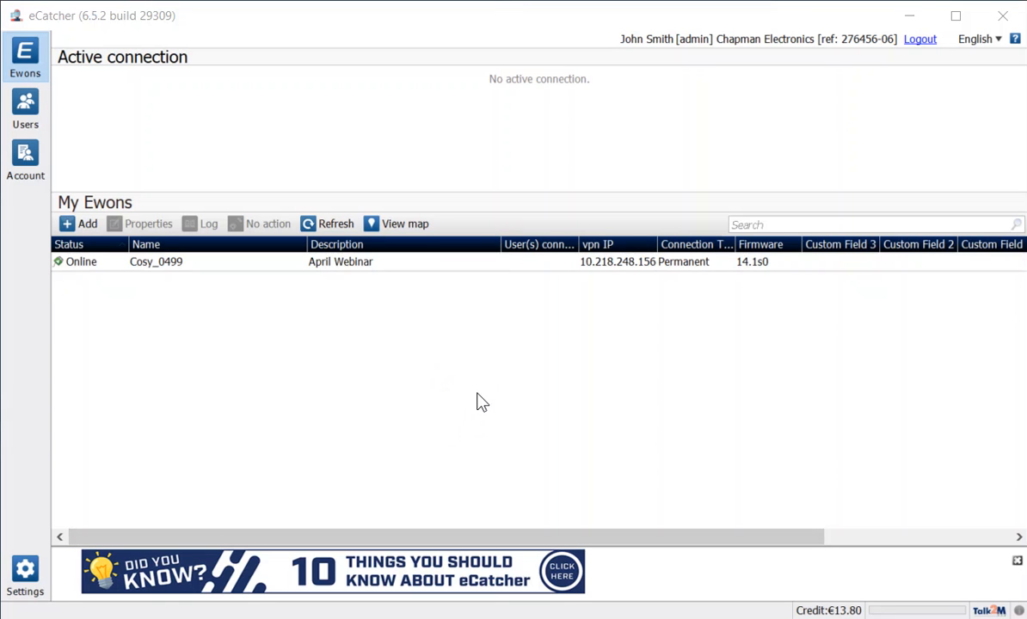
{"action": "mouse_move", "coordinate": [420, 398]}
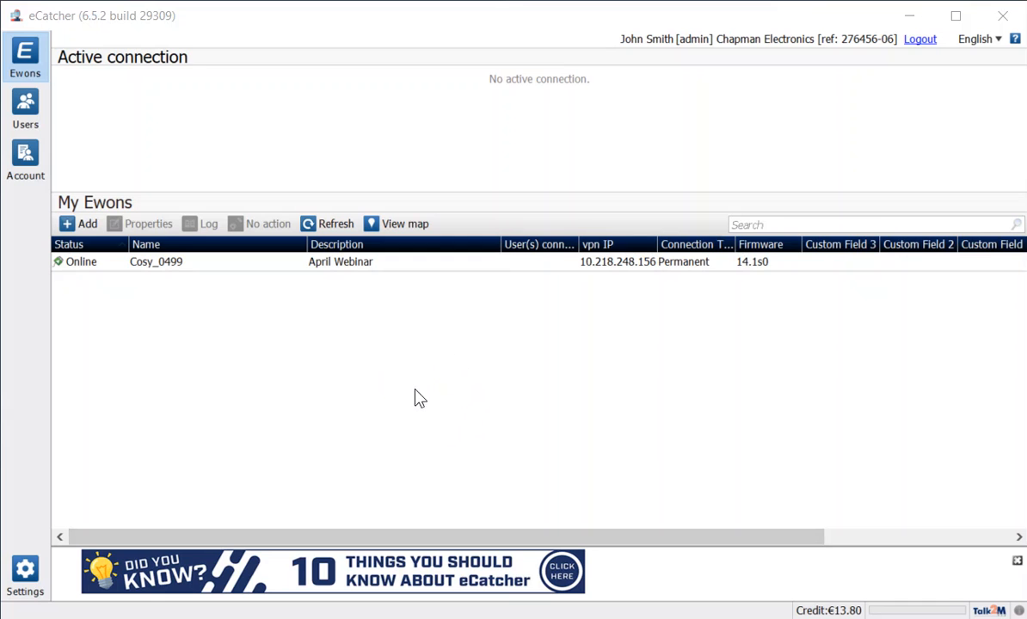
{"action": "mouse_move", "coordinate": [294, 354]}
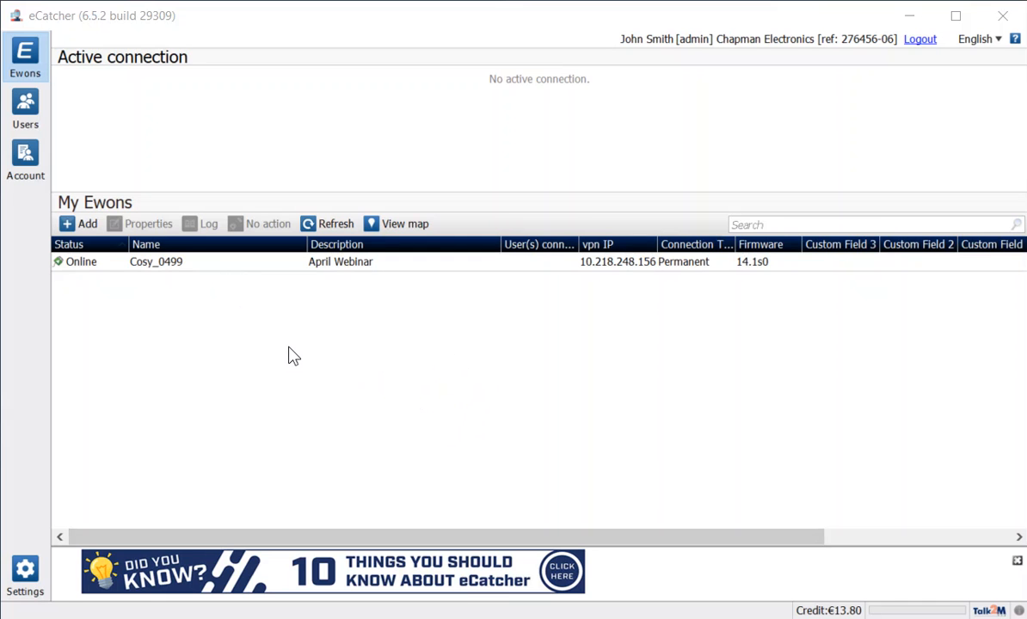
{"action": "mouse_move", "coordinate": [320, 356]}
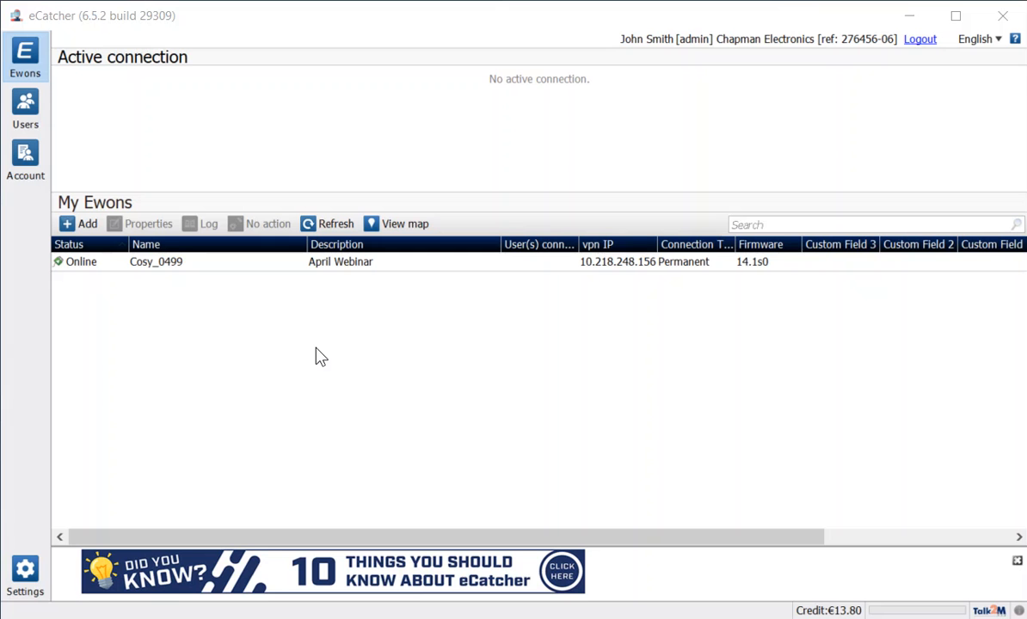
{"action": "mouse_move", "coordinate": [420, 217]}
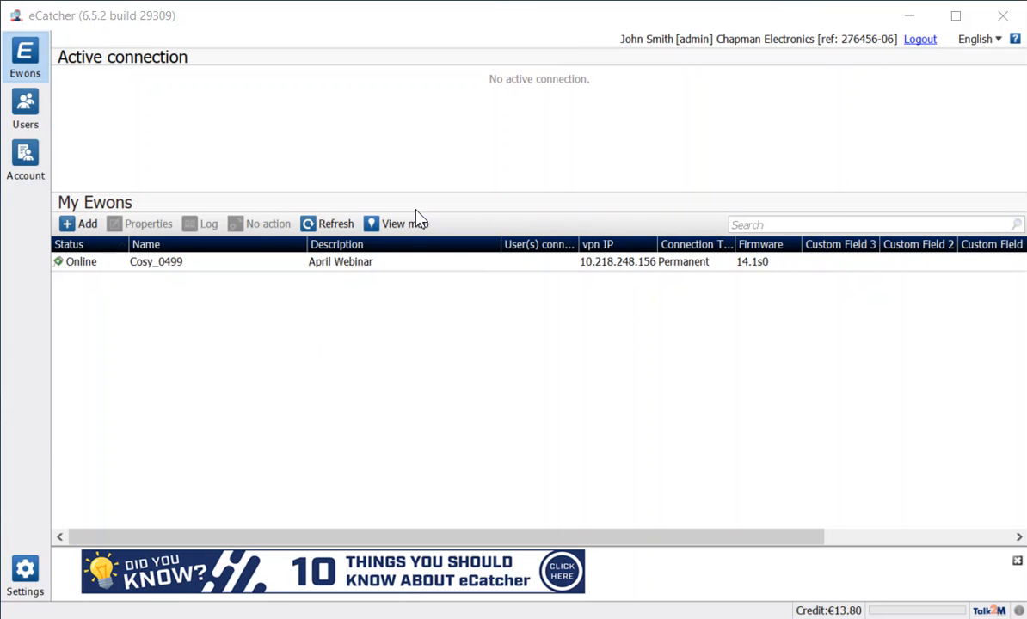
View the Ewons on the map, then return to the tabular Ewons list.
{"action": "left_click", "coordinate": [392, 223]}
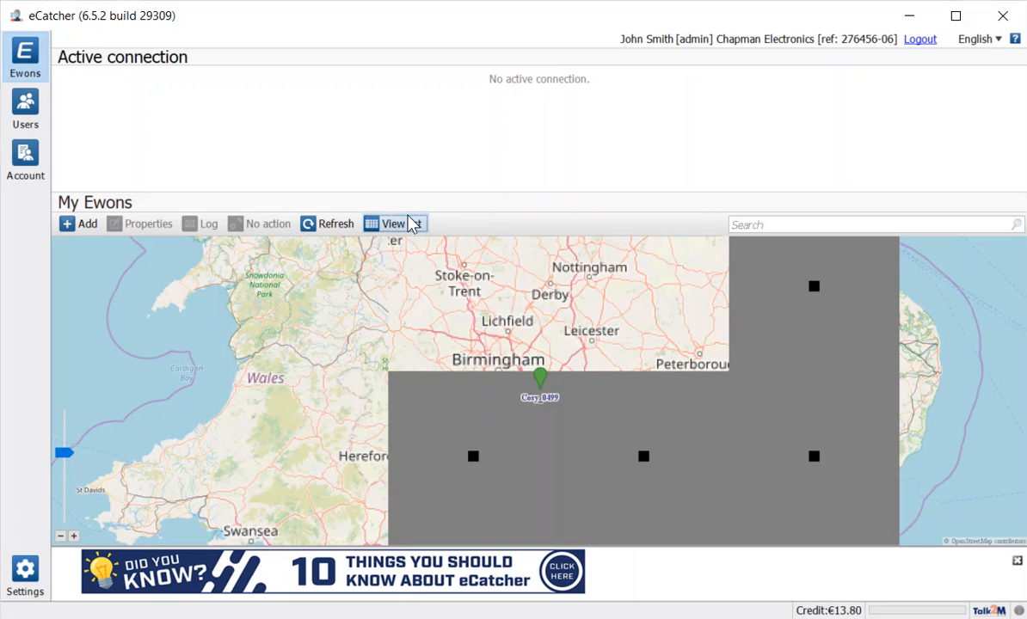
{"action": "left_click", "coordinate": [392, 224]}
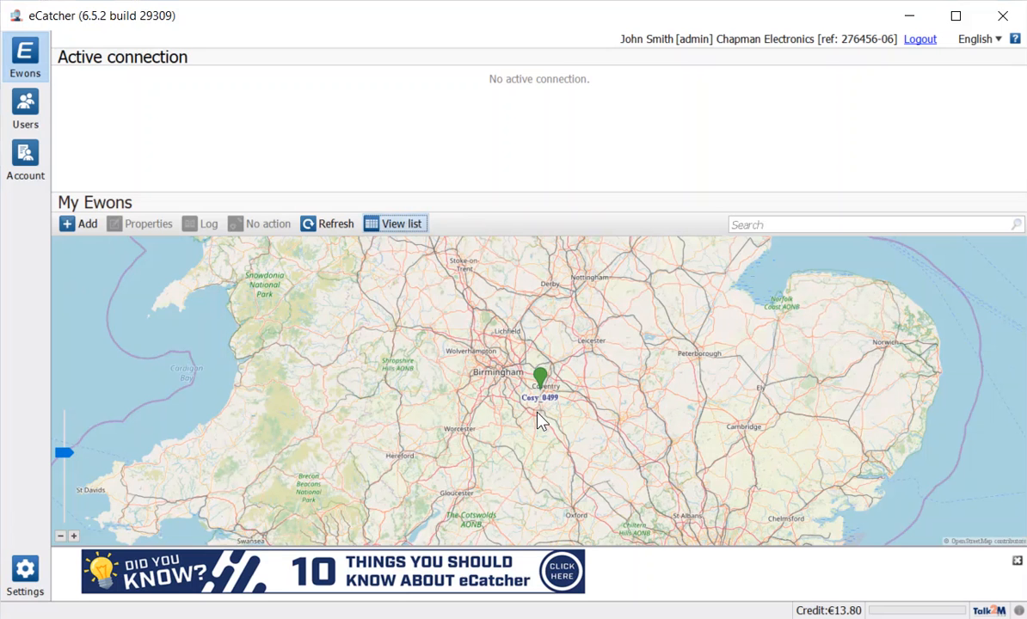
{"action": "mouse_move", "coordinate": [540, 378]}
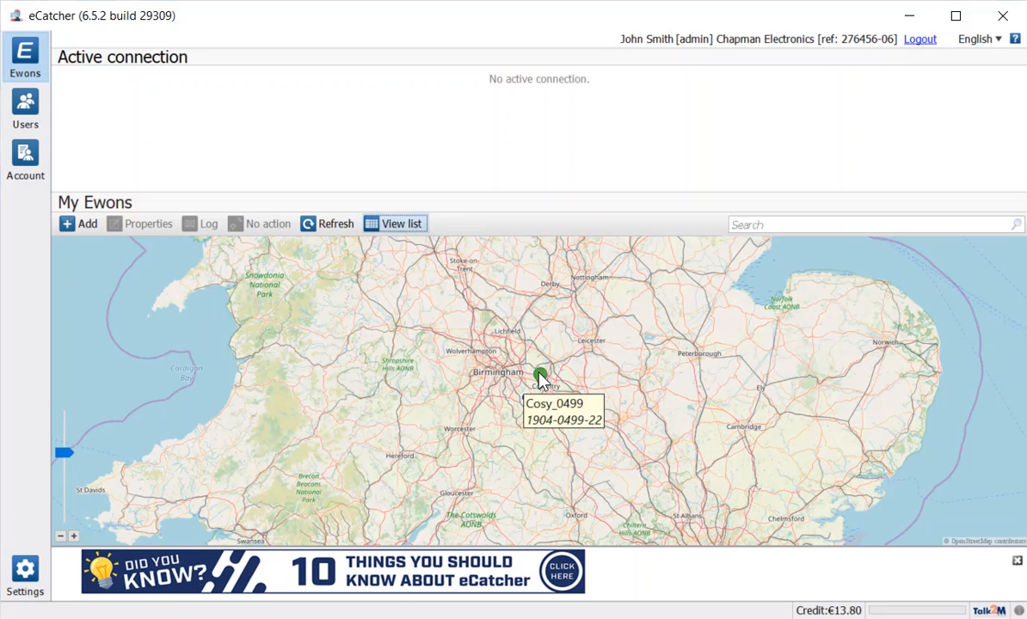
{"action": "left_click", "coordinate": [401, 223]}
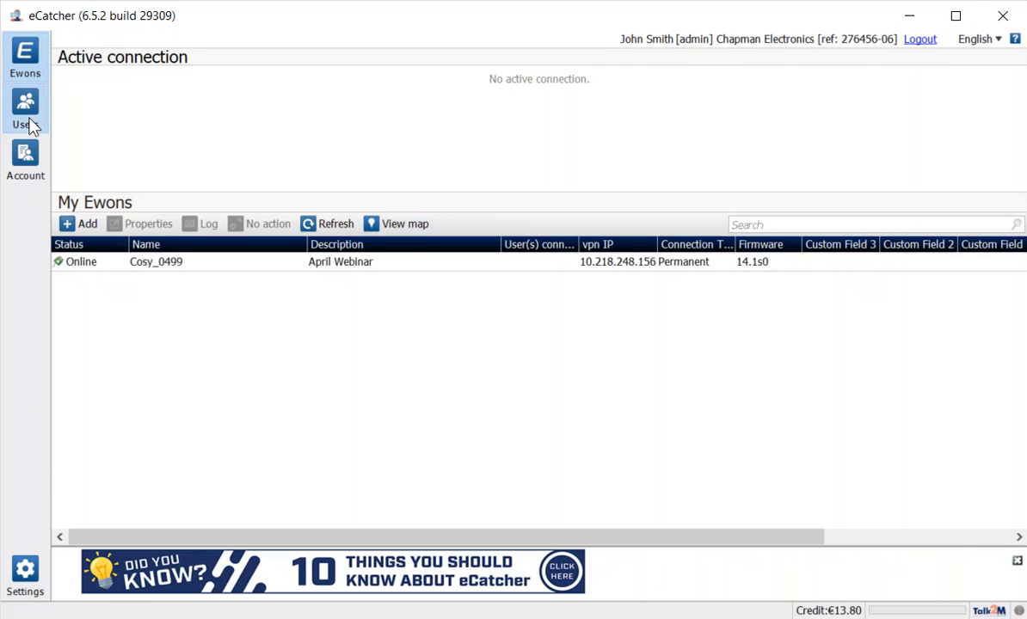
Show the account's users list and review the New User form, cancelling without creating anyone.
{"action": "left_click", "coordinate": [24, 107]}
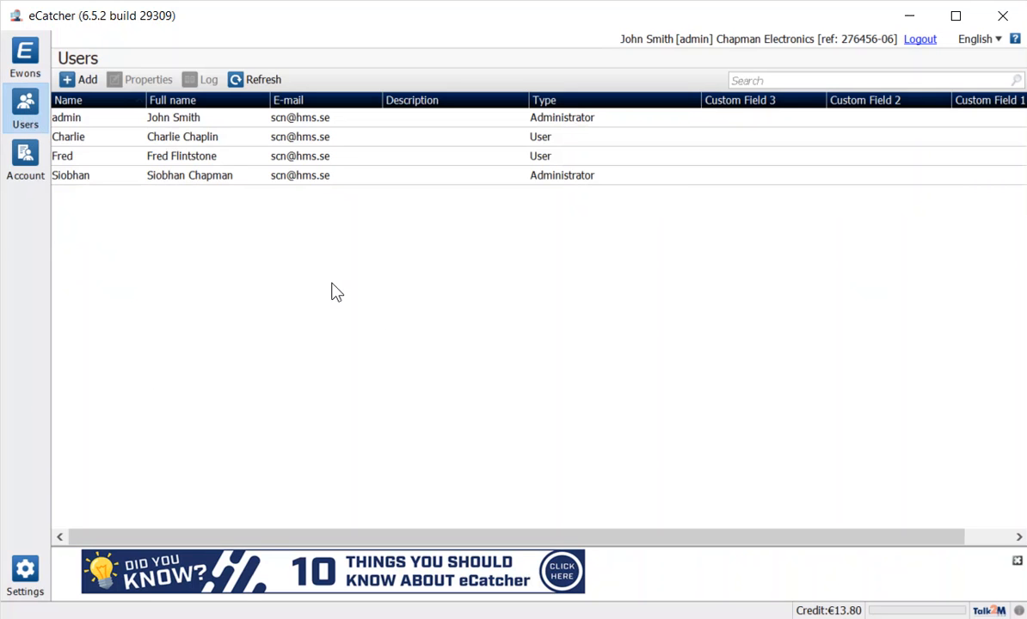
{"action": "mouse_move", "coordinate": [461, 152]}
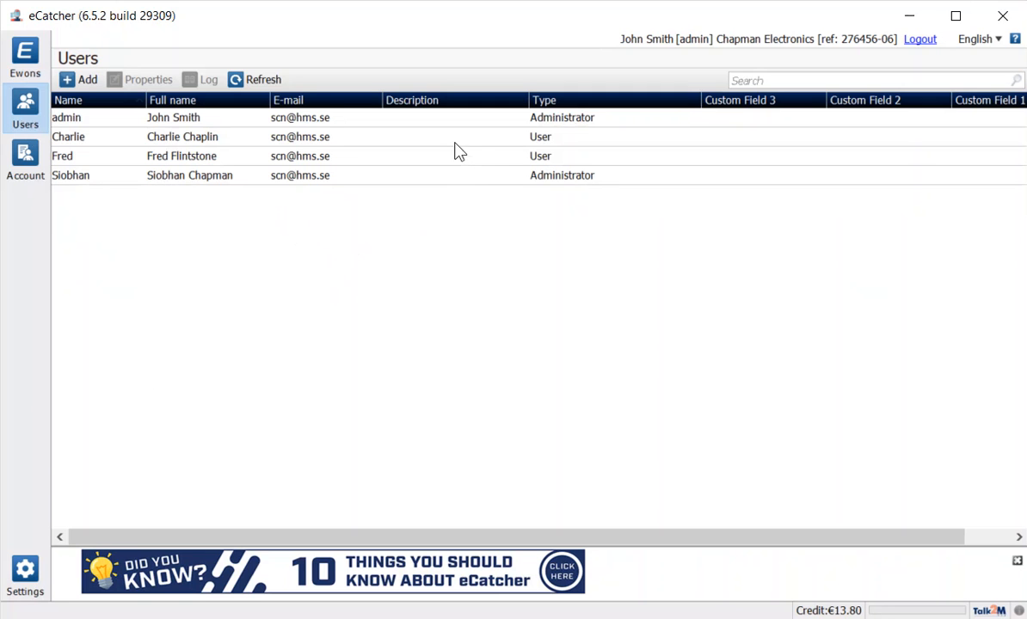
{"action": "mouse_move", "coordinate": [566, 119]}
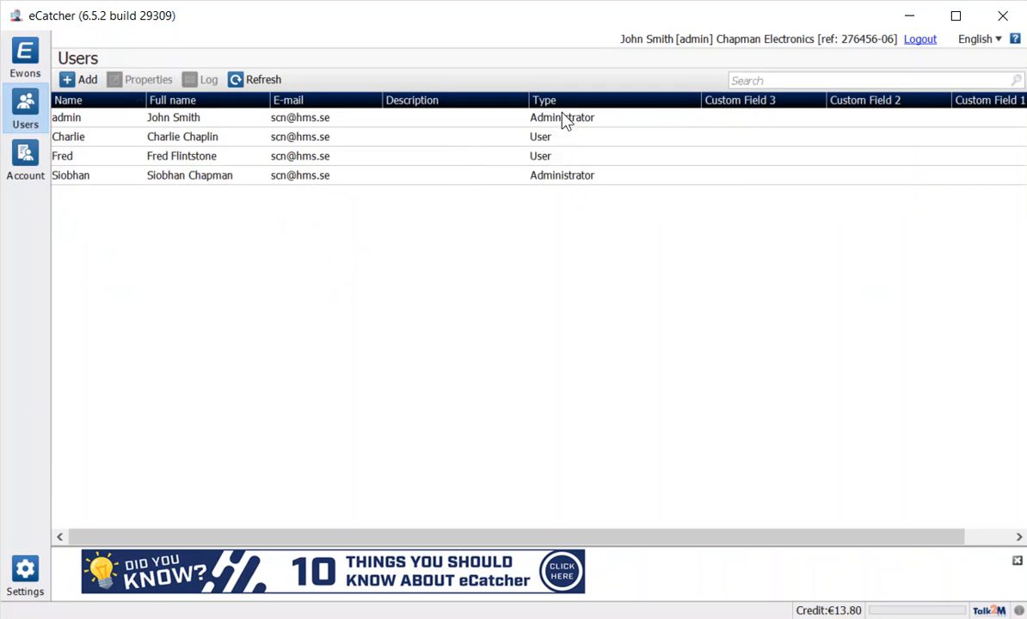
{"action": "mouse_move", "coordinate": [158, 258]}
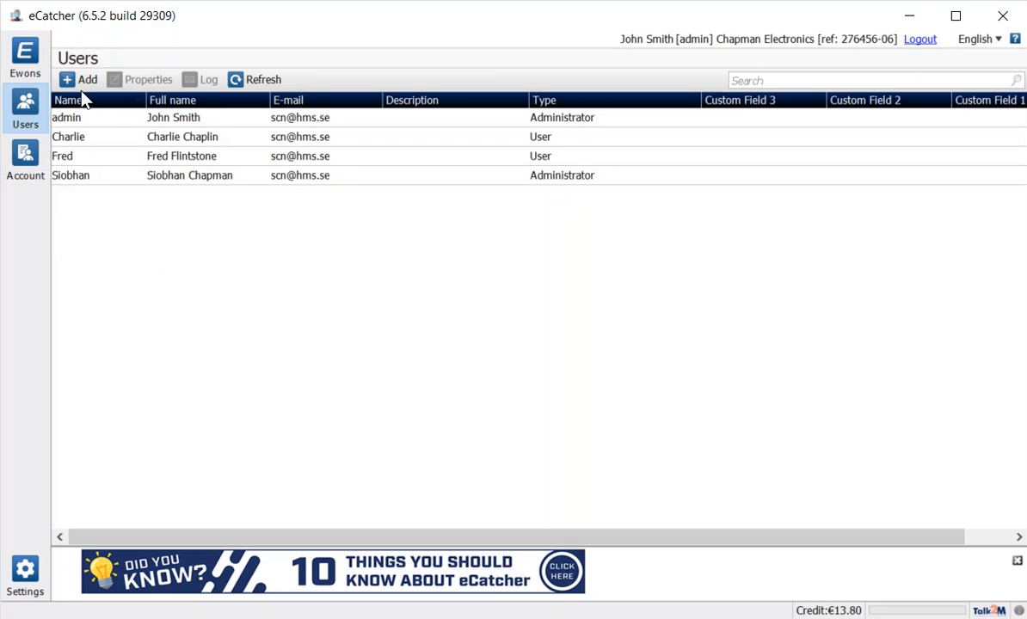
{"action": "left_click", "coordinate": [79, 79]}
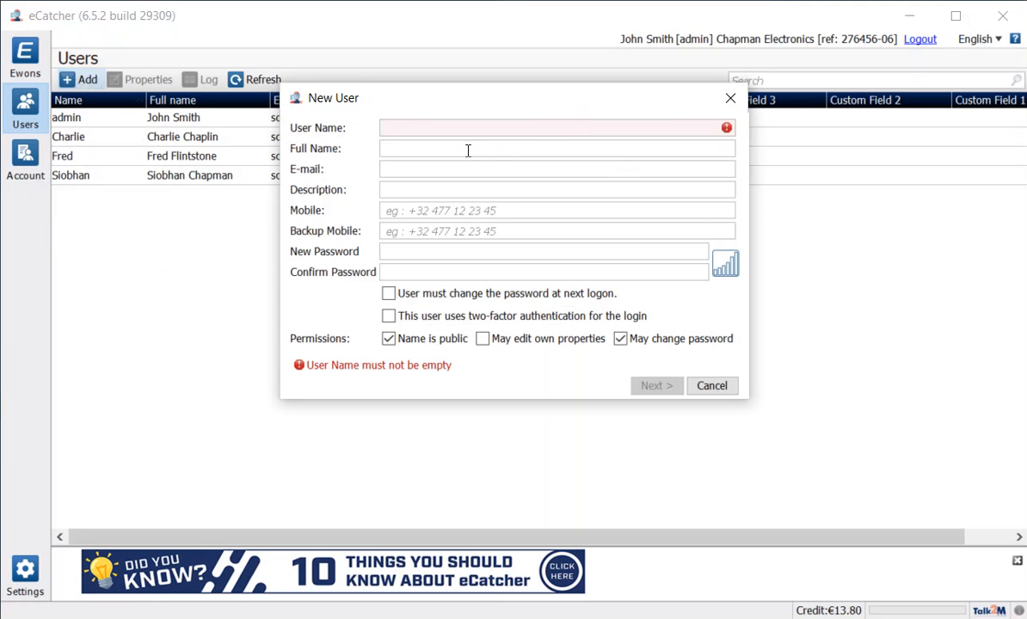
{"action": "mouse_move", "coordinate": [507, 252]}
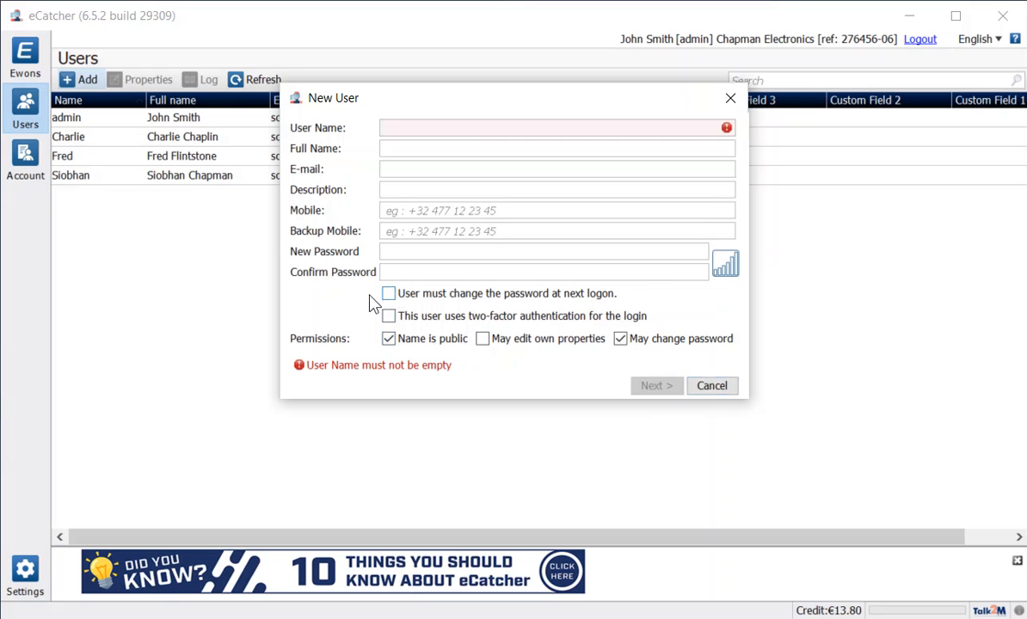
{"action": "mouse_move", "coordinate": [547, 296]}
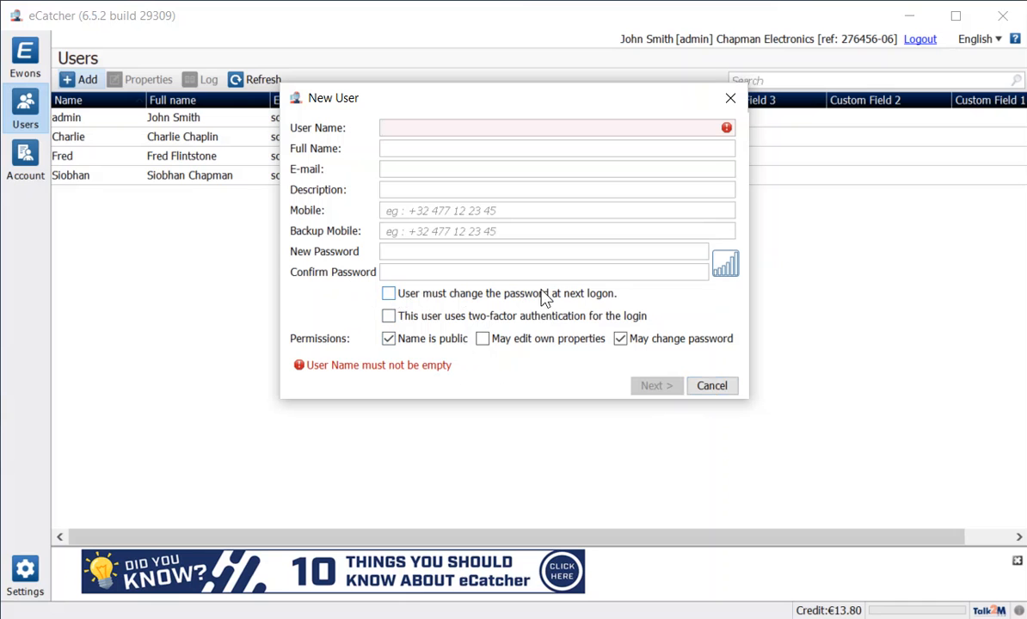
{"action": "mouse_move", "coordinate": [650, 306]}
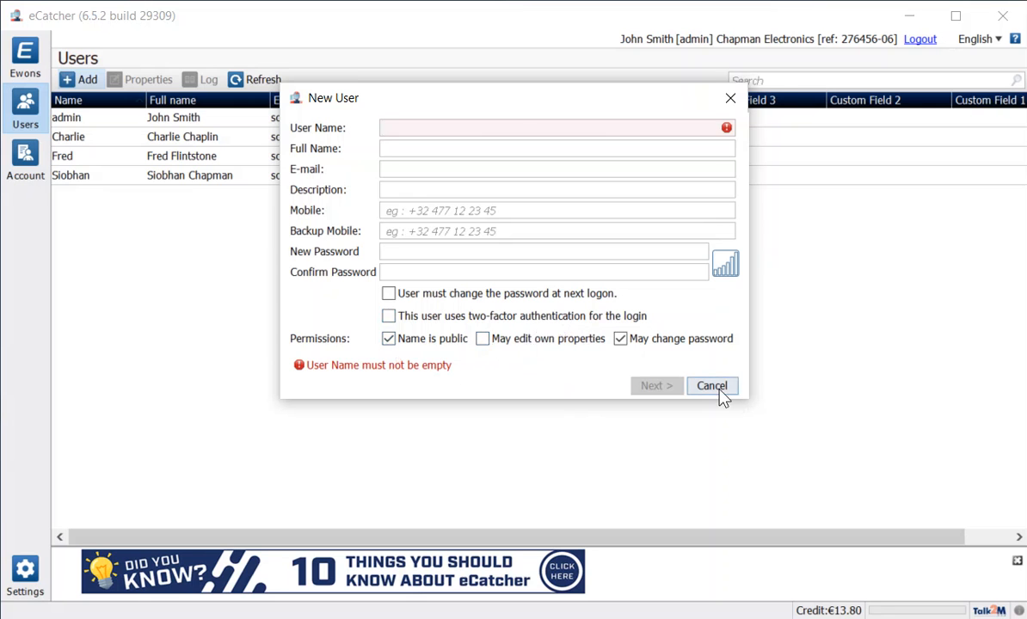
{"action": "left_click", "coordinate": [712, 385]}
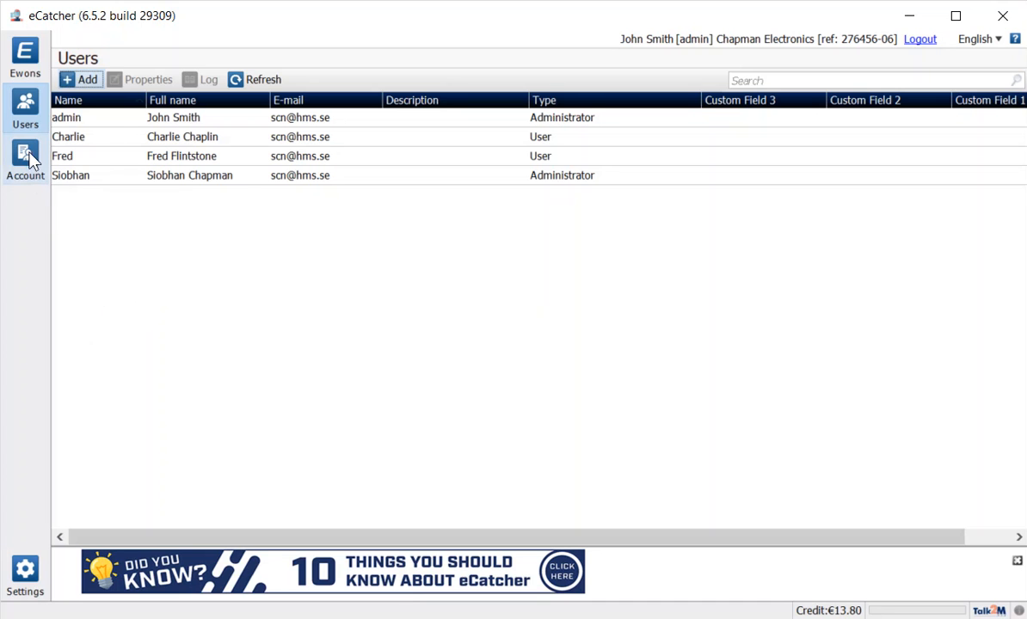
Review the Chapman Electronics account properties, then select Cosy_0499 back in the Ewons list.
{"action": "left_click", "coordinate": [24, 162]}
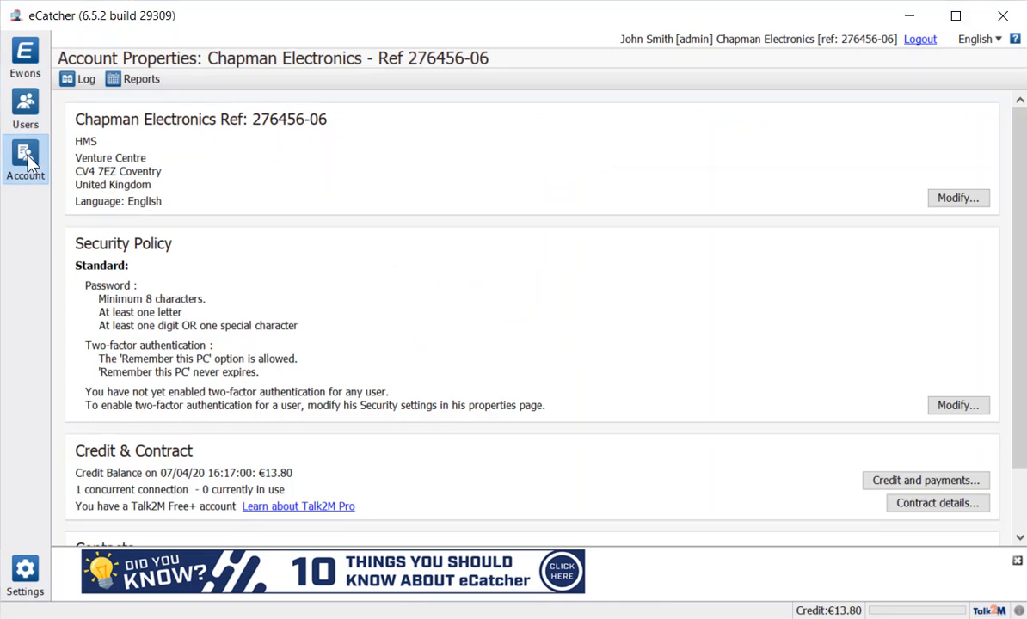
{"action": "mouse_move", "coordinate": [610, 141]}
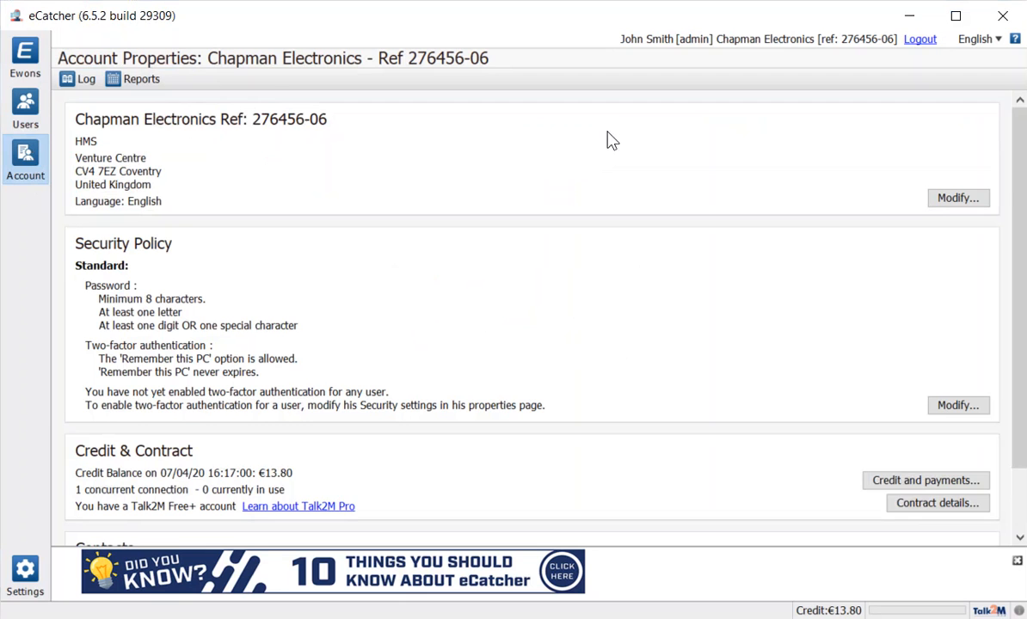
{"action": "mouse_move", "coordinate": [678, 361]}
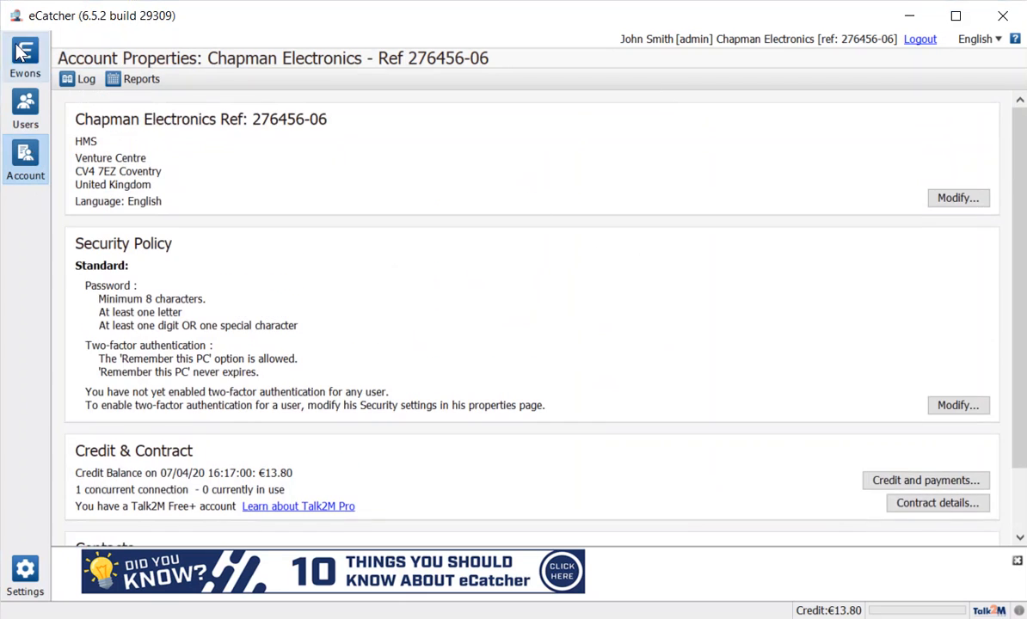
{"action": "left_click", "coordinate": [24, 59]}
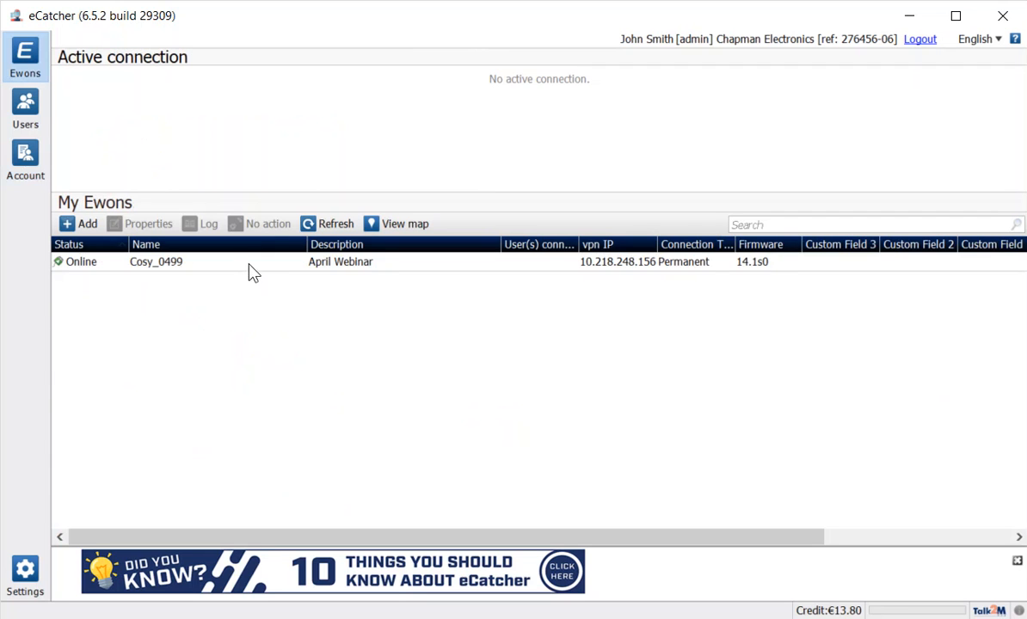
{"action": "left_click", "coordinate": [155, 261]}
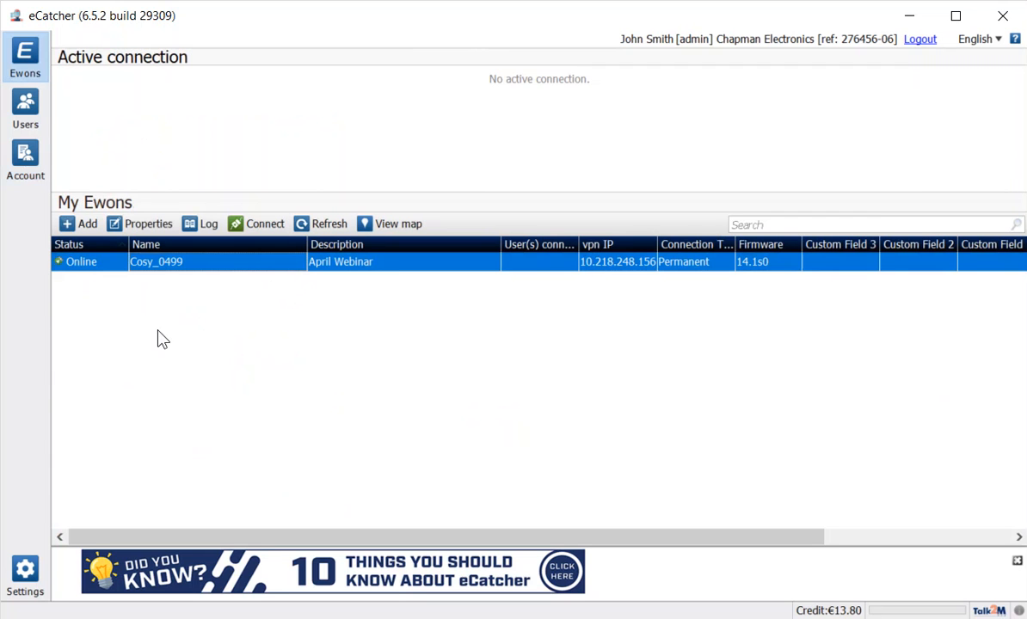
Show Cosy_0499's properties and its Devices & Firewall settings (LAN 192.168.120.53/24, Standard).
{"action": "left_click", "coordinate": [148, 224]}
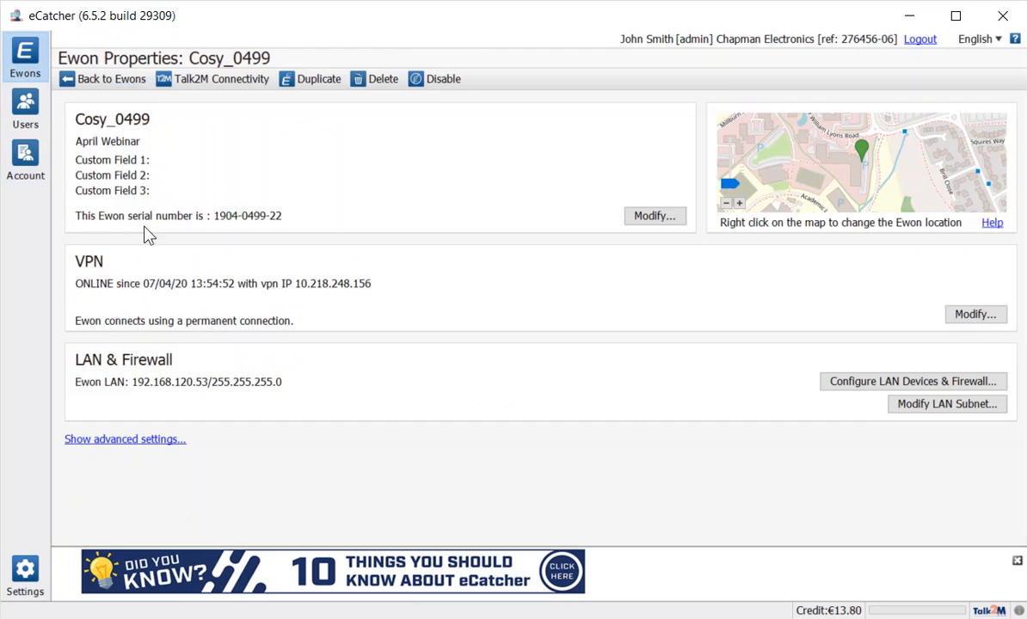
{"action": "mouse_move", "coordinate": [380, 356]}
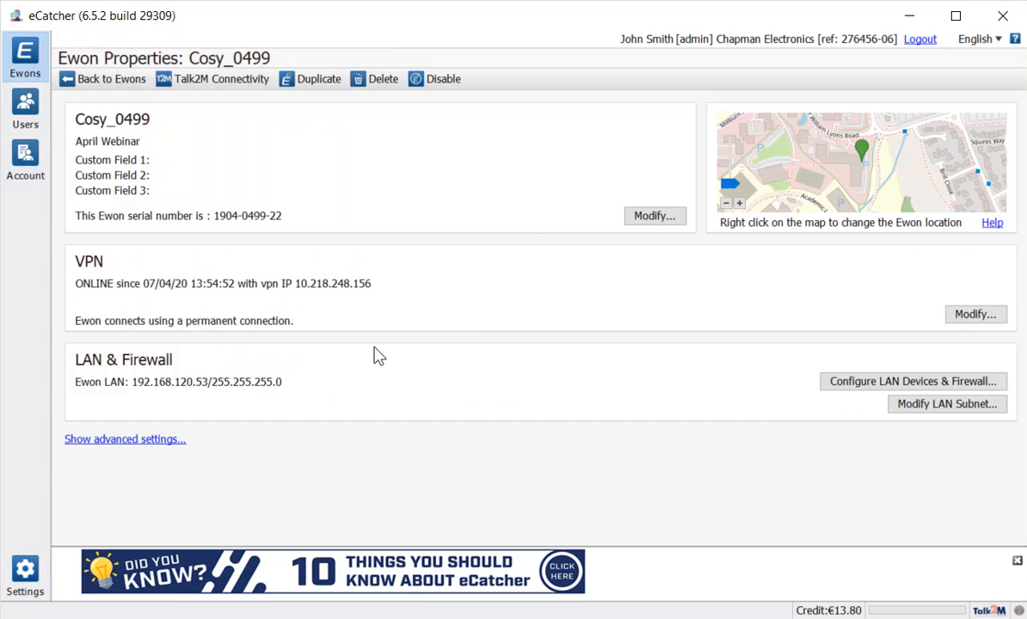
{"action": "mouse_move", "coordinate": [490, 309]}
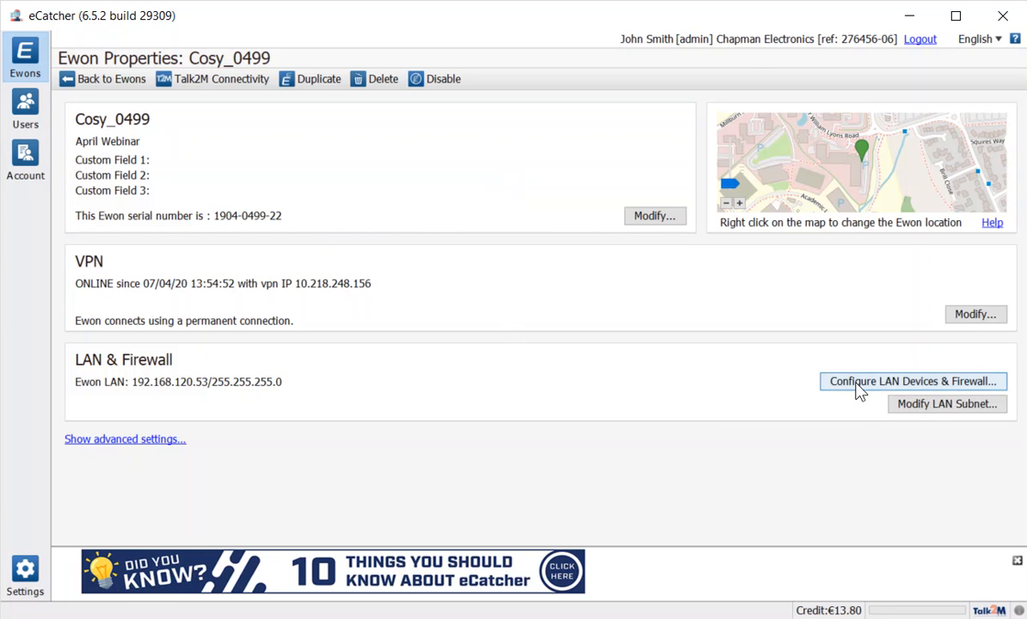
{"action": "left_click", "coordinate": [912, 382]}
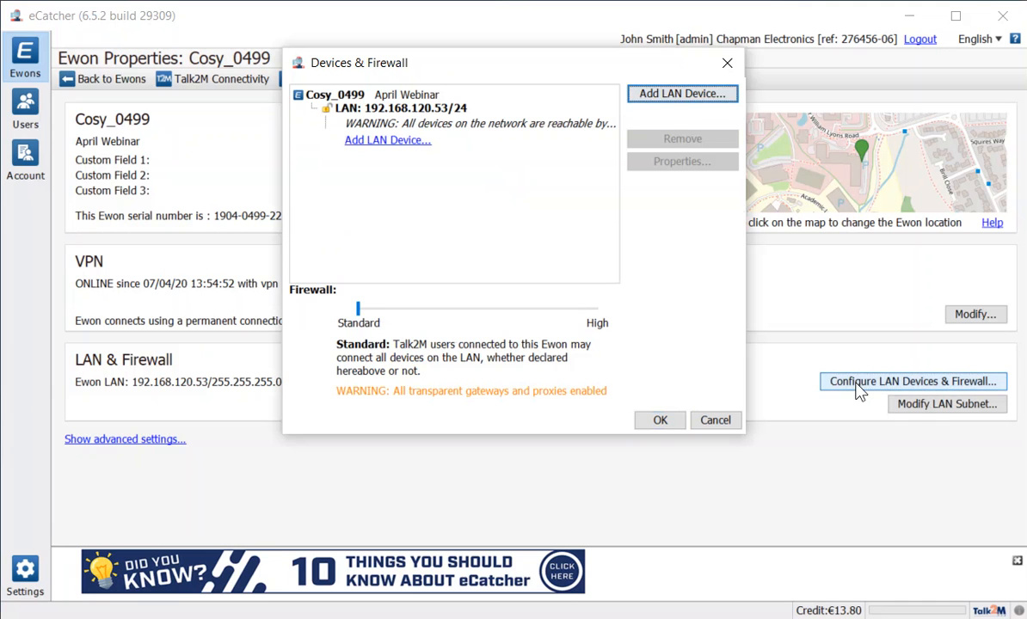
{"action": "mouse_move", "coordinate": [485, 187]}
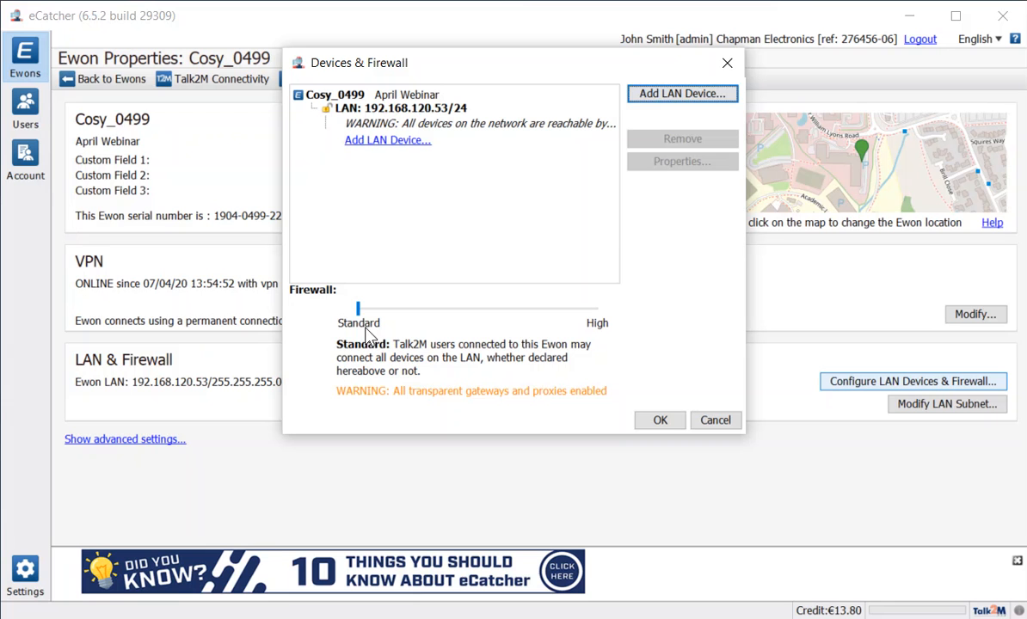
{"action": "mouse_move", "coordinate": [417, 418]}
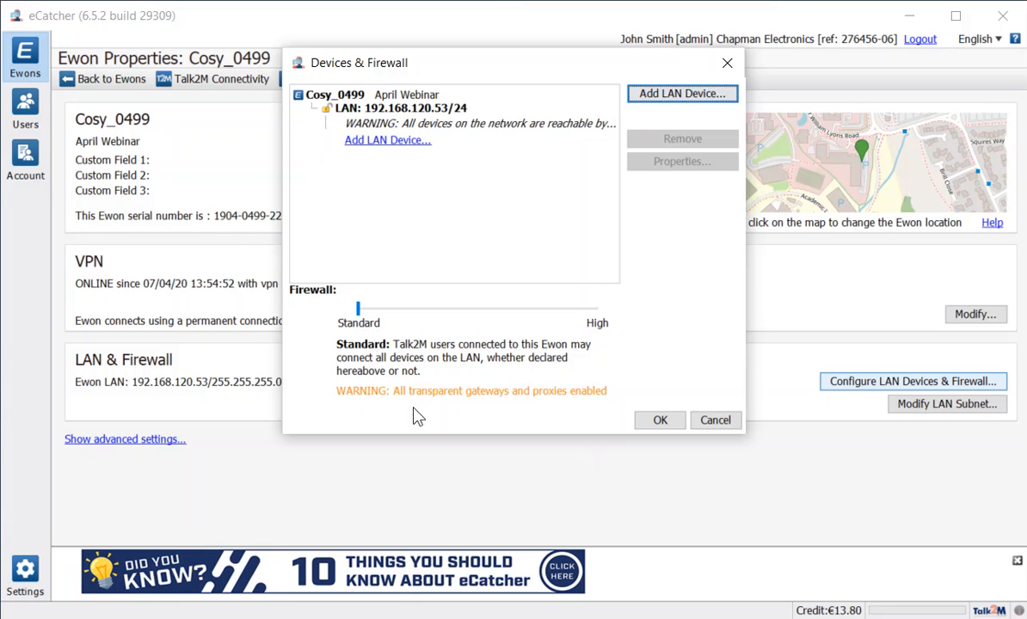
{"action": "mouse_move", "coordinate": [430, 420]}
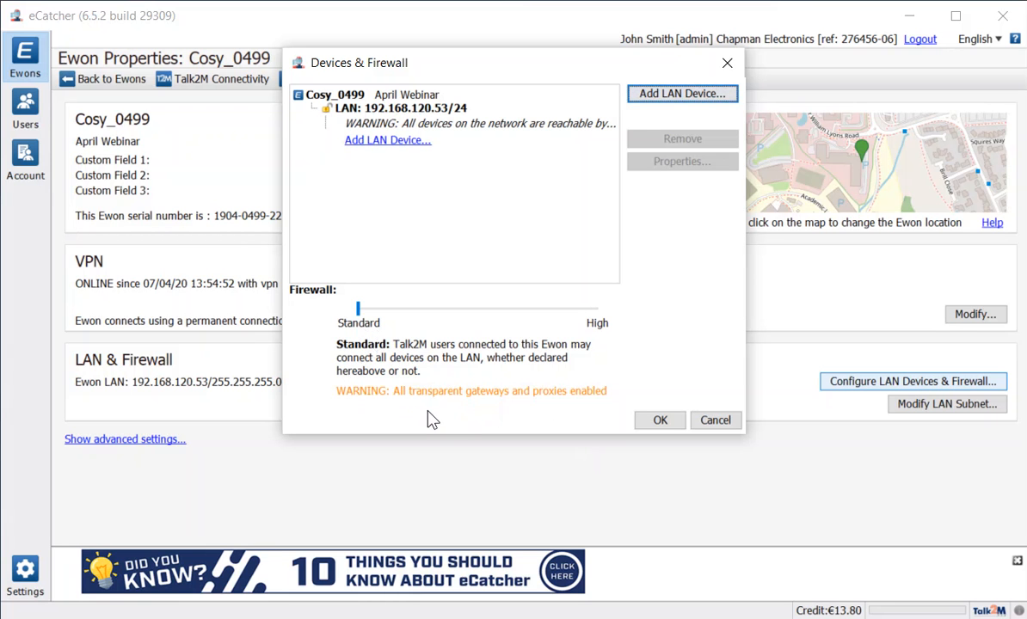
{"action": "mouse_move", "coordinate": [576, 418]}
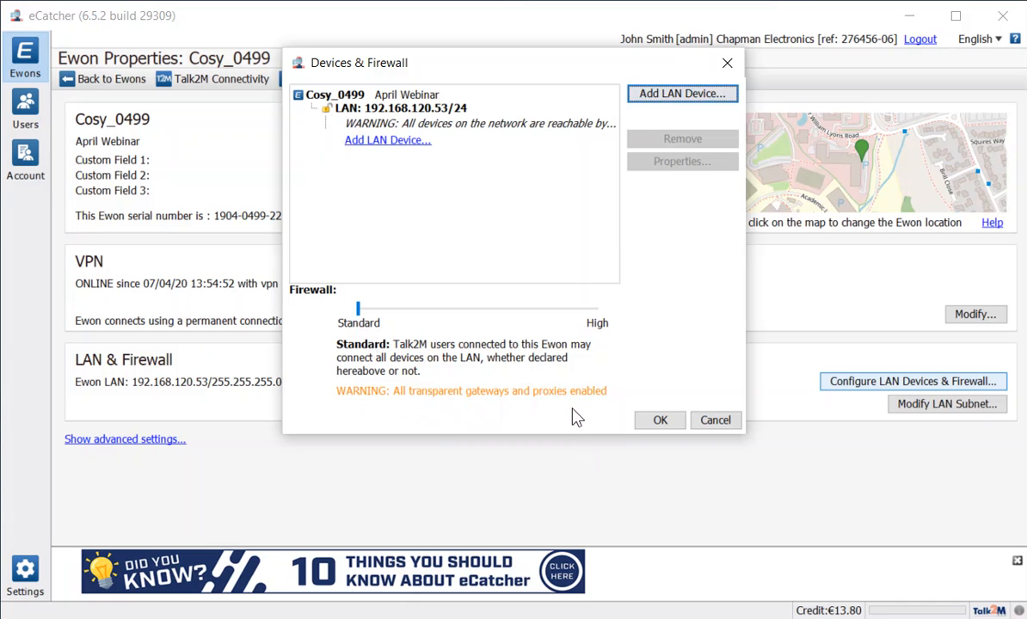
{"action": "mouse_move", "coordinate": [490, 380]}
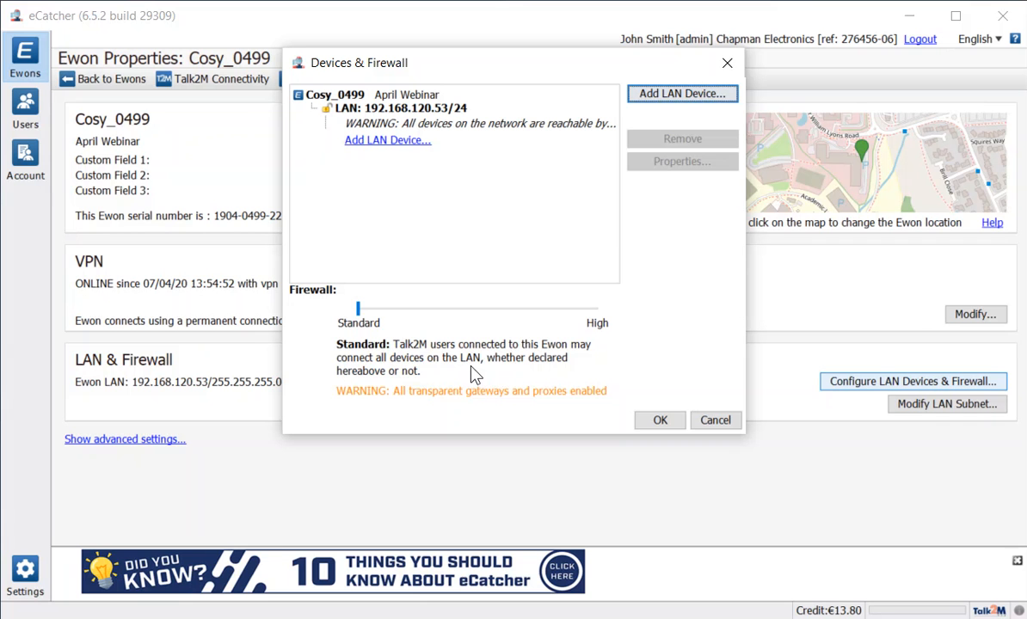
{"action": "mouse_move", "coordinate": [534, 370]}
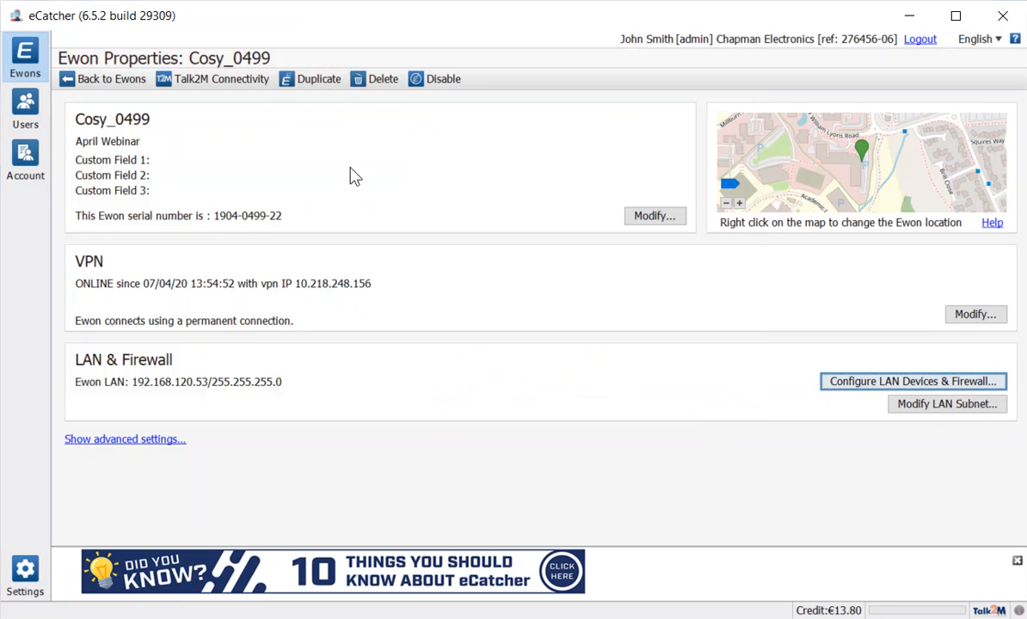
{"action": "mouse_move", "coordinate": [918, 40]}
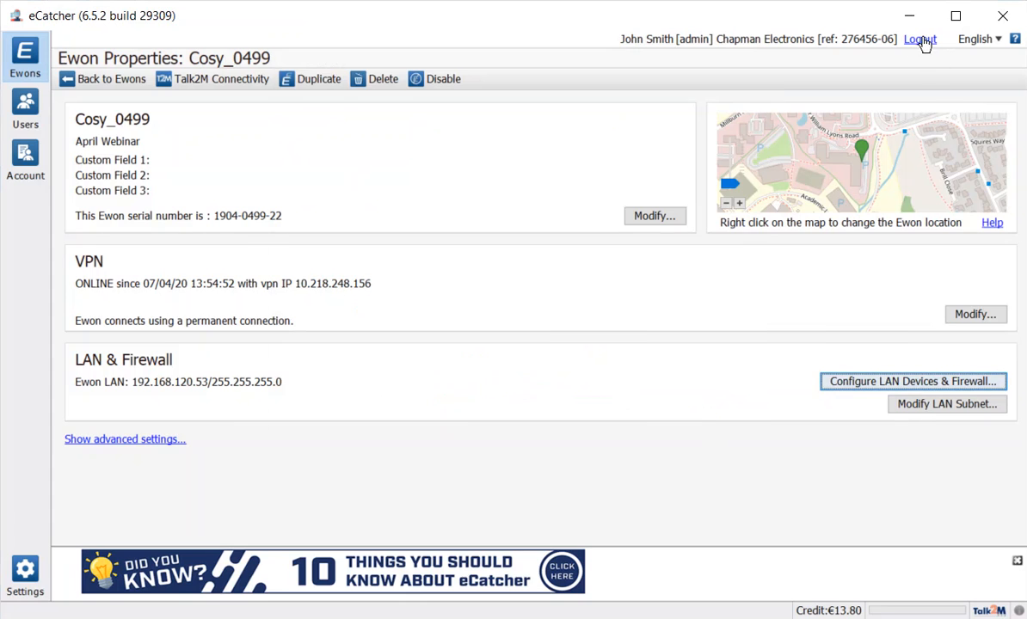
Sign out of admin and log in as user charlie.
{"action": "left_click", "coordinate": [918, 38]}
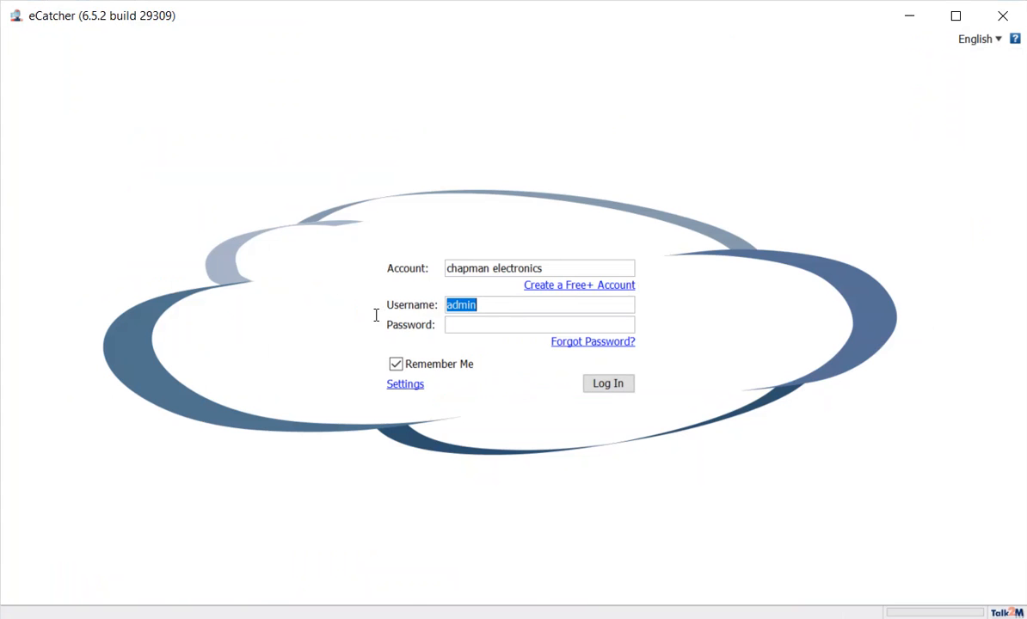
{"action": "type", "text": "charlie"}
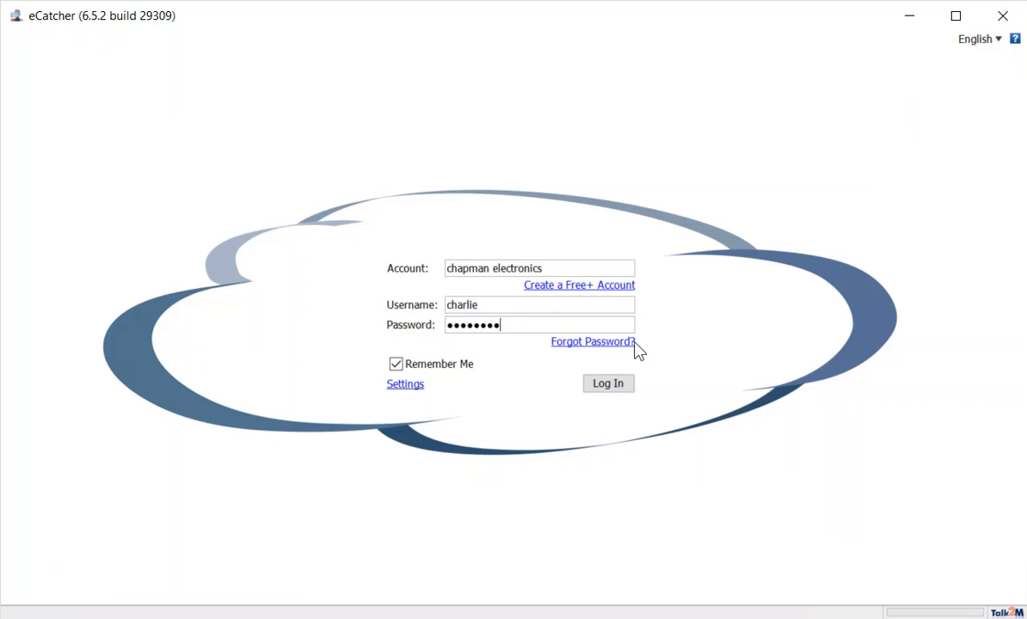
{"action": "left_click", "coordinate": [609, 381]}
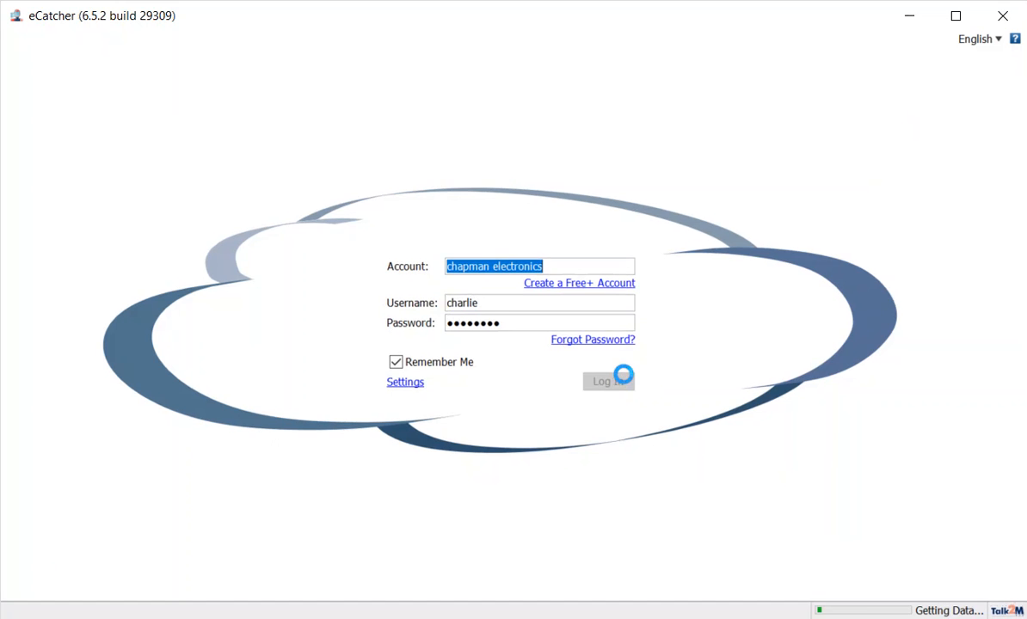
{"action": "left_click", "coordinate": [607, 382]}
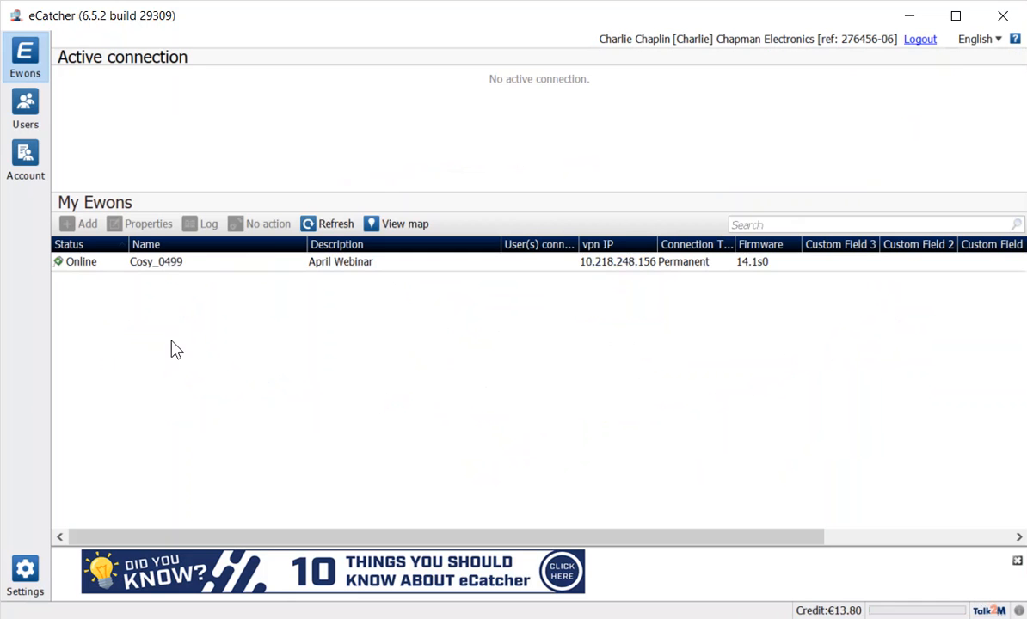
View charlie's Ewons on the map and return to the Ewon list showing Cosy_0499.
{"action": "left_click", "coordinate": [396, 224]}
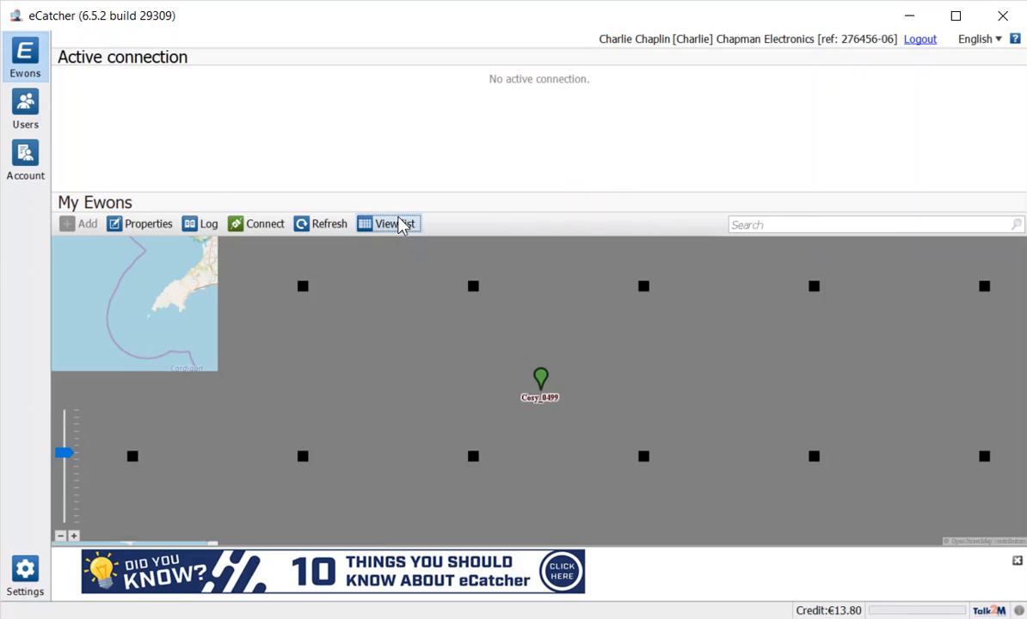
{"action": "left_click", "coordinate": [389, 224]}
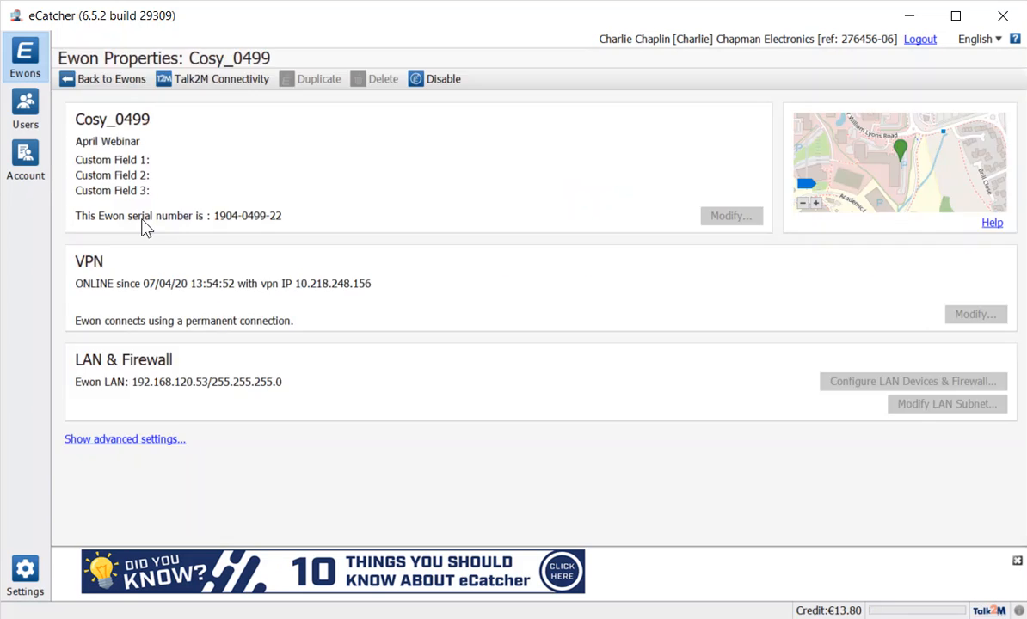
{"action": "mouse_move", "coordinate": [996, 313]}
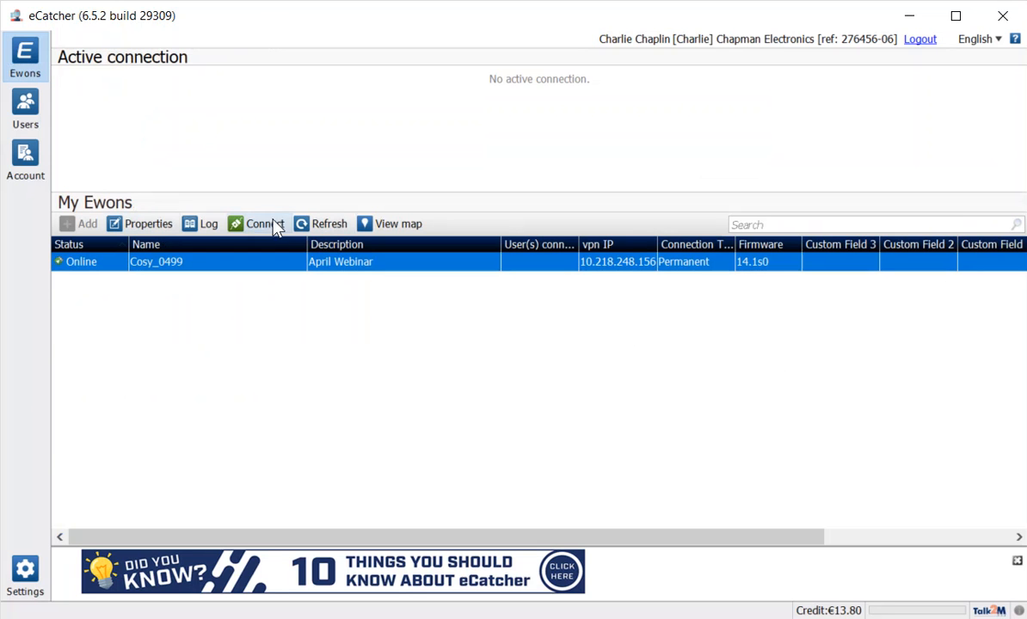
Connect to Cosy_0499 so its LAN 192.168.120.53/24 becomes reachable.
{"action": "left_click", "coordinate": [265, 224]}
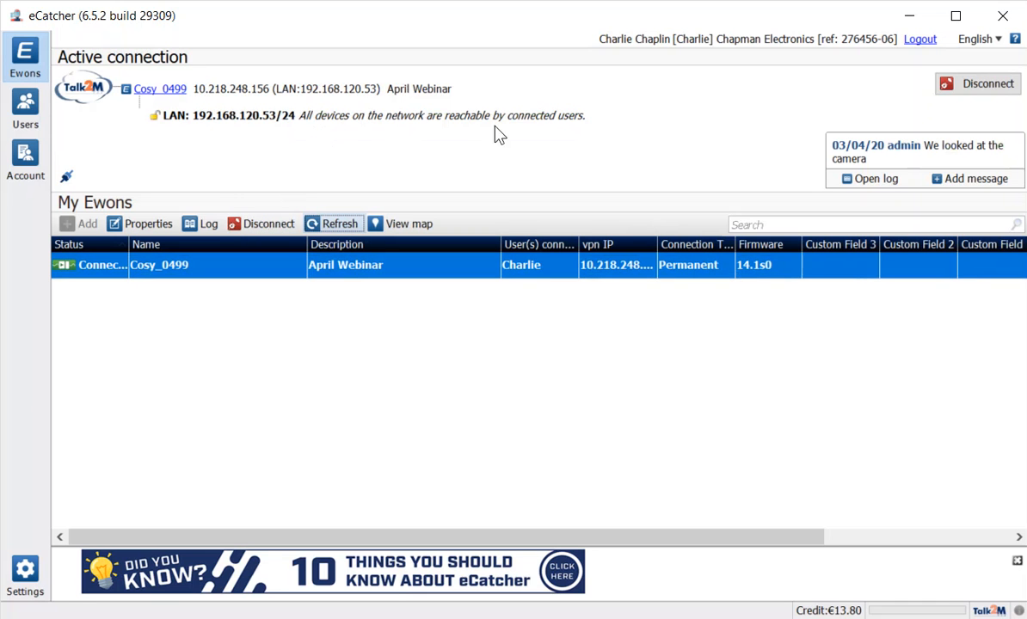
{"action": "mouse_move", "coordinate": [273, 141]}
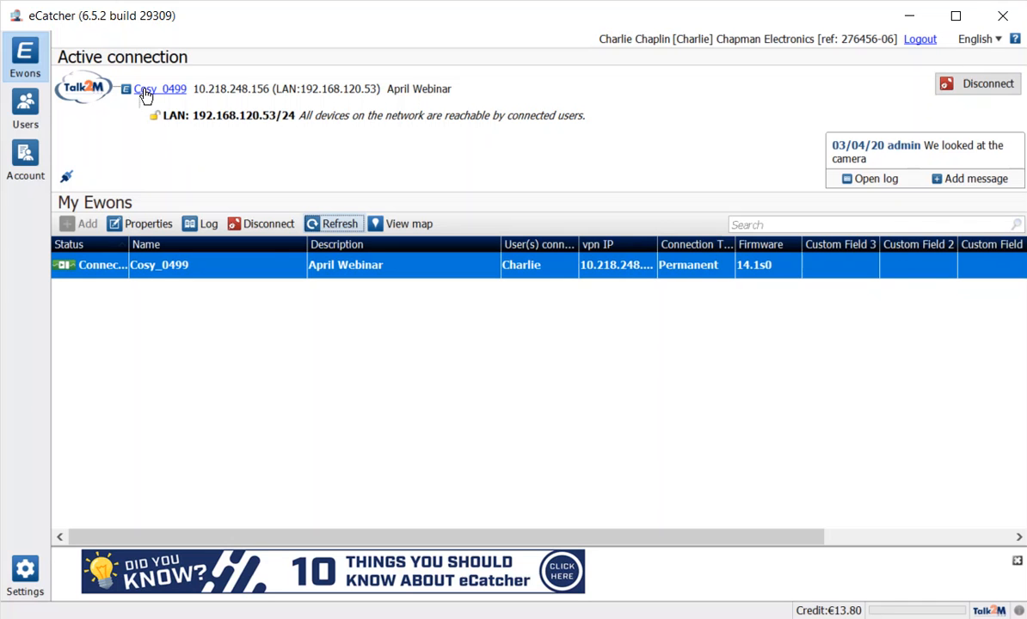
{"action": "mouse_move", "coordinate": [423, 336]}
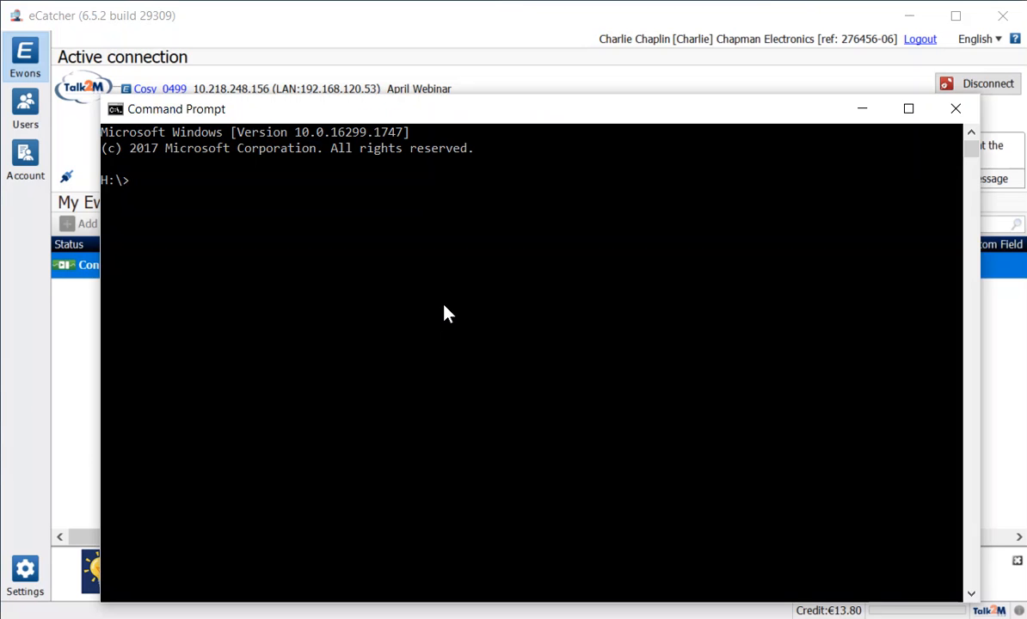
Ping 192.168.120.55 and 192.168.120.54 over the VPN, both replying with zero loss.
{"action": "type", "text": "ping"}
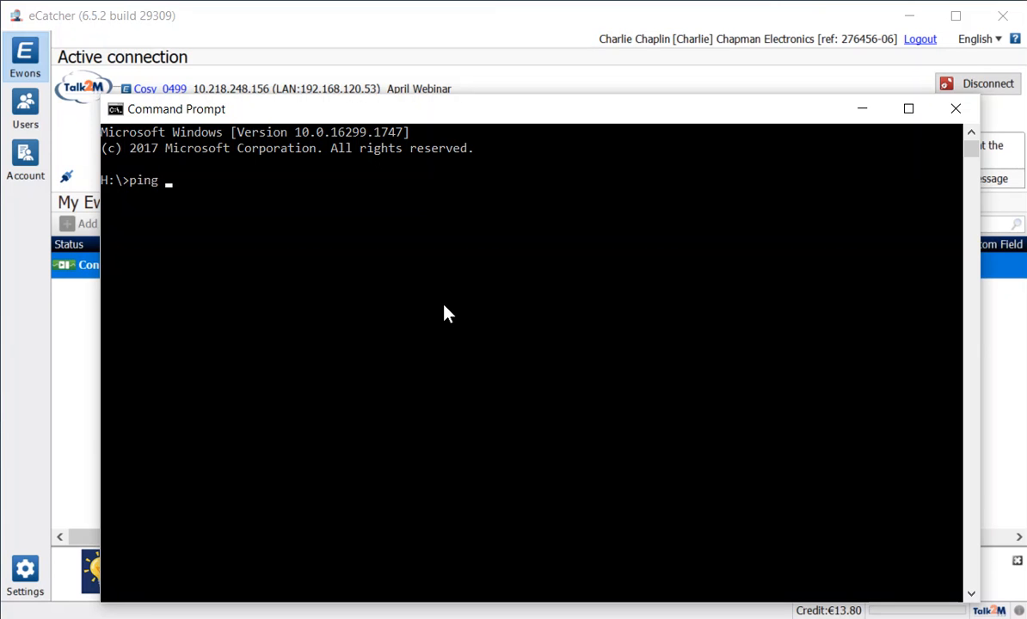
{"action": "type", "text": "192."}
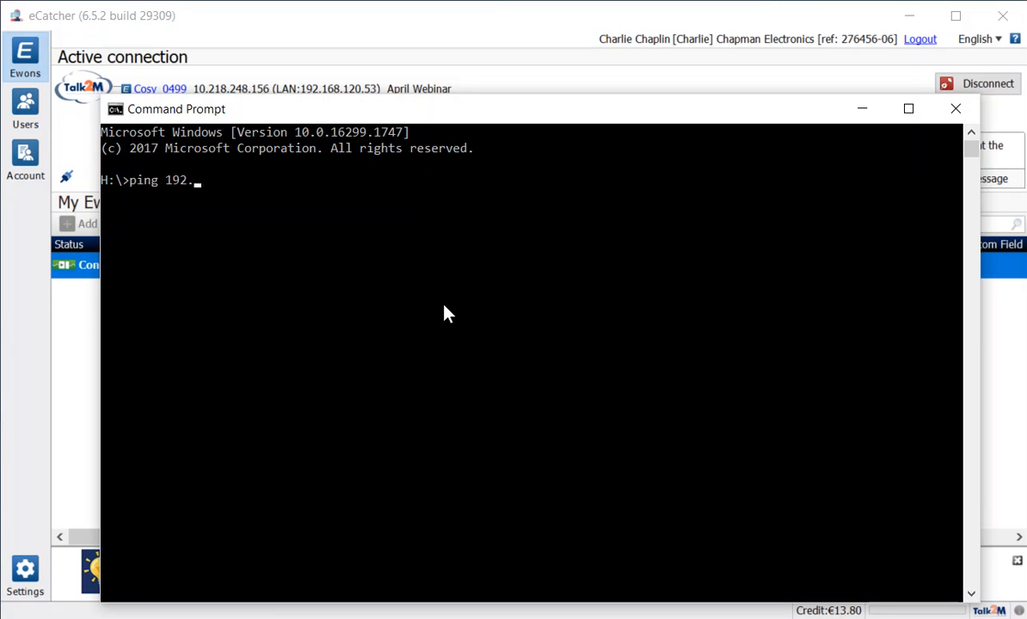
{"action": "type", "text": "168.120.5"}
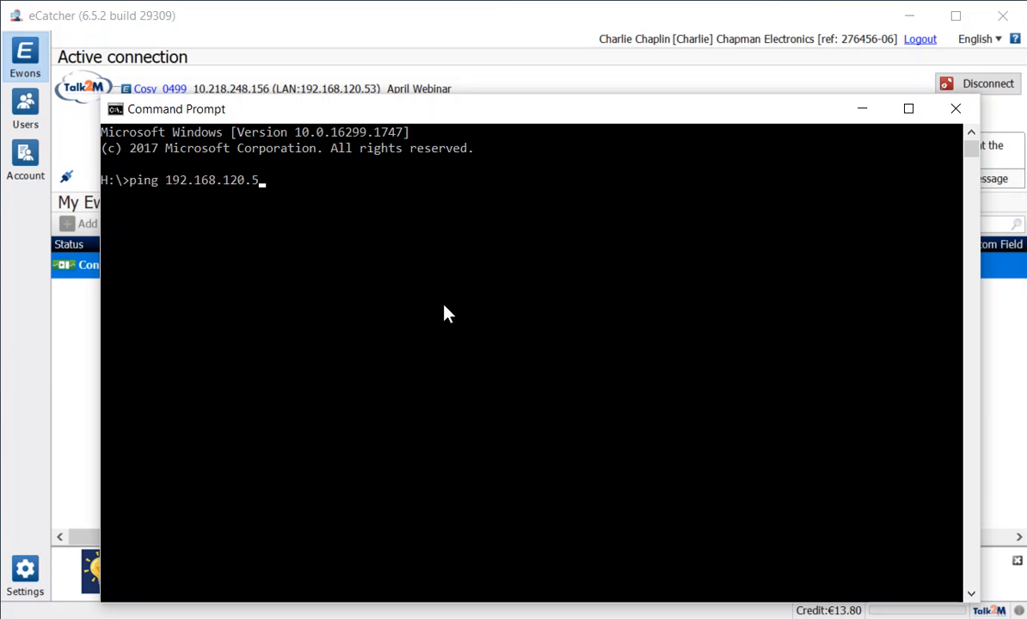
{"action": "key", "text": "Enter"}
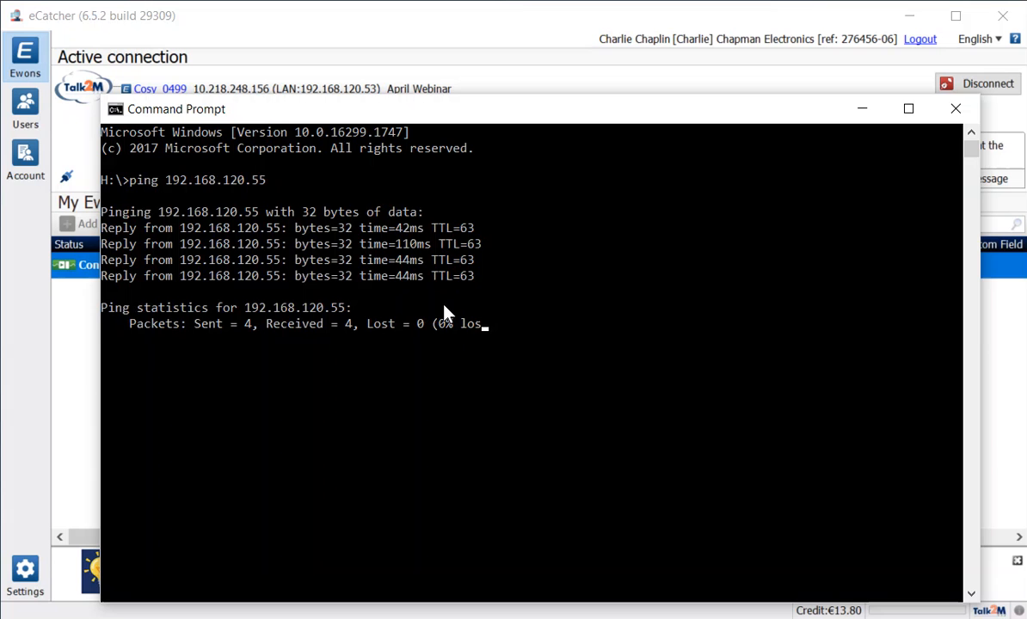
{"action": "type", "text": "p"}
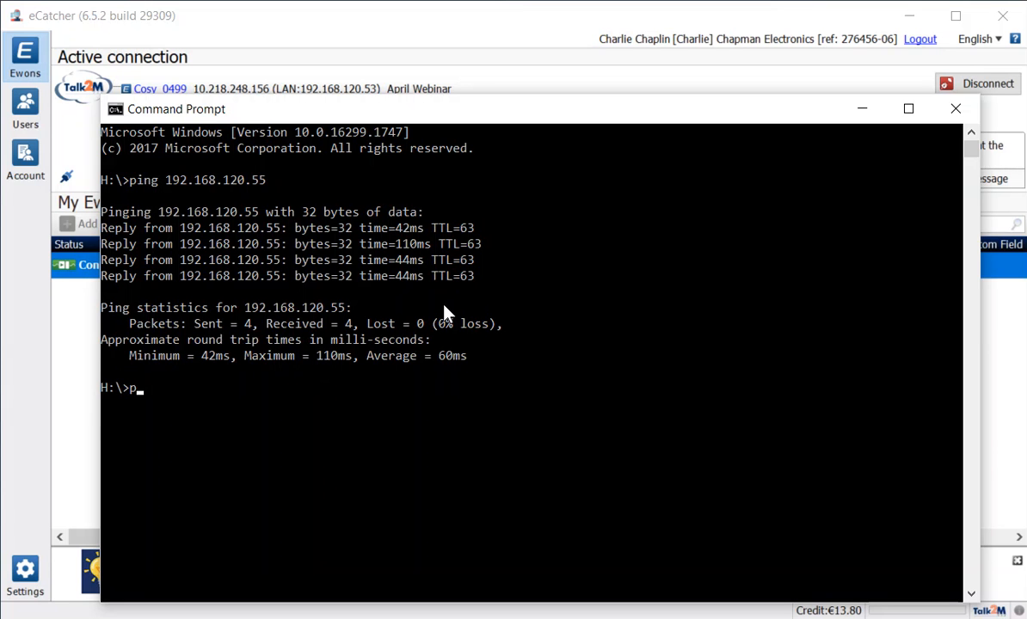
{"action": "type", "text": "ing 192.168."}
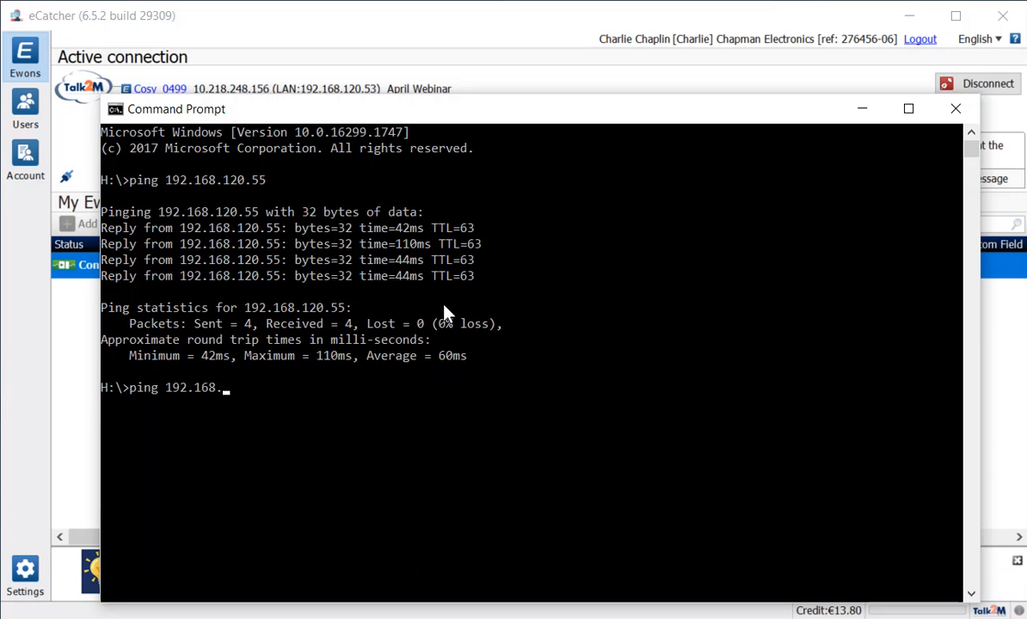
{"action": "type", "text": "120.54"}
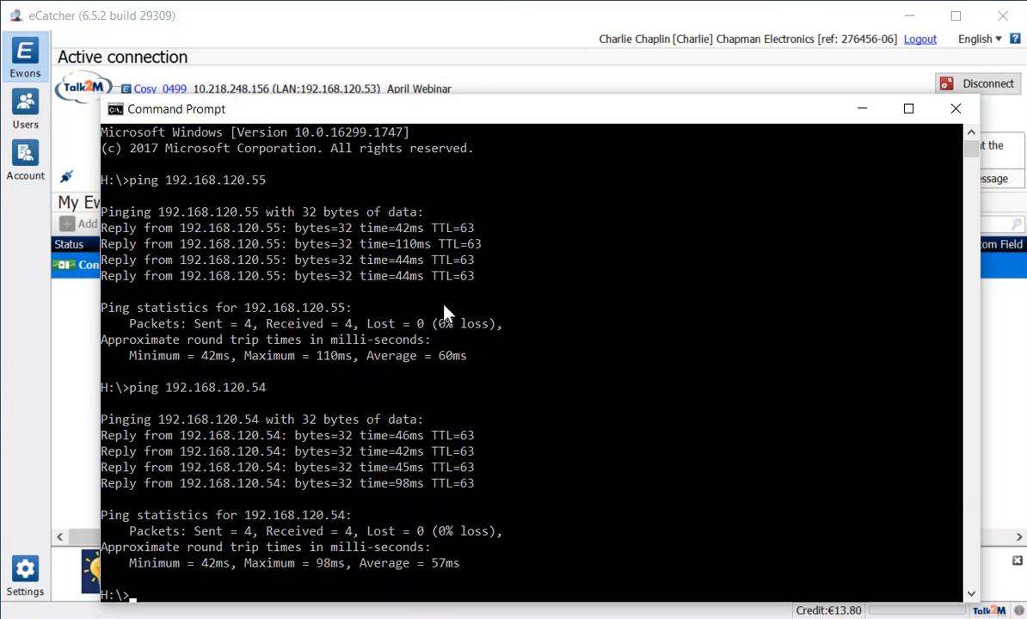
{"action": "mouse_move", "coordinate": [351, 238]}
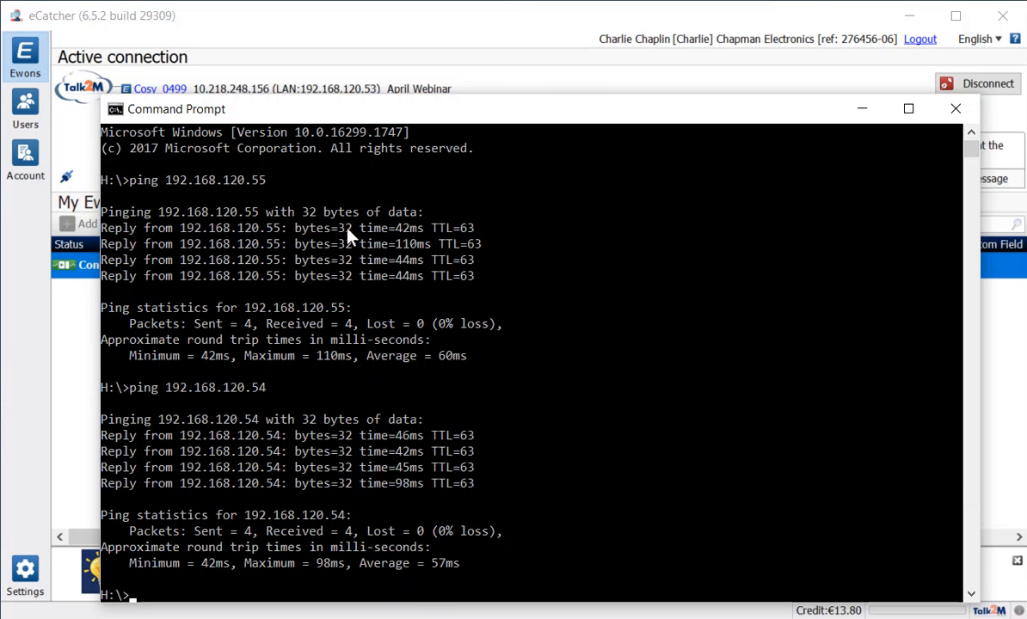
Browse to the camera at 192.168.120.55, sign in as admin and view the live image.
{"action": "left_click", "coordinate": [955, 109]}
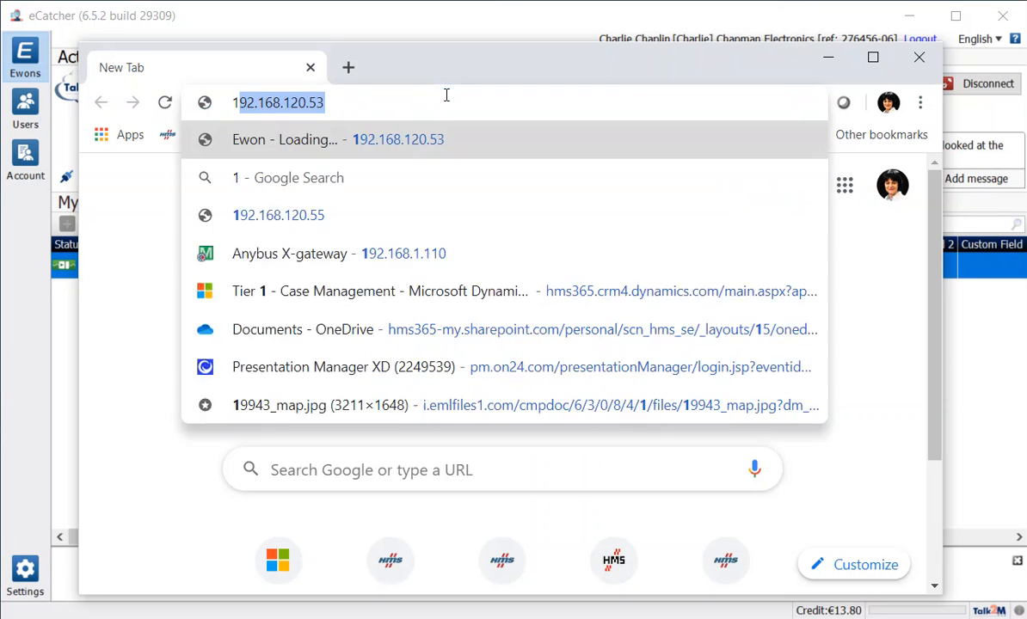
{"action": "type", "text": "192.168.120.55"}
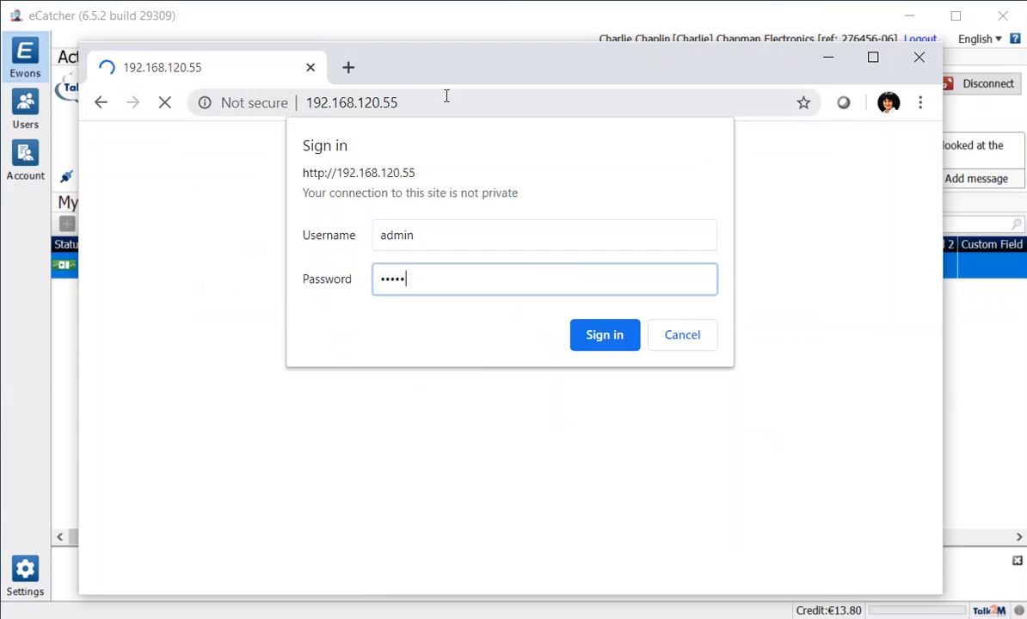
{"action": "left_click", "coordinate": [606, 334]}
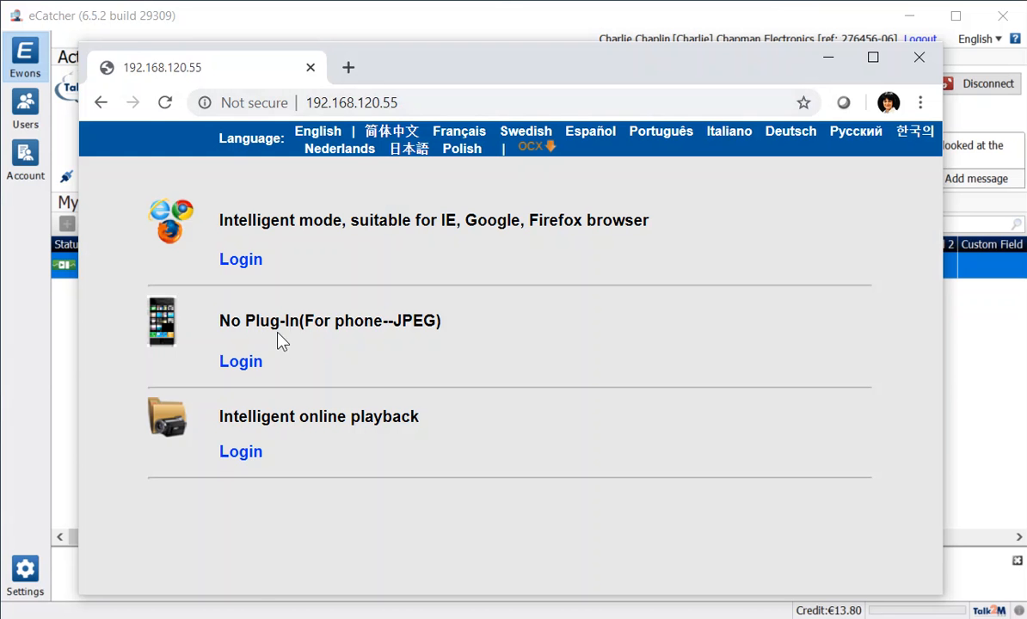
{"action": "left_click", "coordinate": [241, 361]}
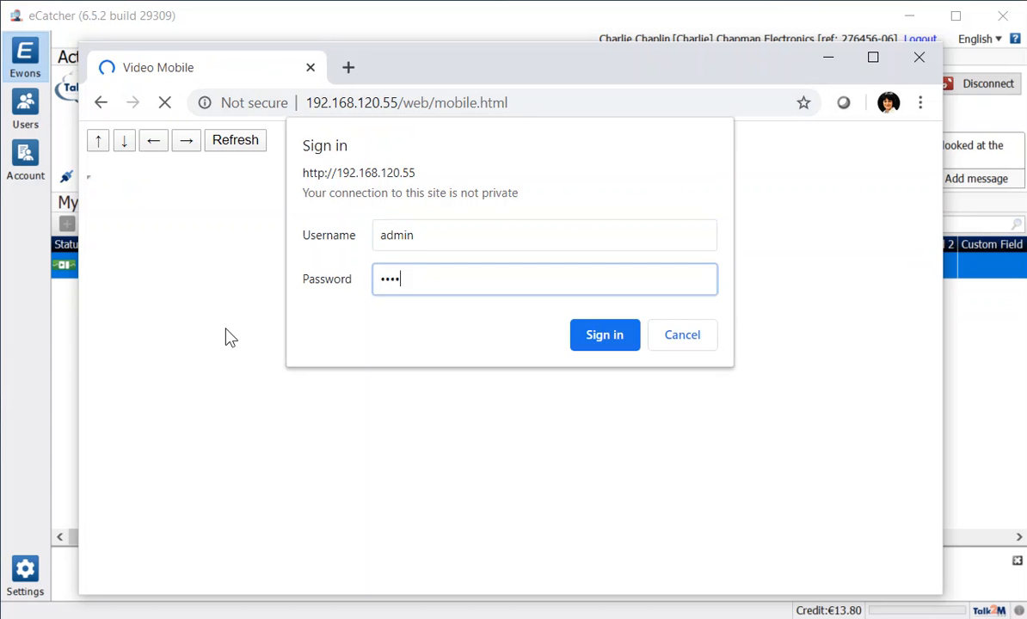
{"action": "left_click", "coordinate": [606, 334]}
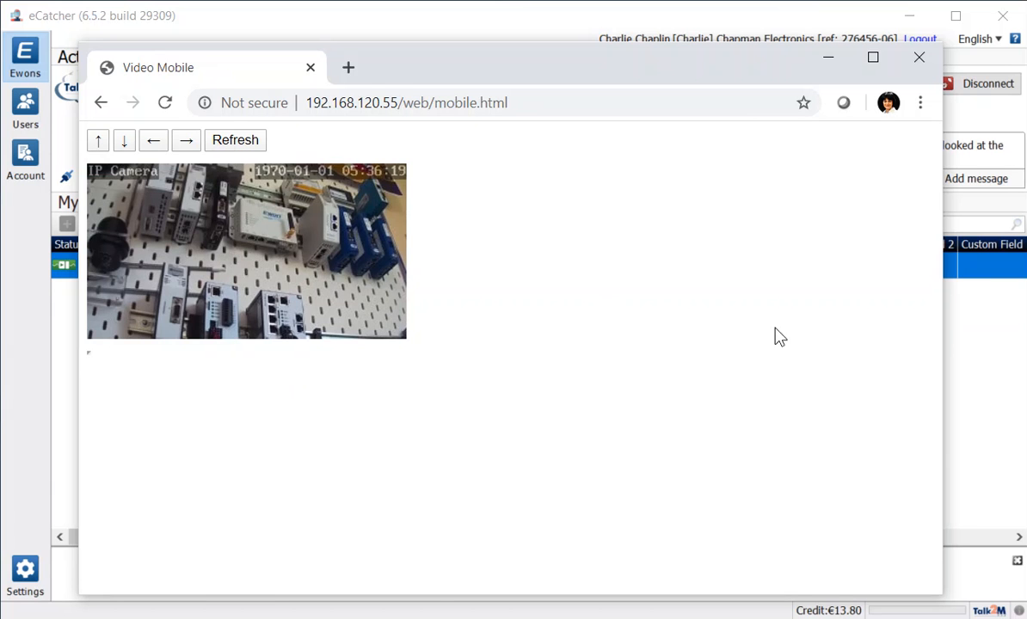
{"action": "left_click", "coordinate": [919, 57]}
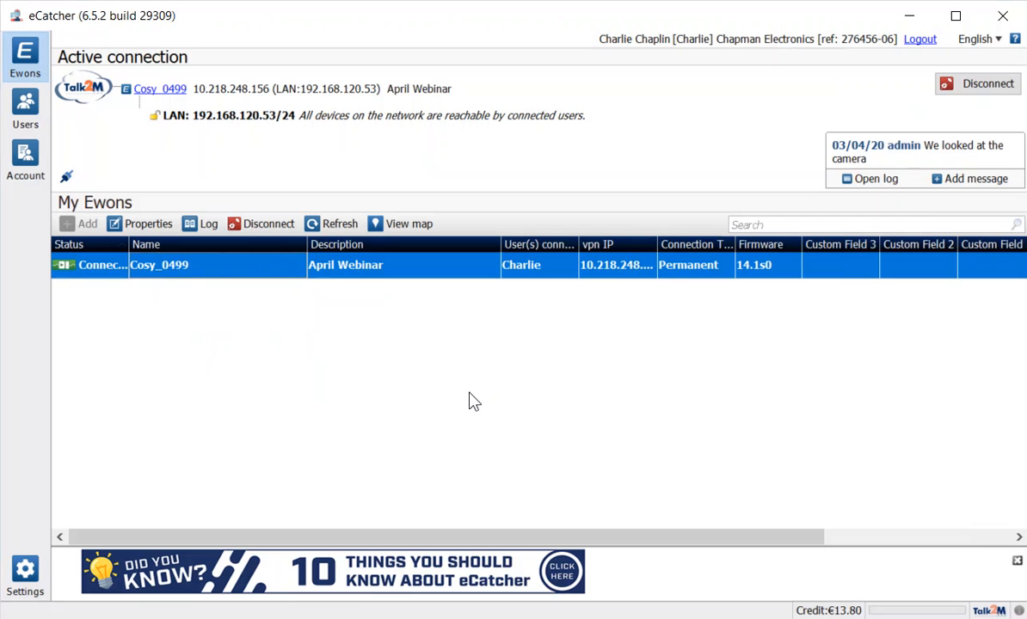
{"action": "mouse_move", "coordinate": [331, 416]}
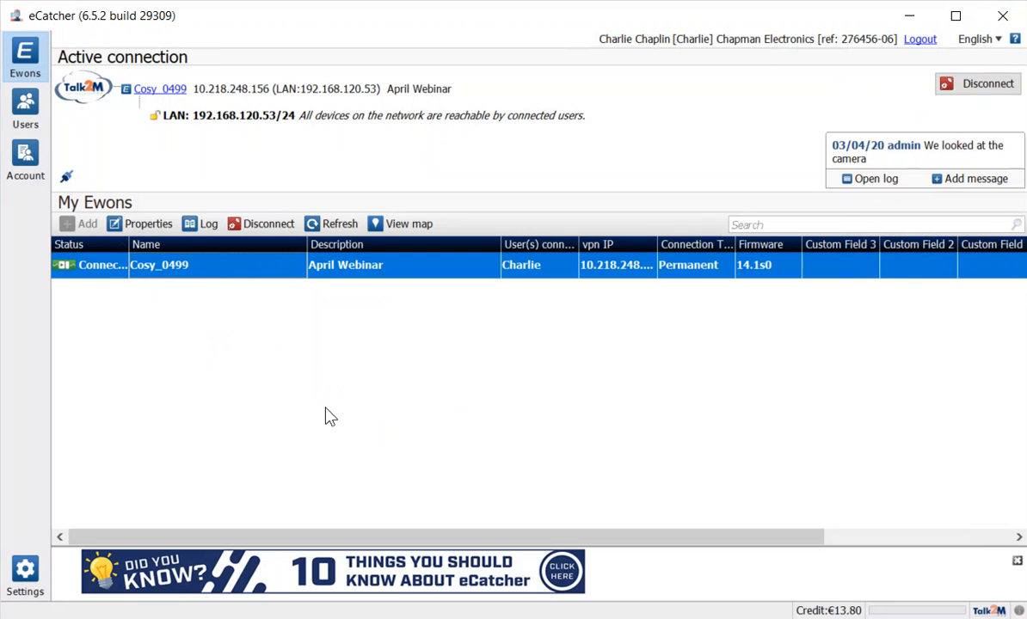
{"action": "mouse_move", "coordinate": [984, 93]}
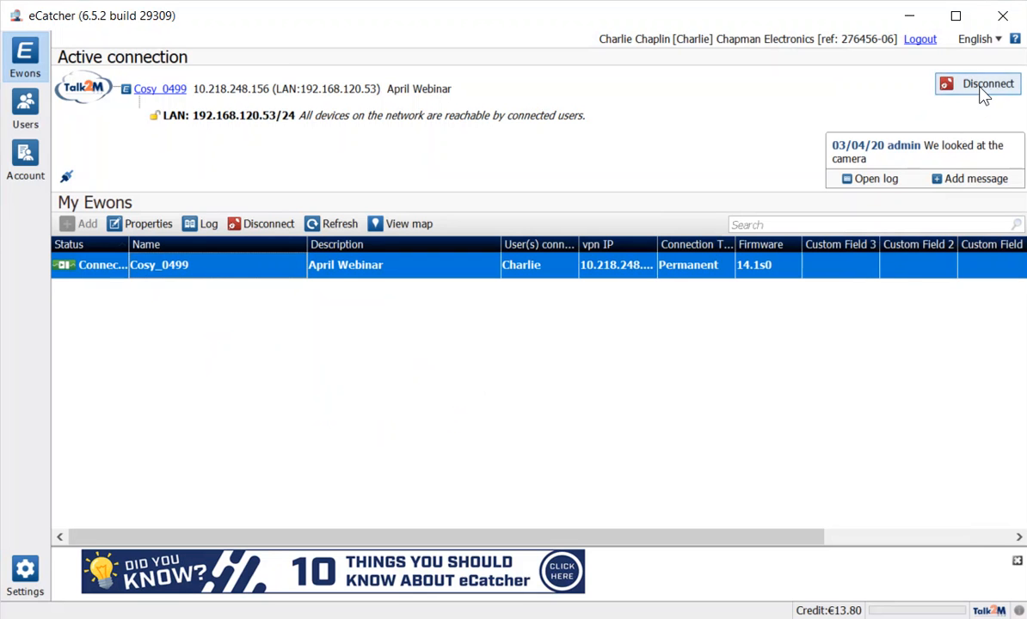
Disconnect from Cosy_0499 without leaving an optional message.
{"action": "left_click", "coordinate": [977, 82]}
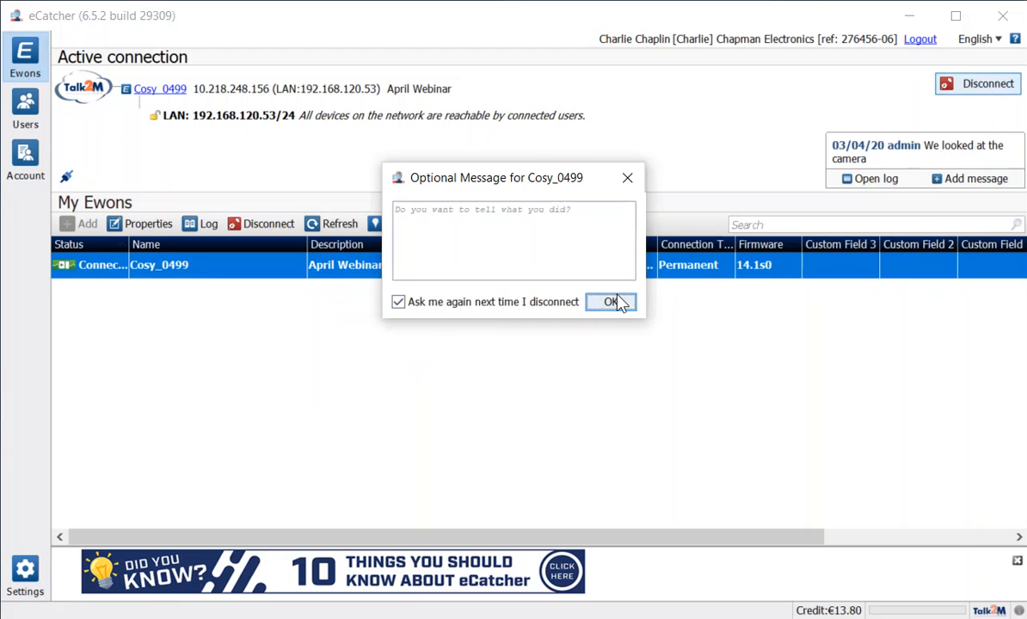
{"action": "left_click", "coordinate": [608, 303]}
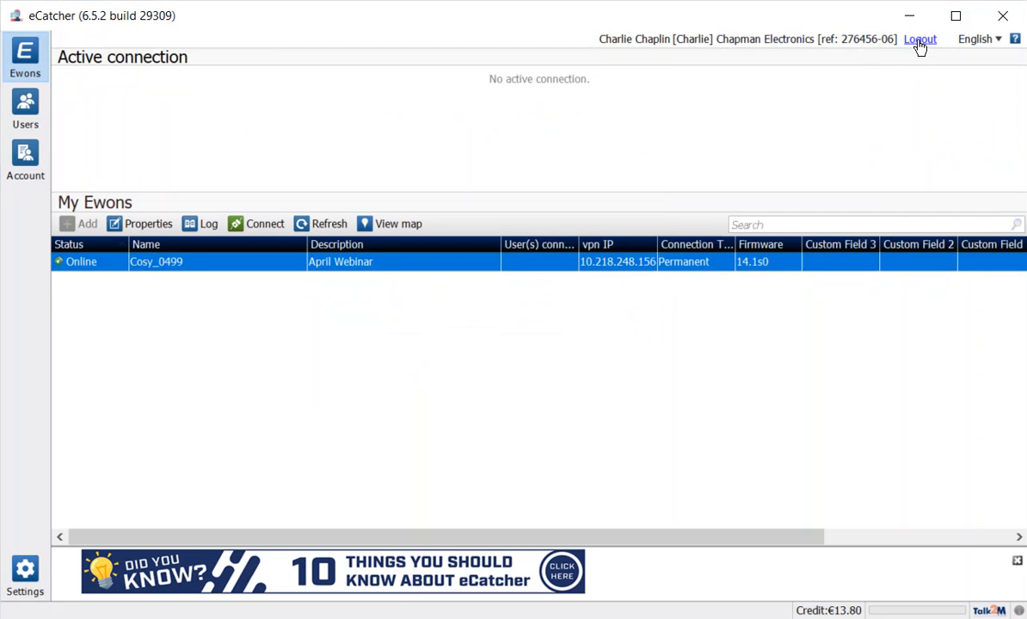
{"action": "mouse_move", "coordinate": [922, 48]}
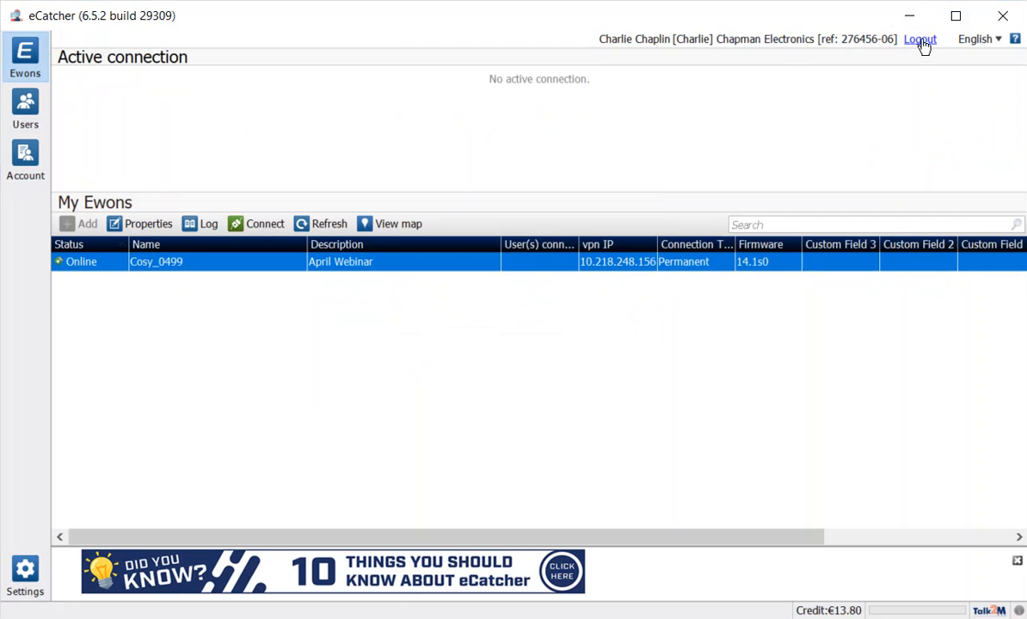
Log out of charlie and sign back in as admin.
{"action": "left_click", "coordinate": [918, 40]}
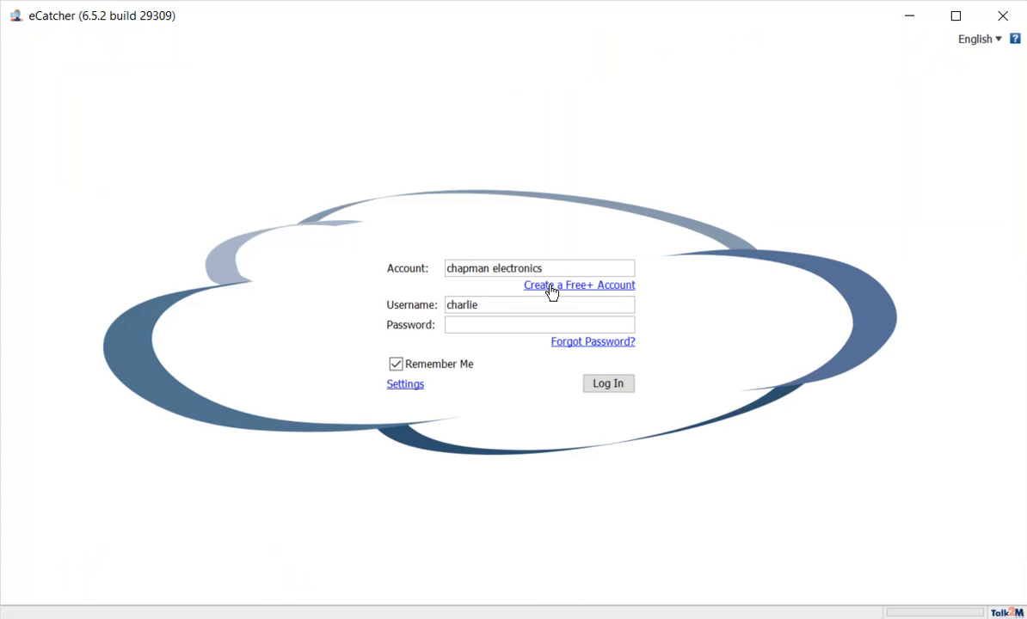
{"action": "type", "text": "admin"}
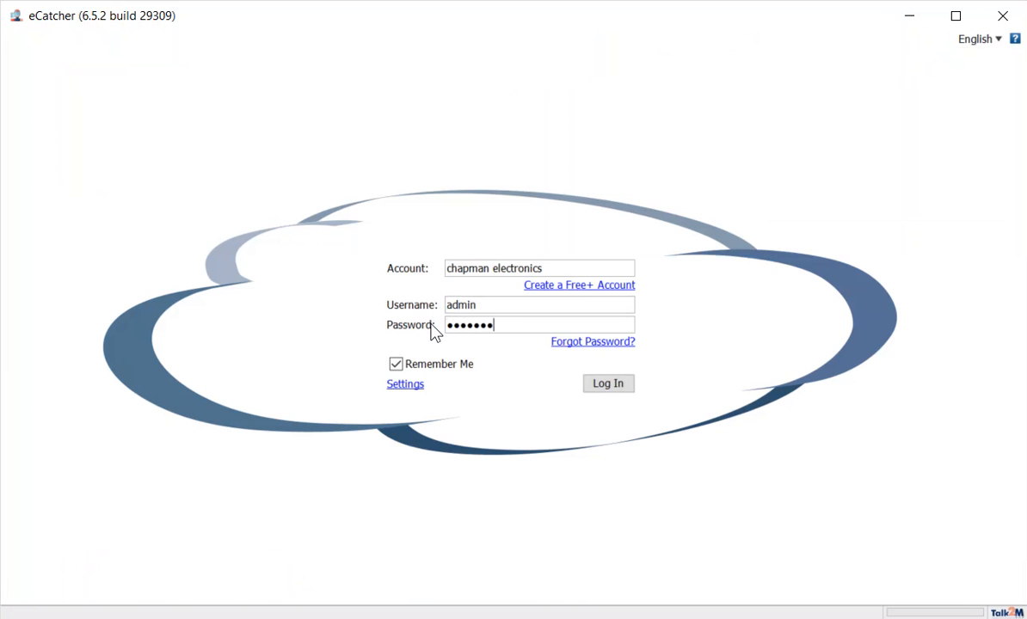
{"action": "left_click", "coordinate": [609, 382]}
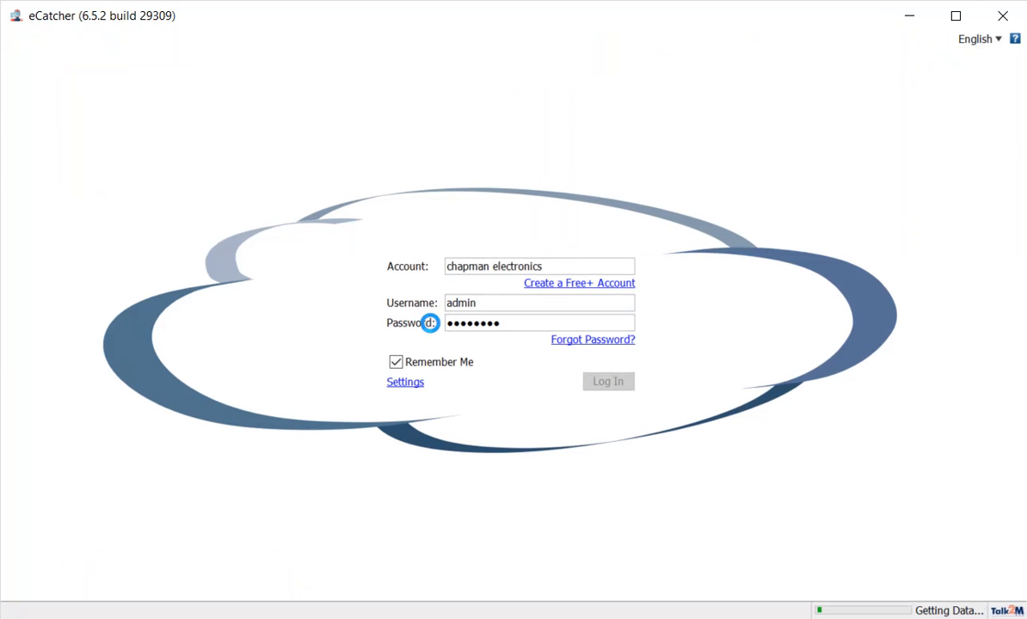
{"action": "left_click", "coordinate": [608, 382]}
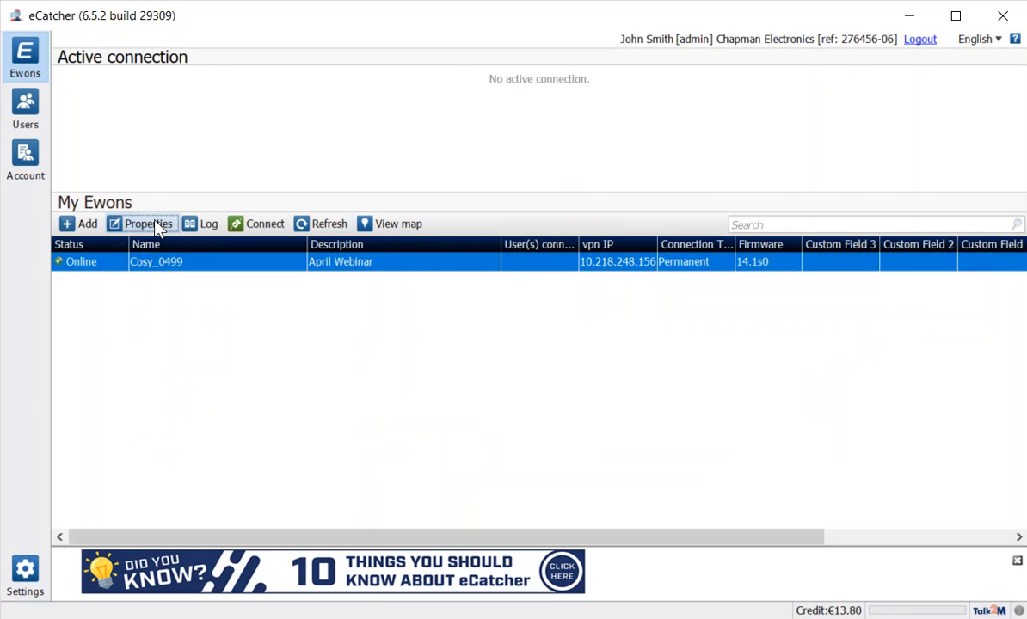
Add a LAN device for Cosy_0499 named Camera at 192.168.120.55 with its description.
{"action": "left_click", "coordinate": [148, 223]}
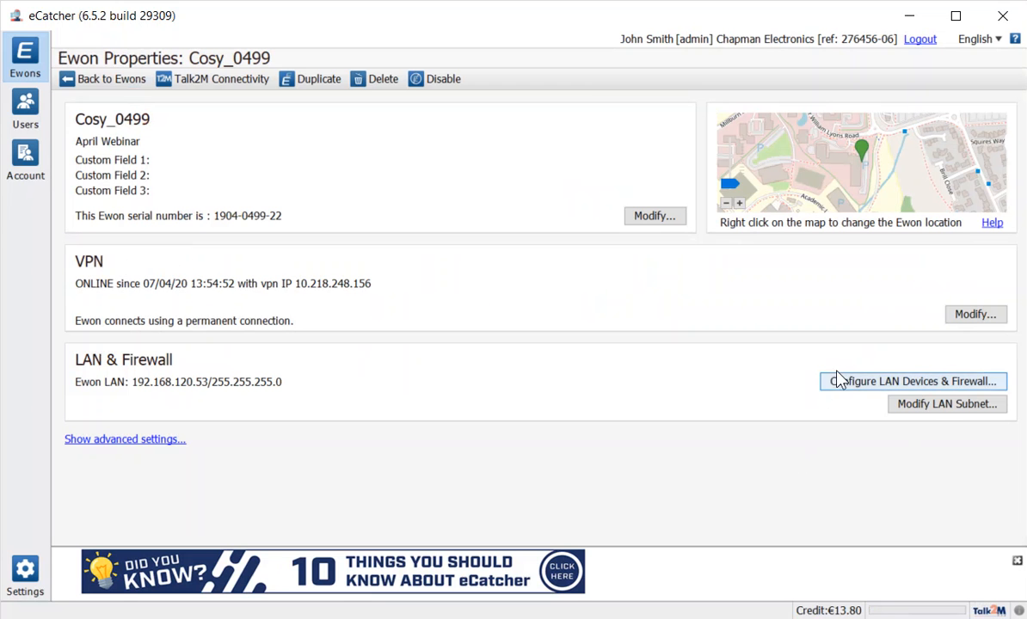
{"action": "left_click", "coordinate": [911, 382]}
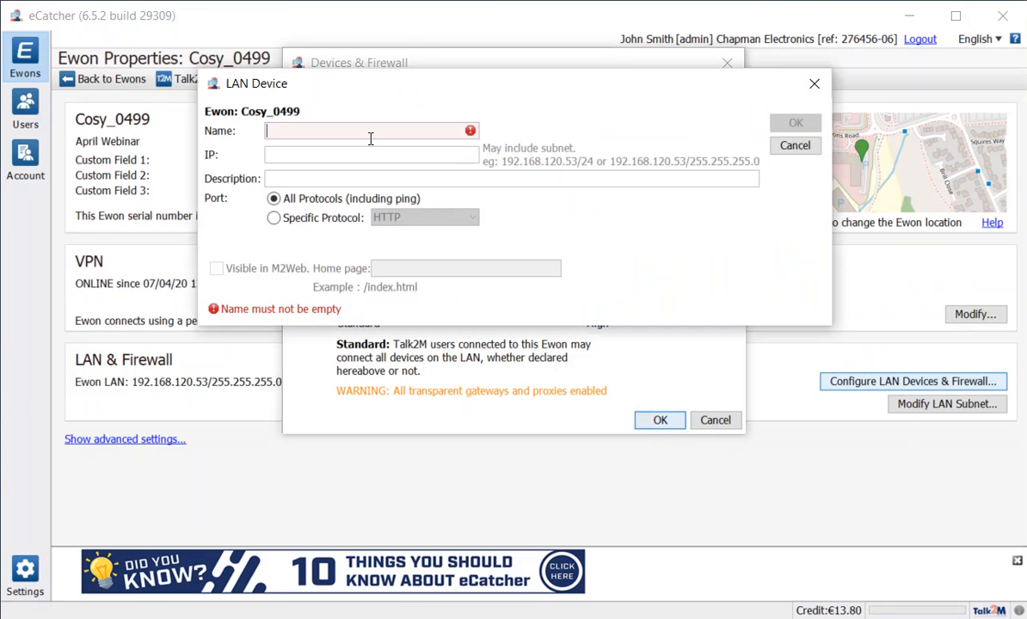
{"action": "type", "text": "Camera"}
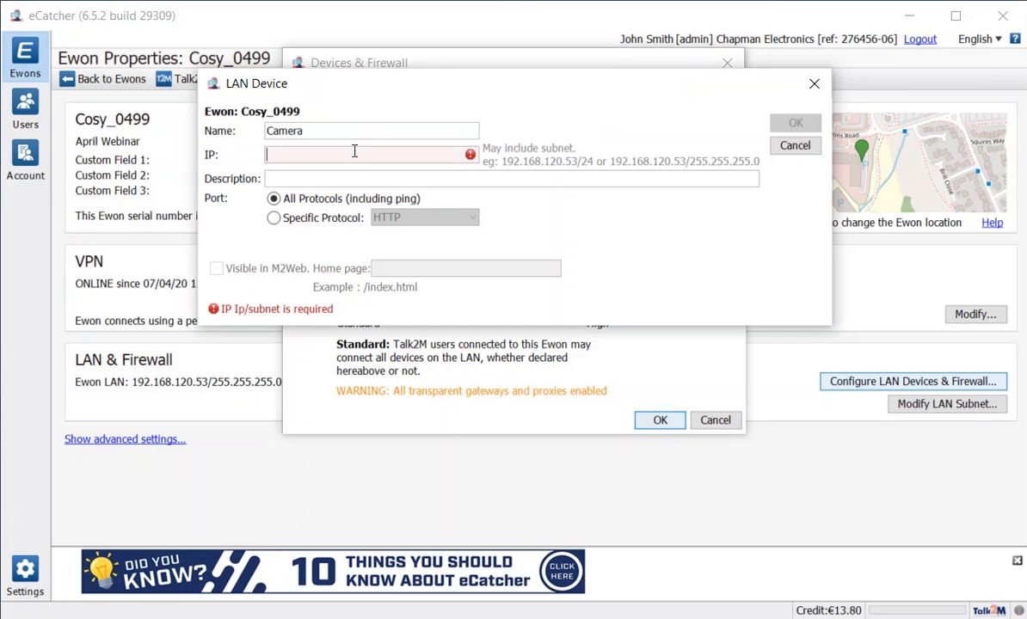
{"action": "type", "text": "192.168.120.55"}
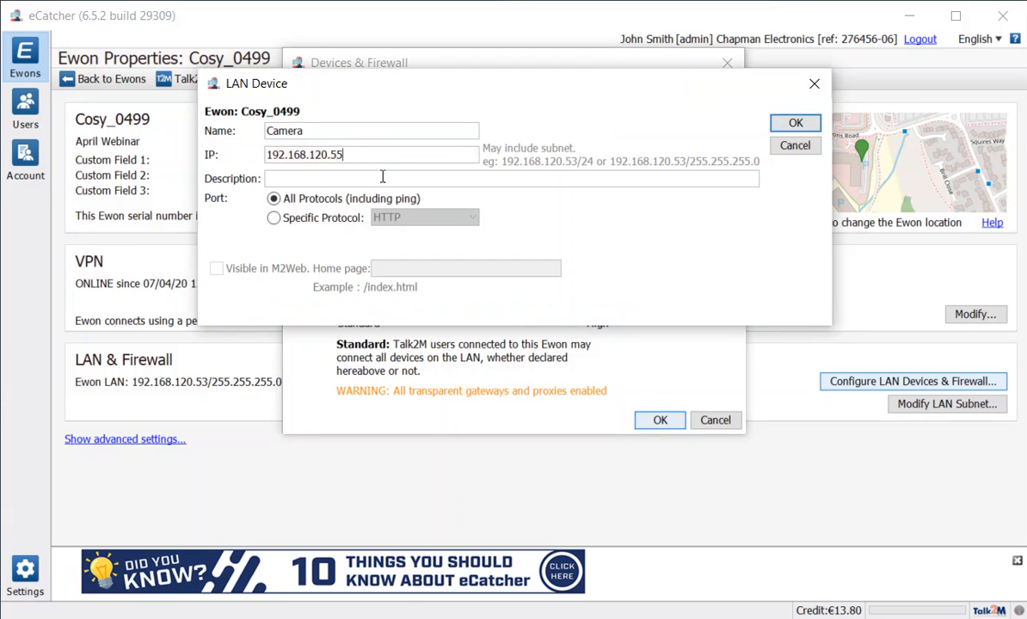
{"action": "type", "text": "admin/admin"}
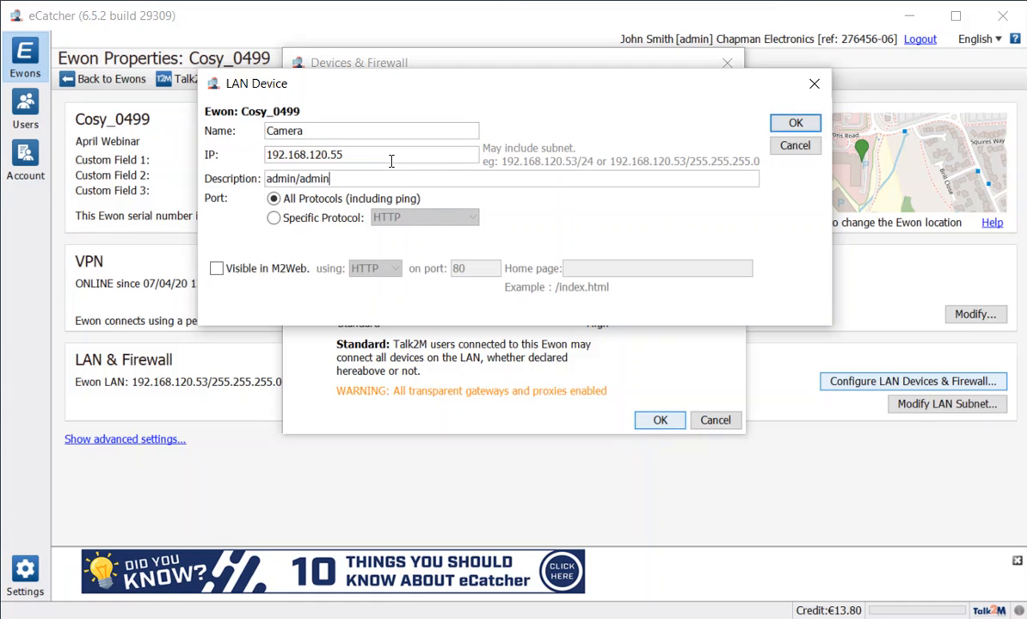
{"action": "mouse_move", "coordinate": [551, 227]}
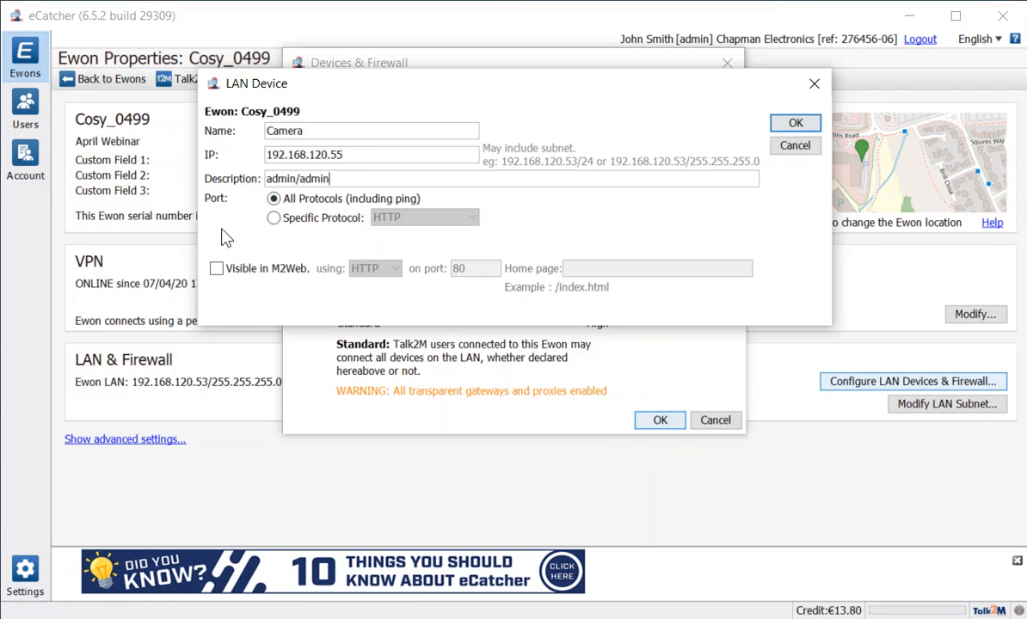
Restrict the Camera device to the HTTP protocol and make it visible in M2Web.
{"action": "left_click", "coordinate": [274, 217]}
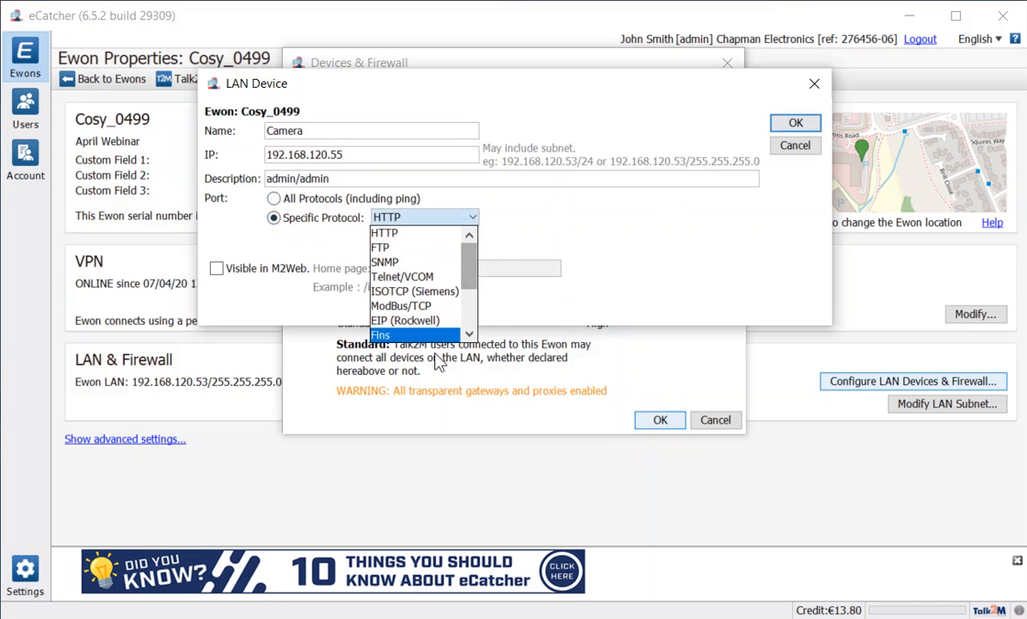
{"action": "left_click", "coordinate": [384, 232]}
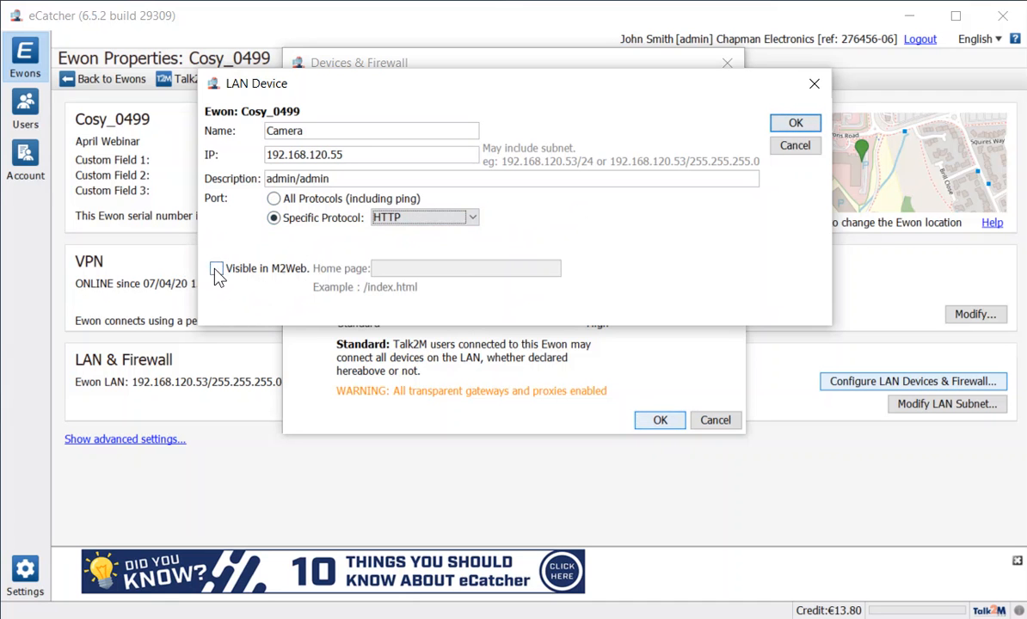
{"action": "left_click", "coordinate": [216, 268]}
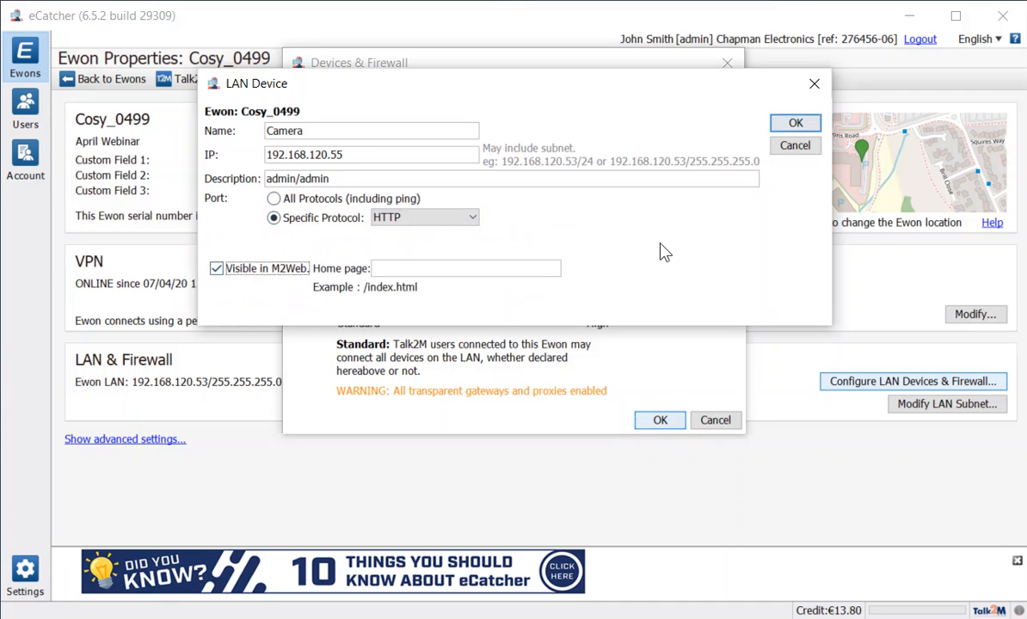
{"action": "mouse_move", "coordinate": [650, 237]}
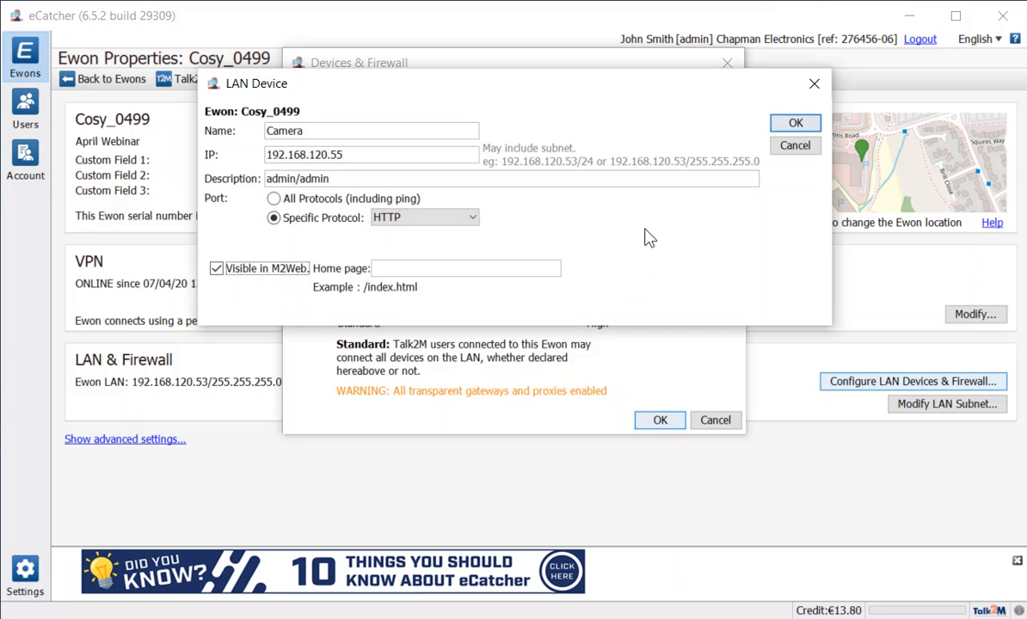
Save the Camera LAN device at 192.168.120.55, accept the firewall going High, and return to the Ewons list.
{"action": "left_click", "coordinate": [795, 122]}
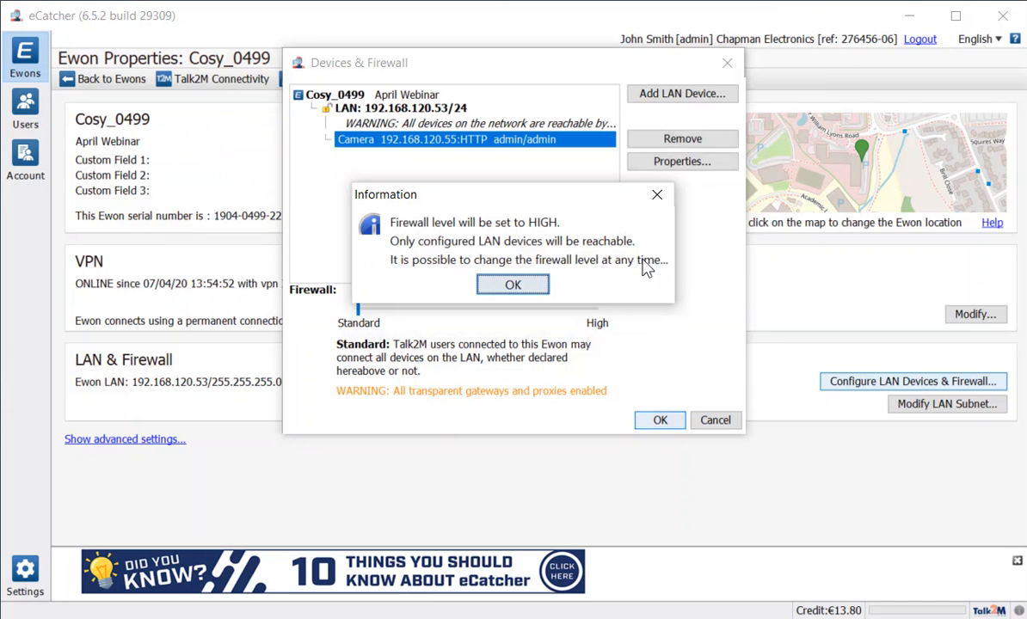
{"action": "mouse_move", "coordinate": [671, 289]}
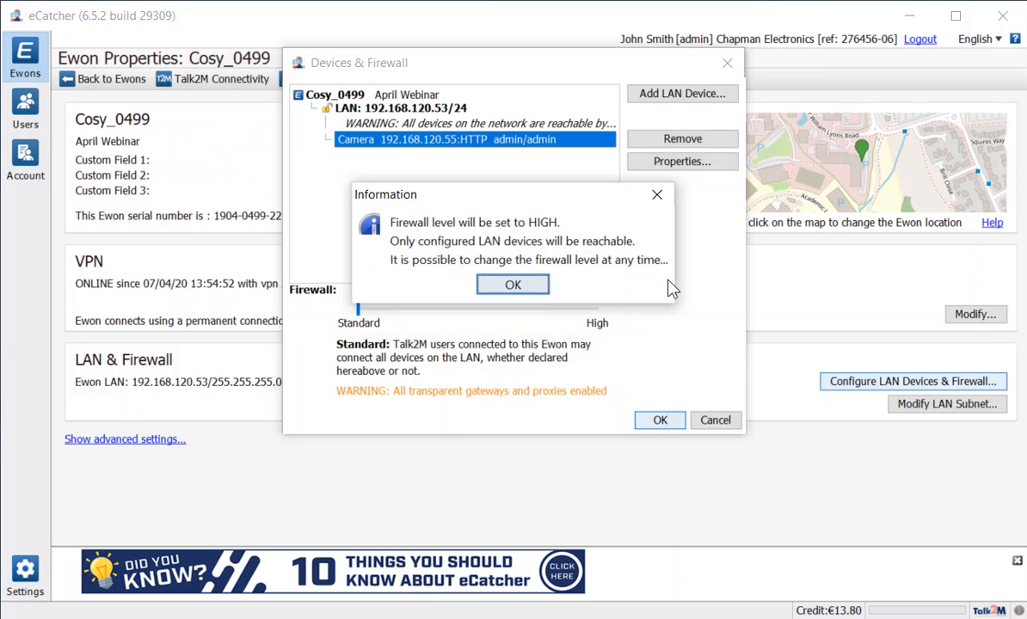
{"action": "mouse_move", "coordinate": [409, 213]}
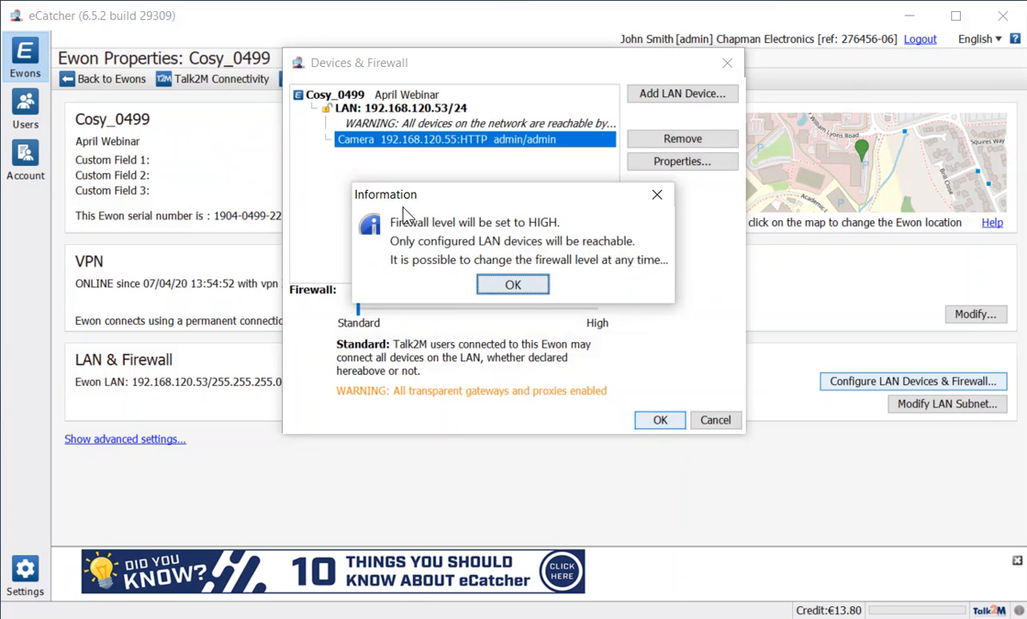
{"action": "mouse_move", "coordinate": [416, 258]}
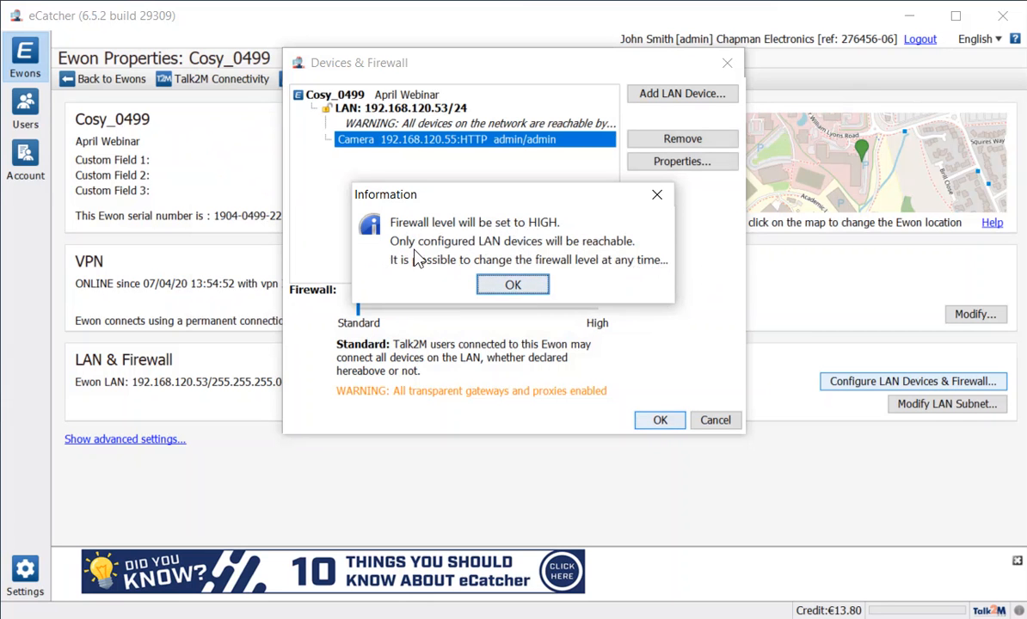
{"action": "left_click", "coordinate": [512, 286]}
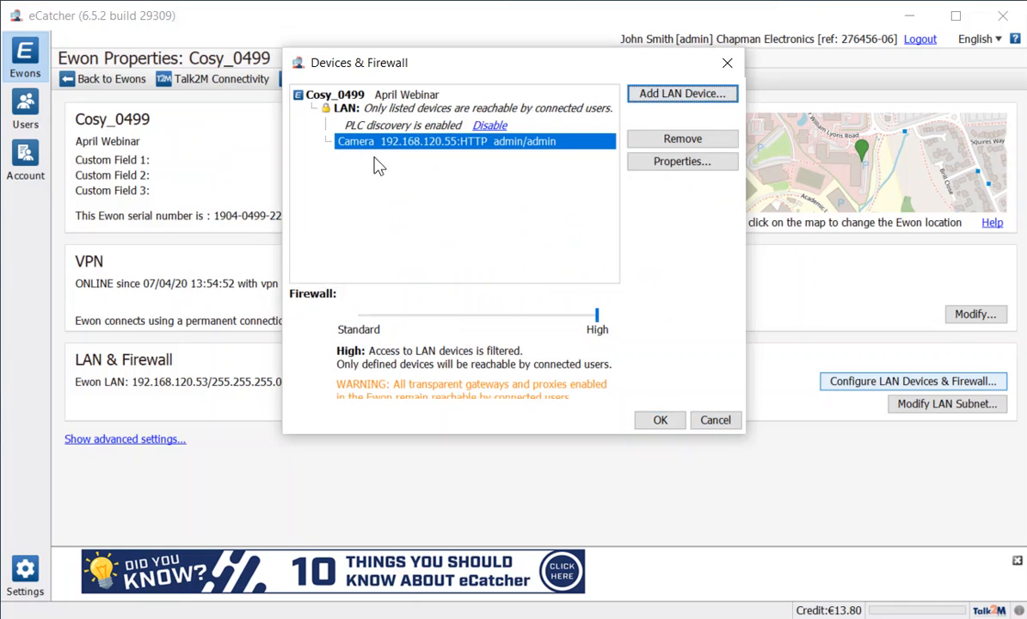
{"action": "mouse_move", "coordinate": [409, 214]}
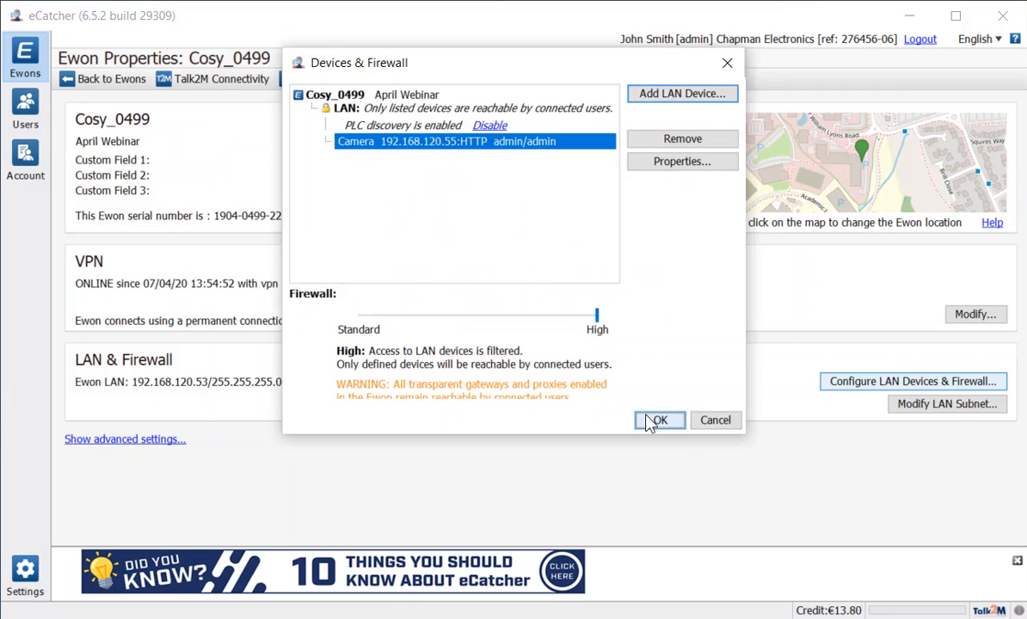
{"action": "left_click", "coordinate": [658, 420]}
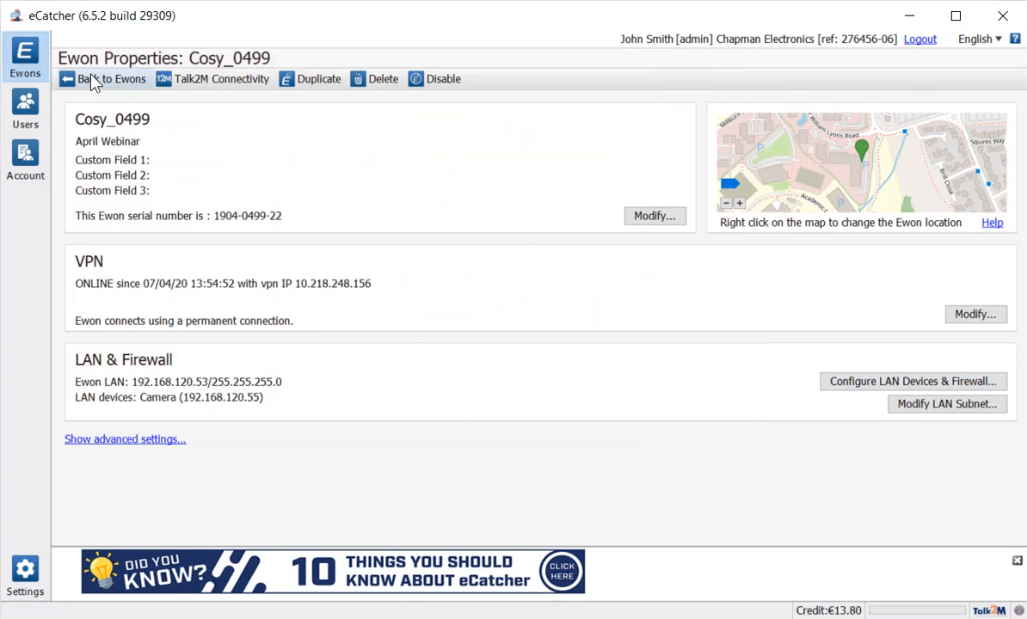
Connect to Cosy_0499 so the Camera at 192.168.120.55 is listed as the active LAN device.
{"action": "left_click", "coordinate": [112, 79]}
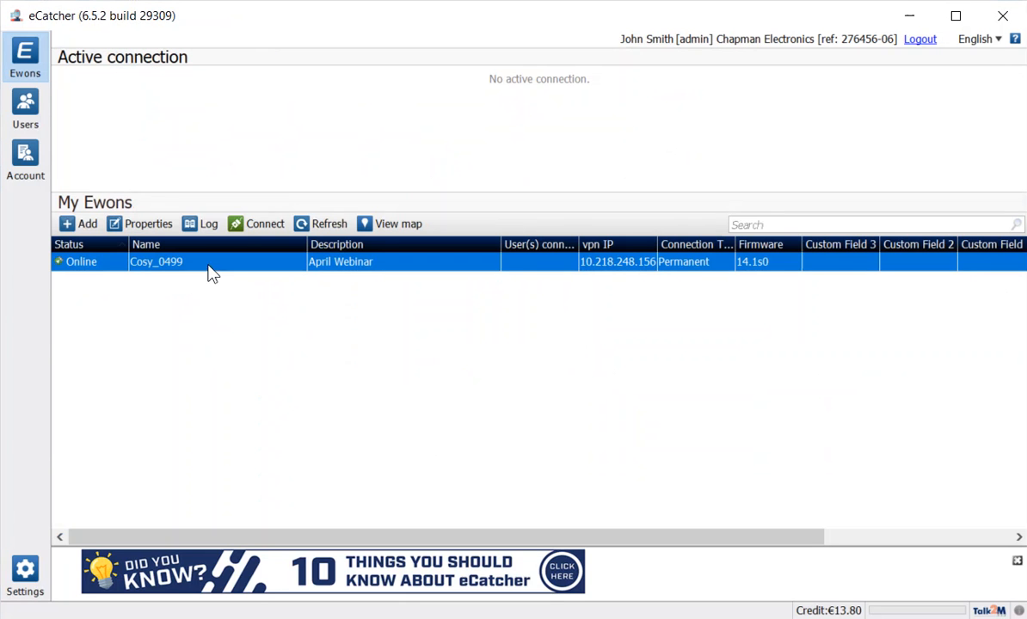
{"action": "left_click", "coordinate": [257, 223]}
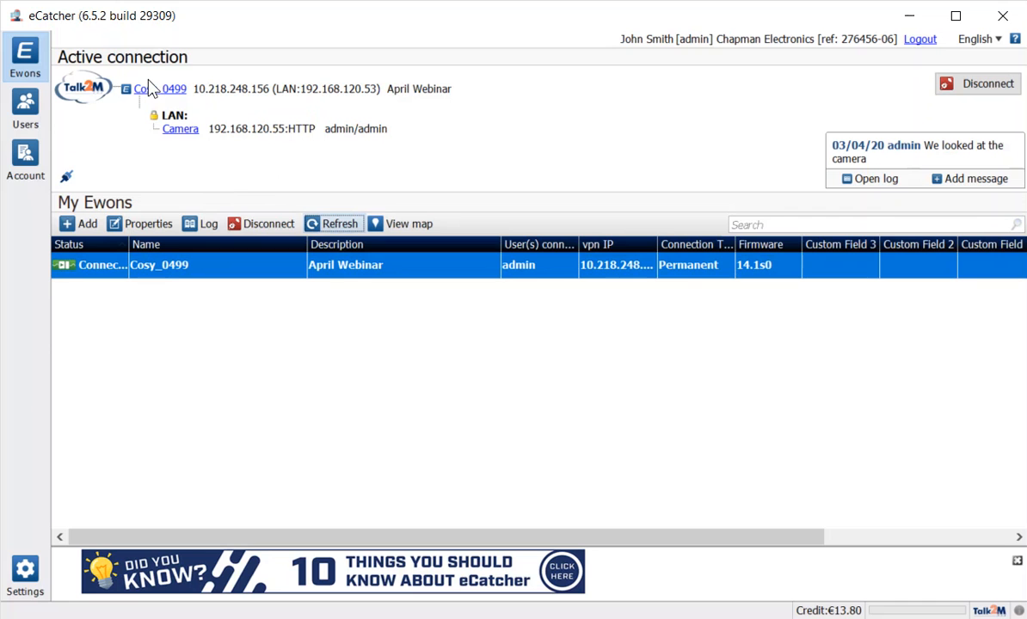
{"action": "mouse_move", "coordinate": [237, 189]}
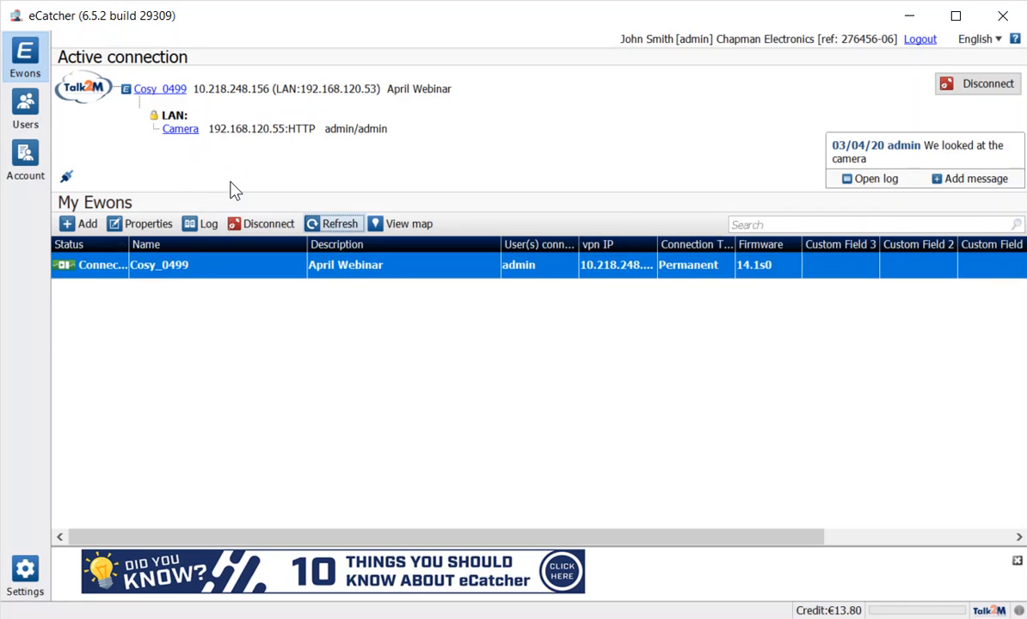
{"action": "mouse_move", "coordinate": [265, 191]}
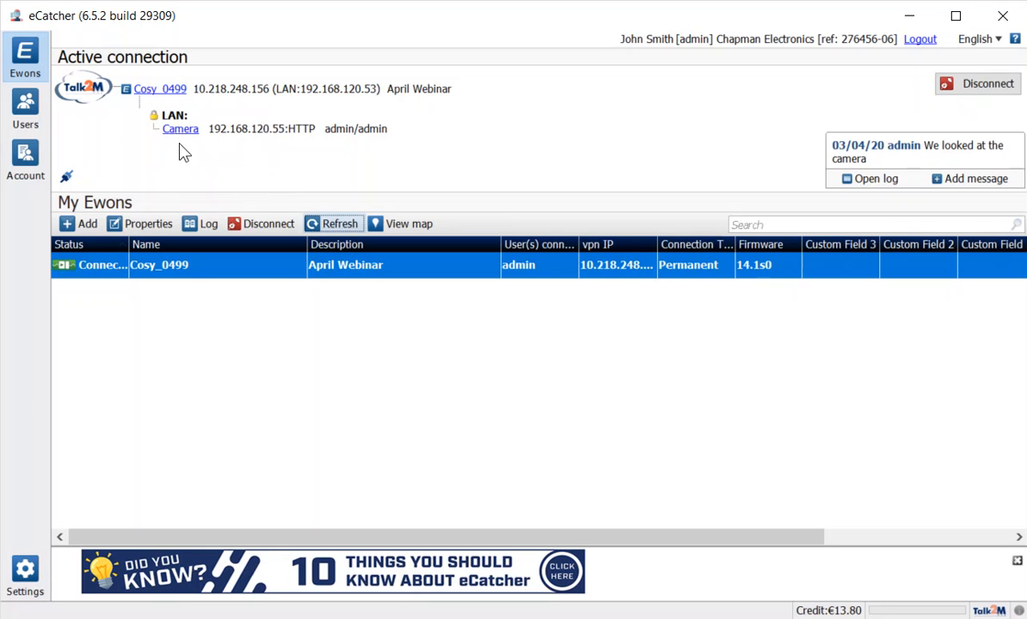
{"action": "mouse_move", "coordinate": [179, 130]}
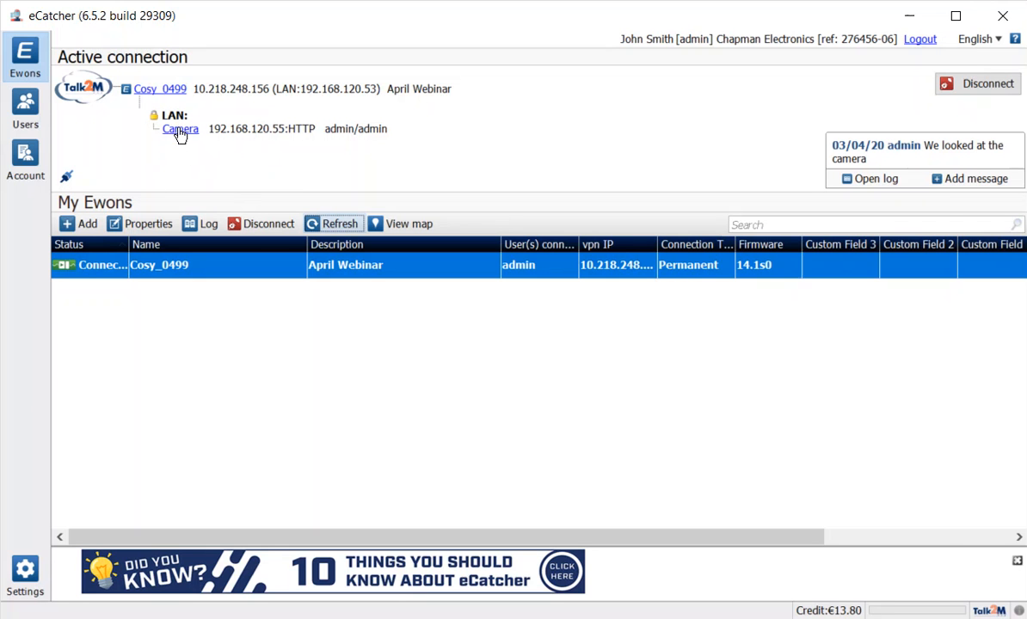
{"action": "left_click", "coordinate": [179, 127]}
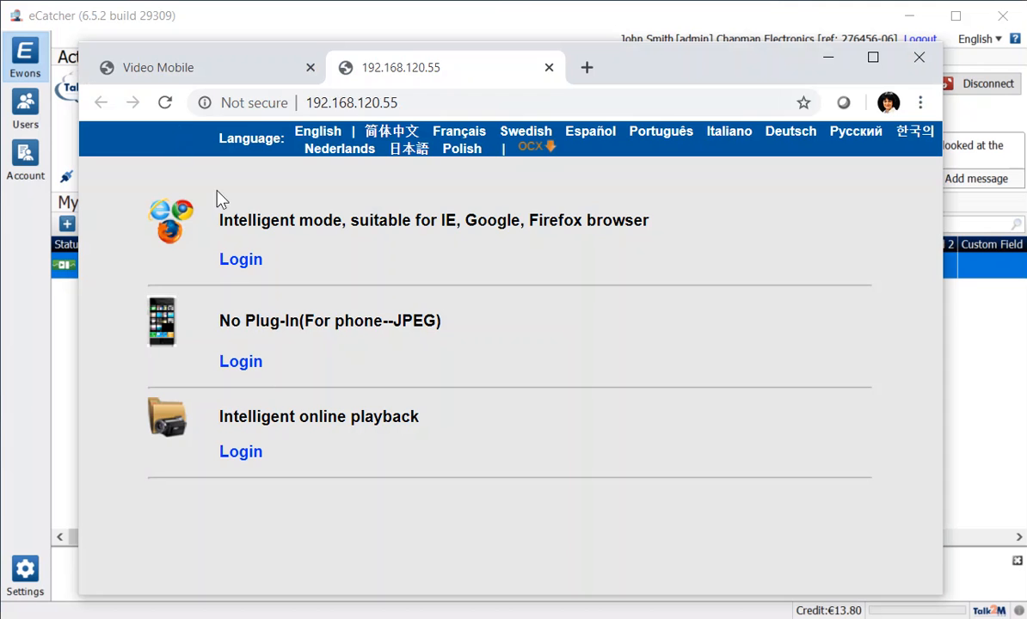
{"action": "left_click", "coordinate": [241, 361]}
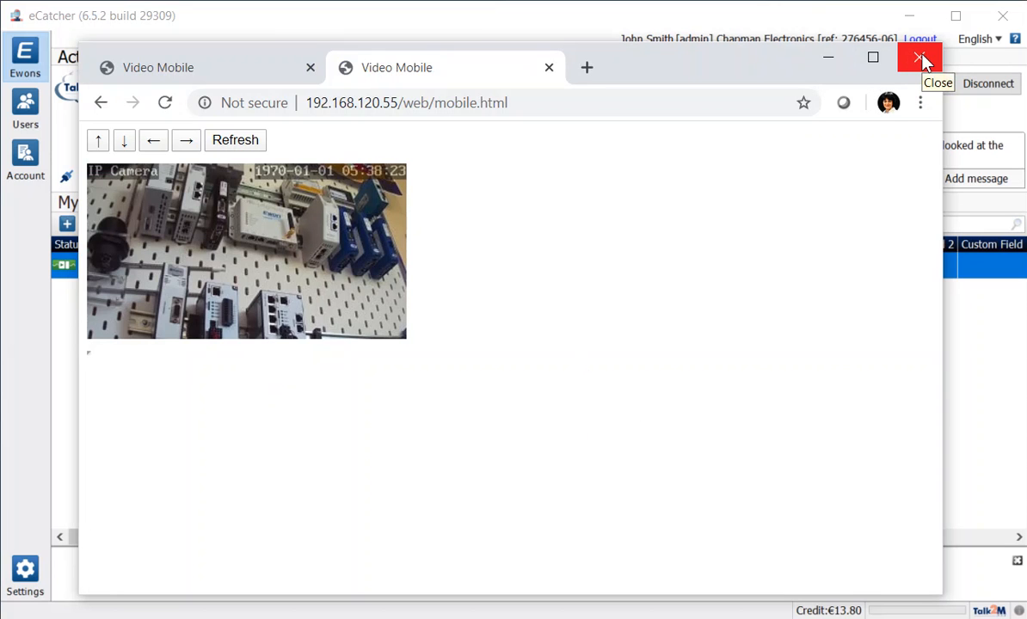
{"action": "left_click", "coordinate": [918, 59]}
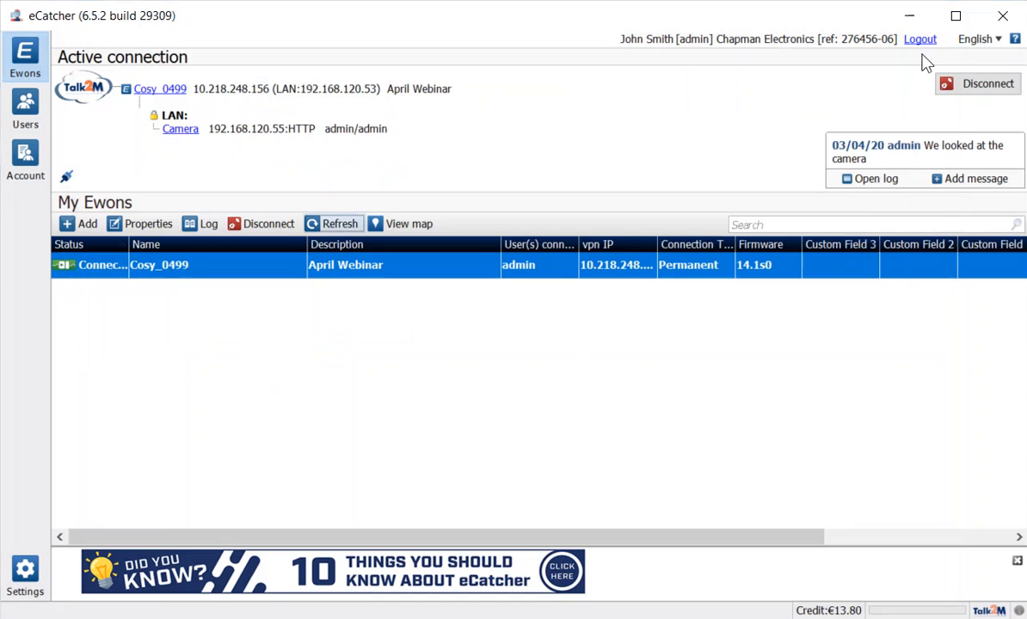
{"action": "mouse_move", "coordinate": [325, 382]}
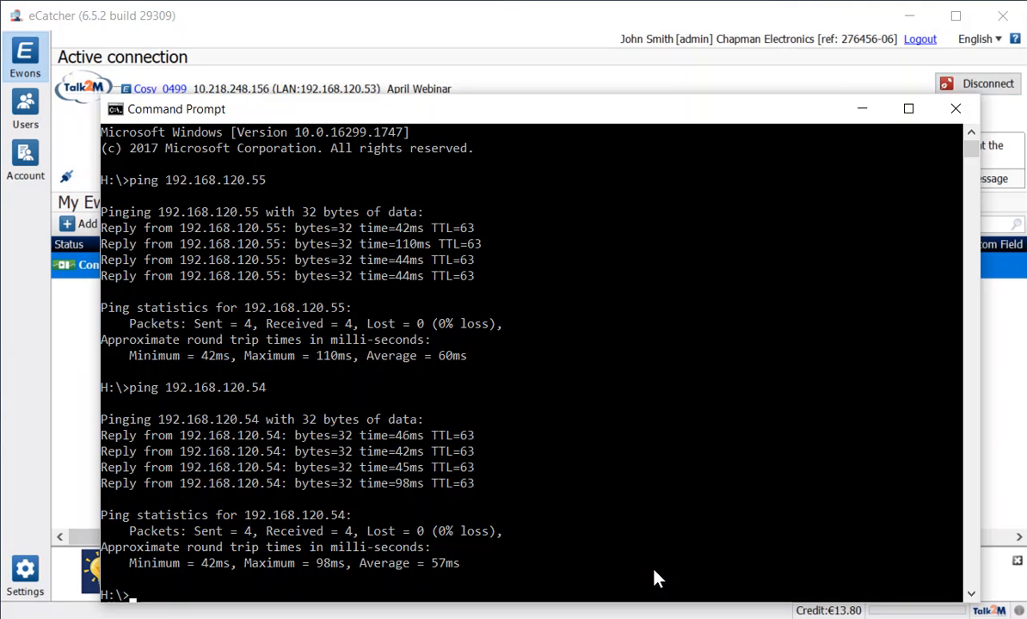
Ping 192.168.120.54 to confirm it times out, then bring eCatcher back to the front.
{"action": "type", "text": "ping 192.168.120.54"}
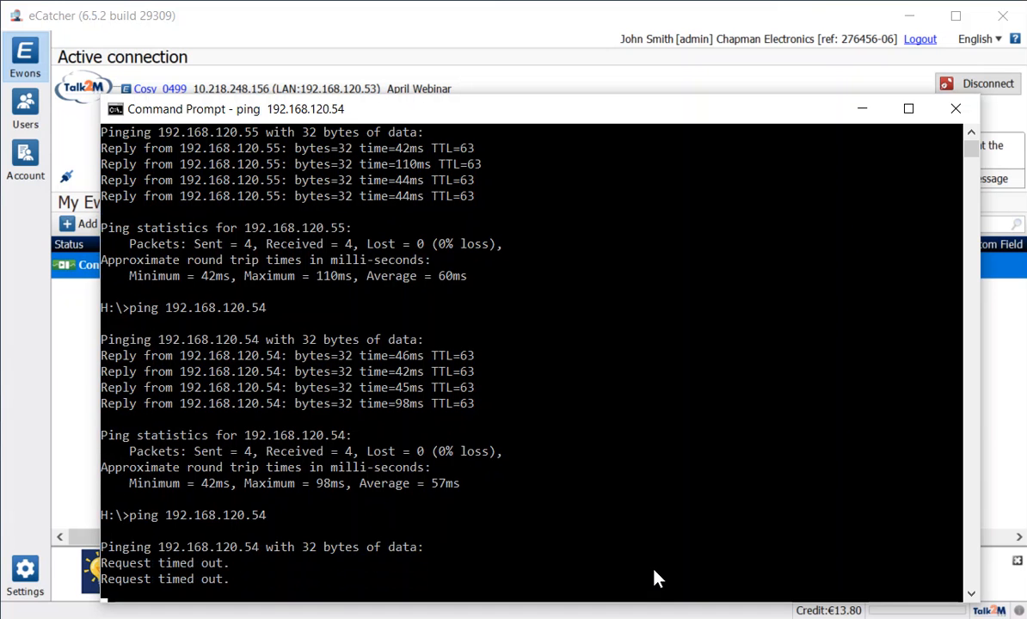
{"action": "mouse_move", "coordinate": [67, 351]}
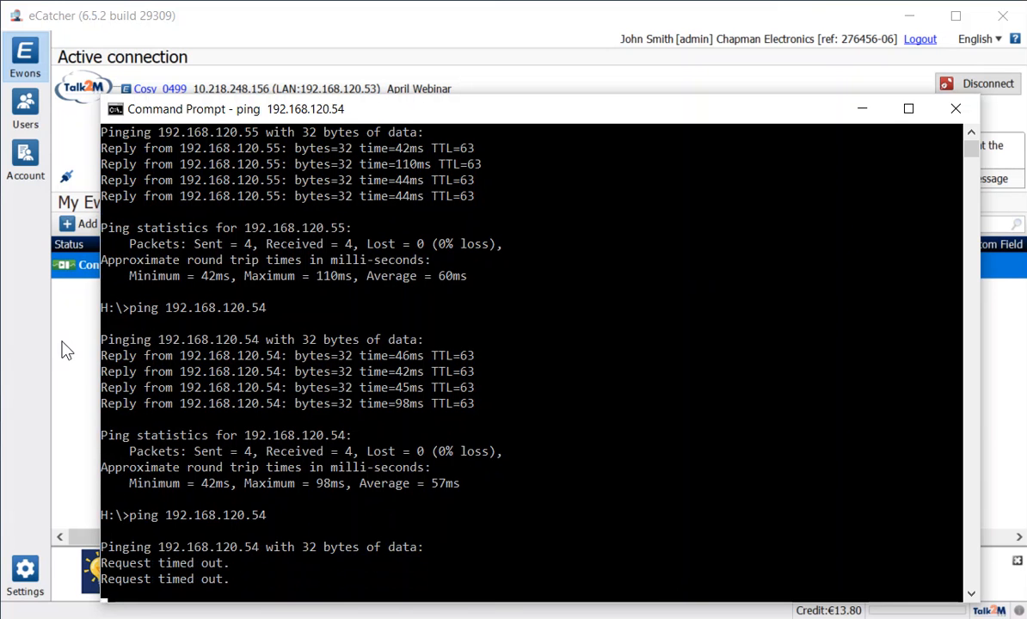
{"action": "left_click", "coordinate": [955, 109]}
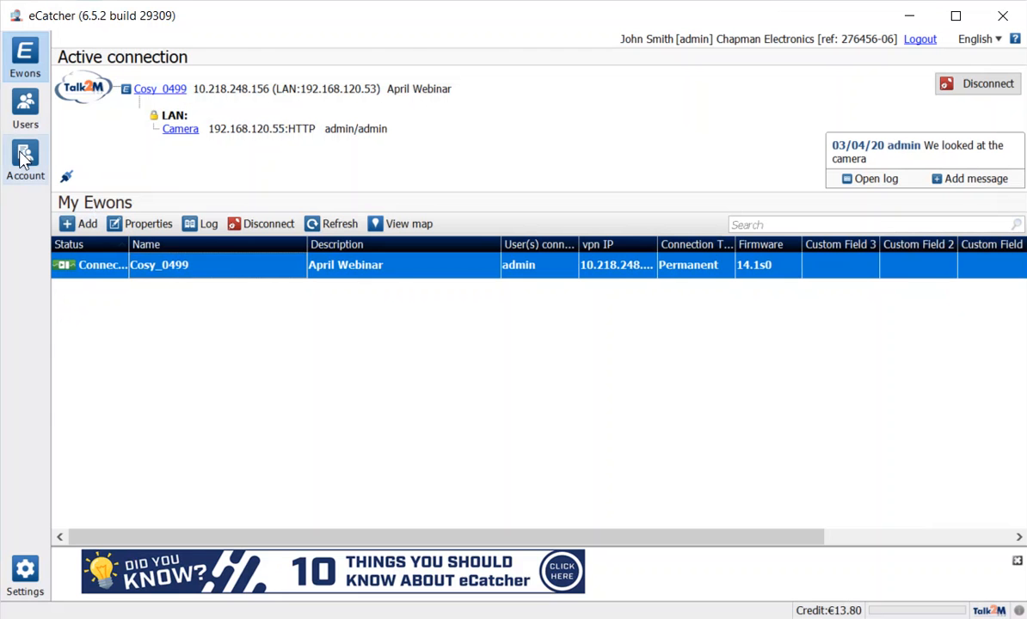
Show the Chapman Electronics account properties: security policy, €13.80 credit balance and contacts.
{"action": "left_click", "coordinate": [24, 162]}
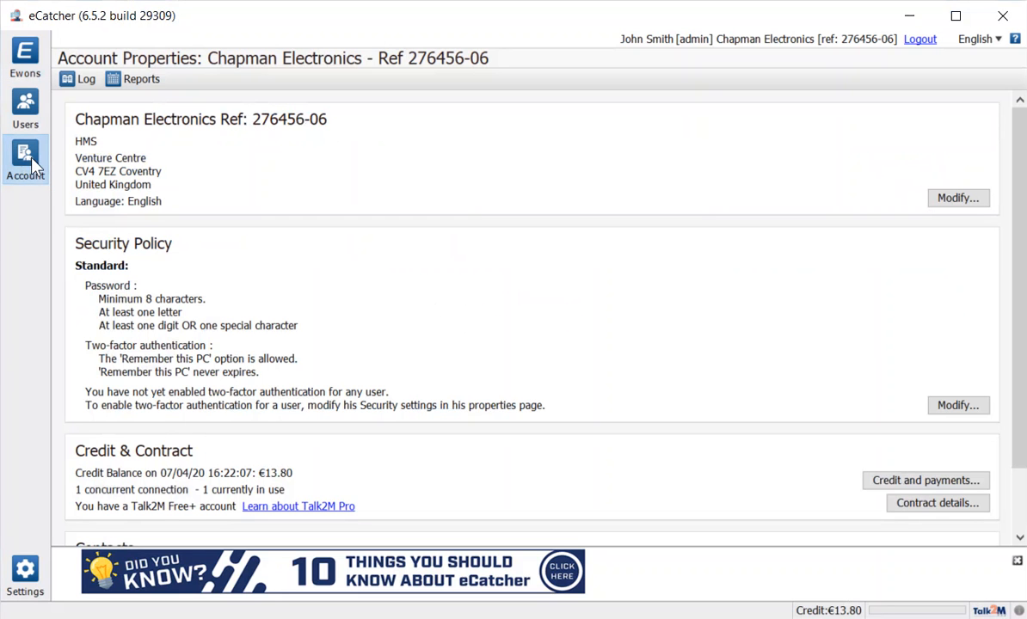
{"action": "scroll", "scroll_direction": "down", "scroll_amount": 3}
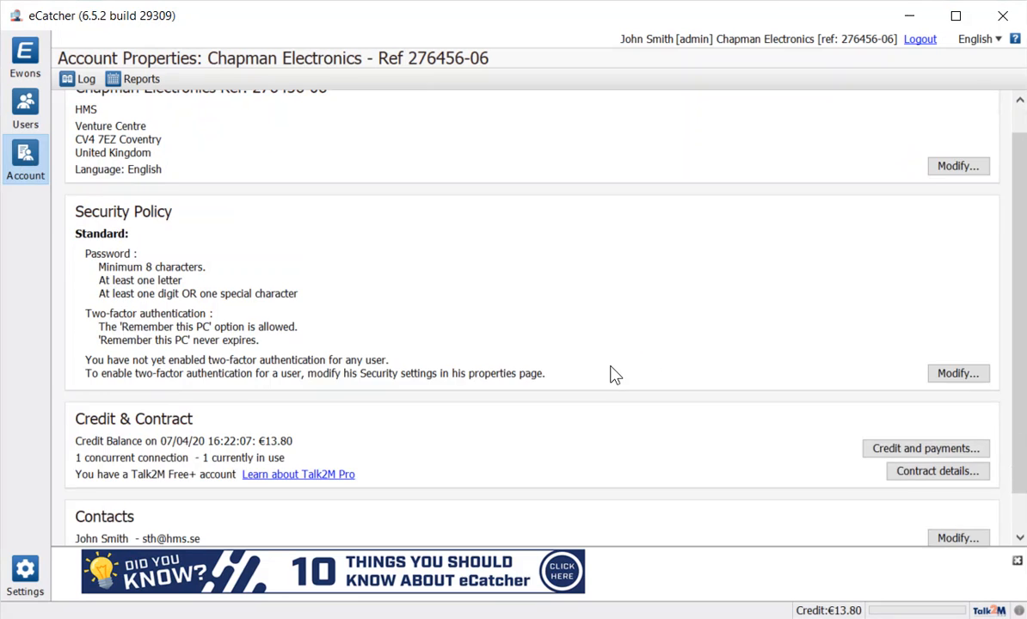
{"action": "scroll", "scroll_direction": "down", "scroll_amount": 3}
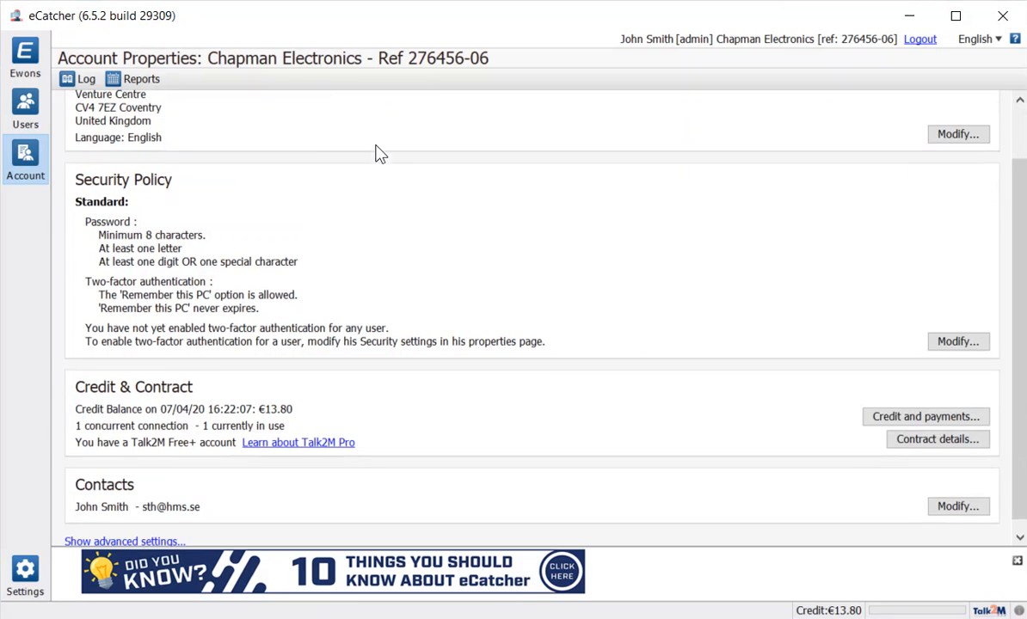
{"action": "scroll", "scroll_direction": "down", "scroll_amount": 3}
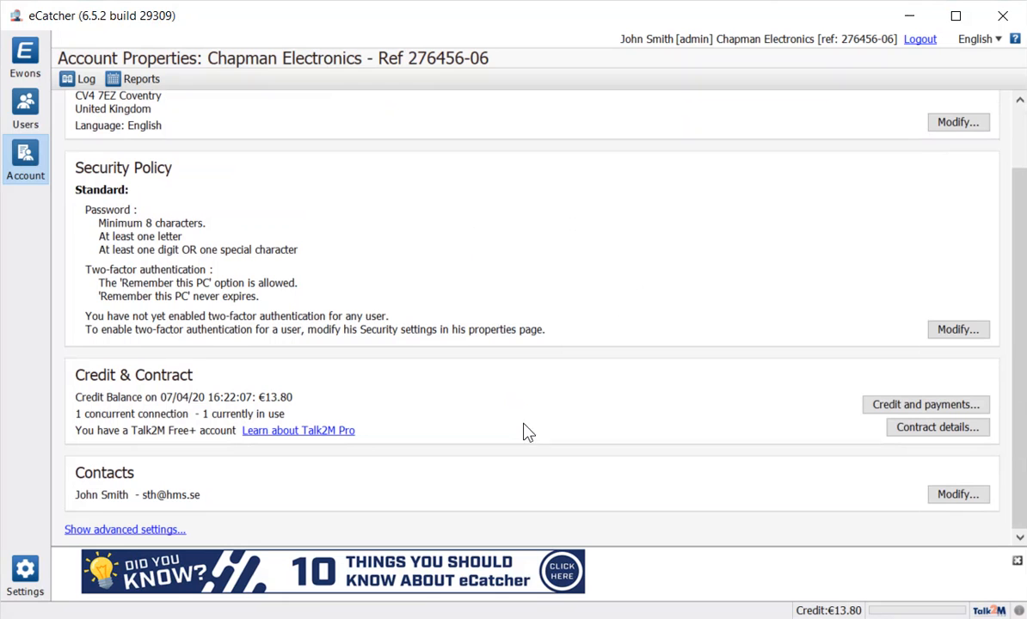
{"action": "mouse_move", "coordinate": [549, 438]}
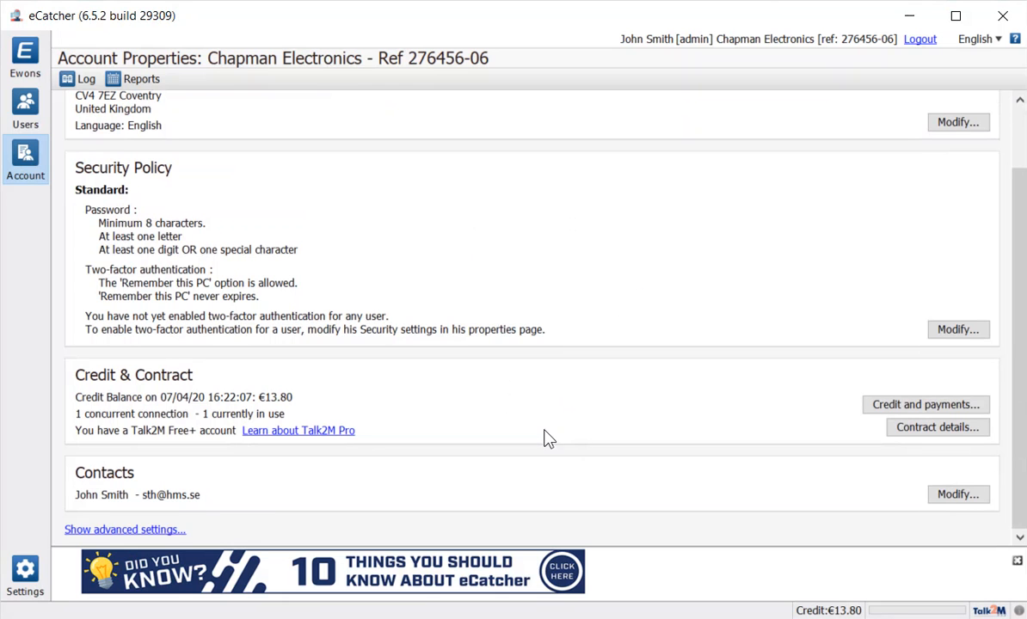
{"action": "mouse_move", "coordinate": [659, 397]}
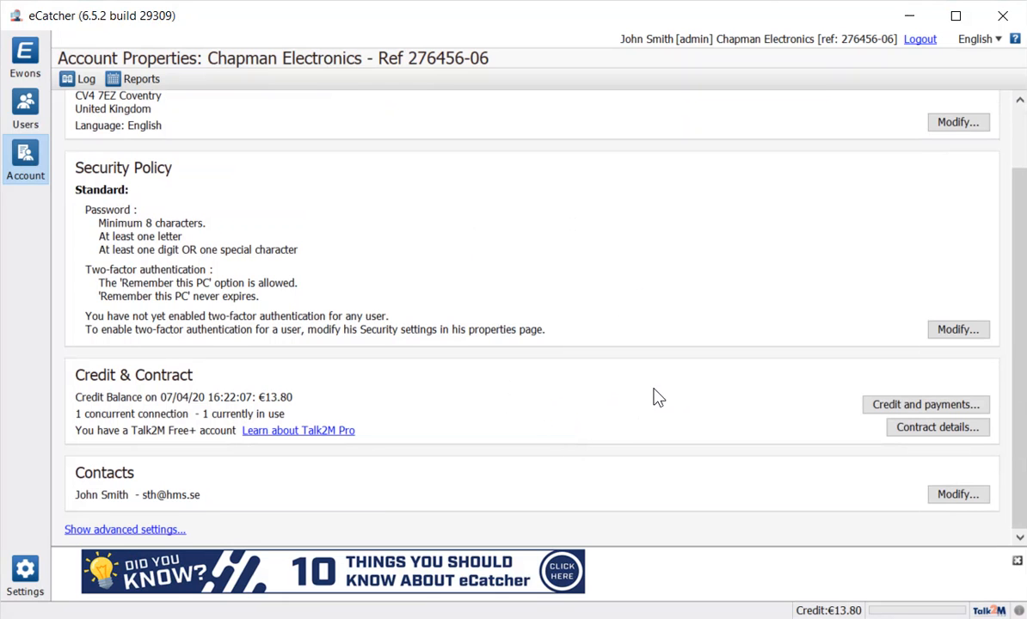
{"action": "mouse_move", "coordinate": [342, 481]}
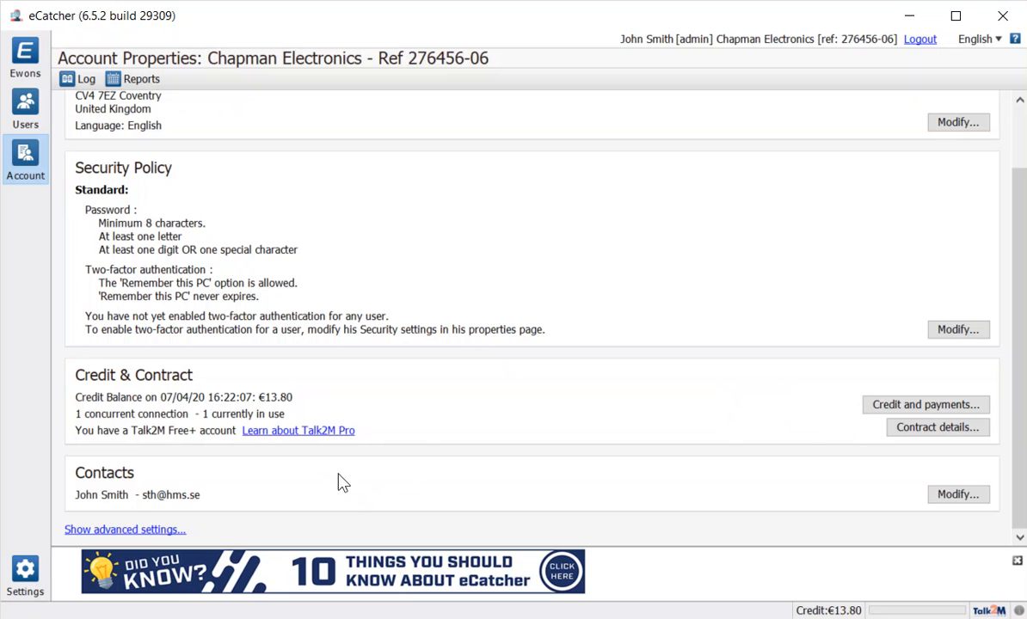
{"action": "mouse_move", "coordinate": [312, 461]}
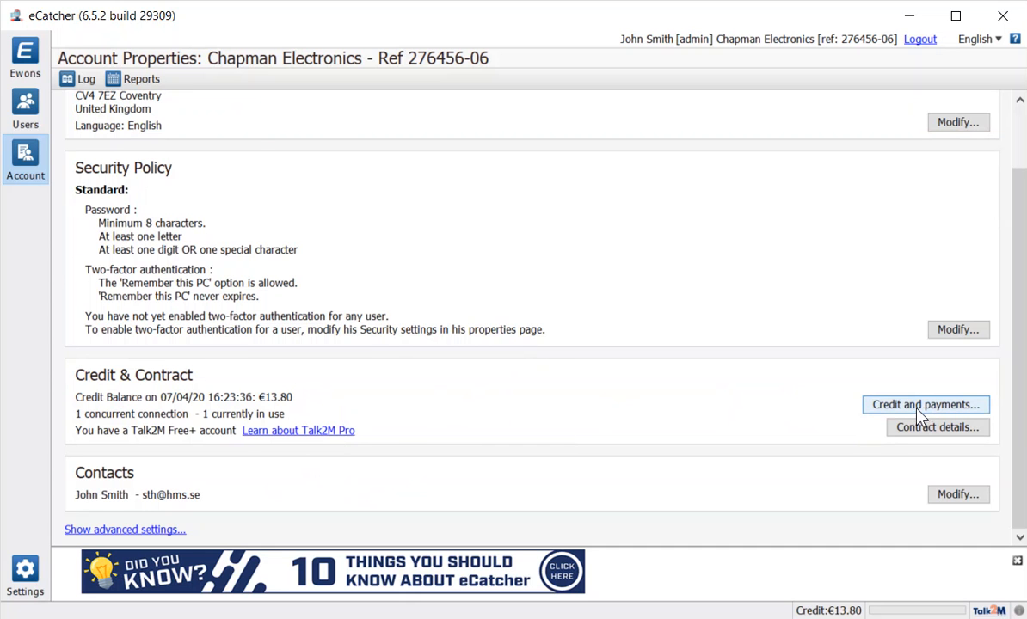
Show the Credit and payments history with the €13.80 balance and monthly consumption entries.
{"action": "left_click", "coordinate": [925, 404]}
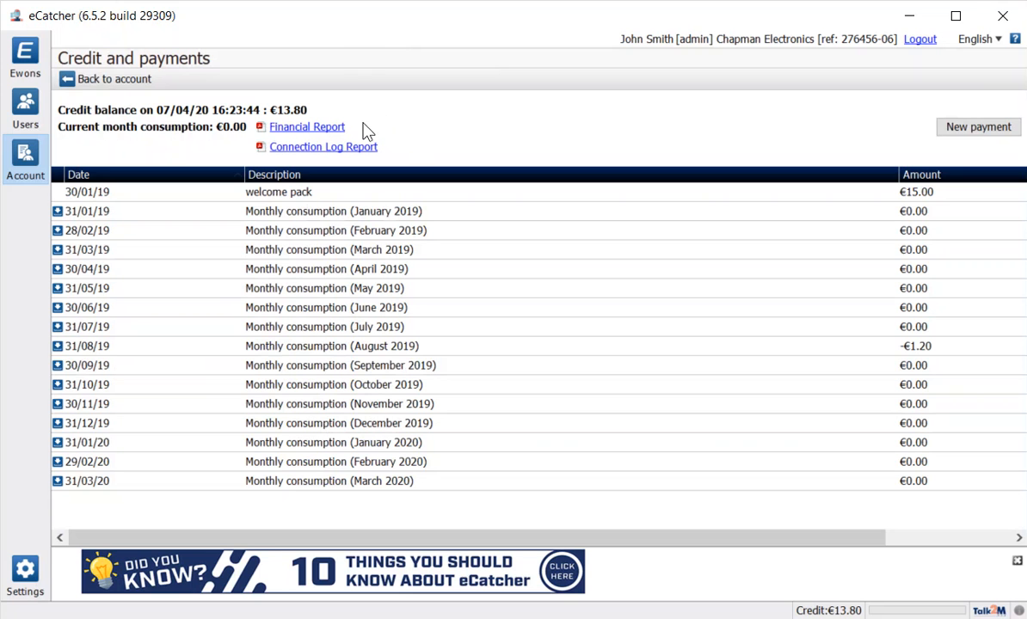
{"action": "mouse_move", "coordinate": [406, 158]}
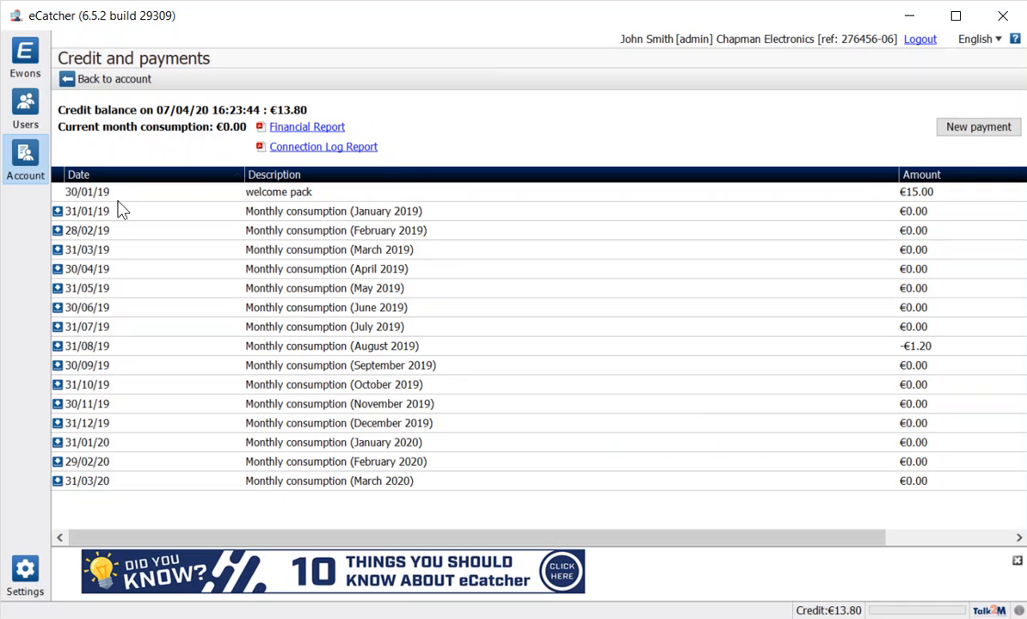
{"action": "mouse_move", "coordinate": [968, 427]}
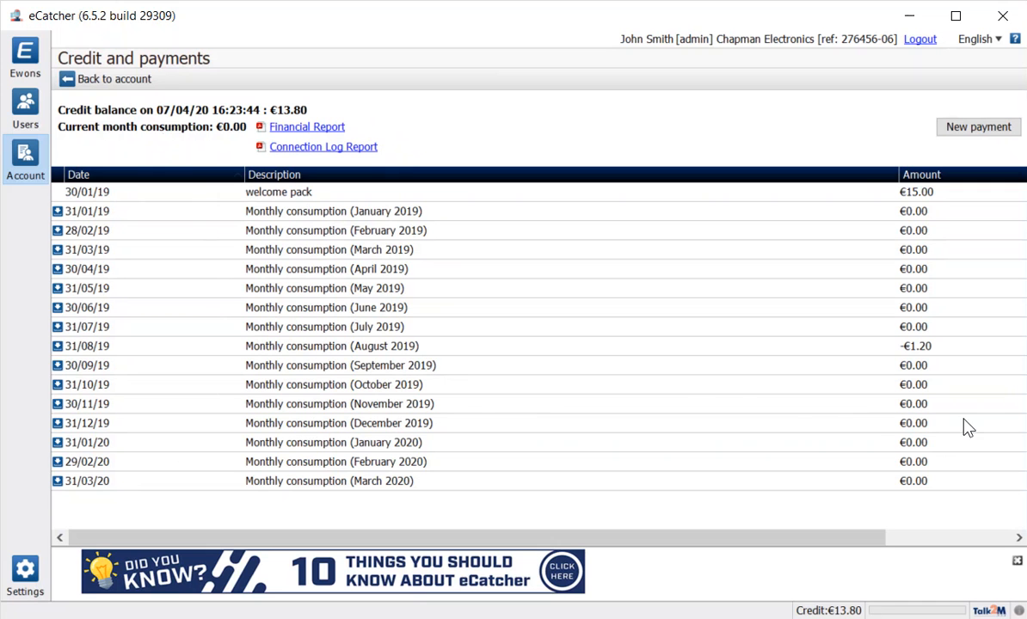
{"action": "mouse_move", "coordinate": [901, 497]}
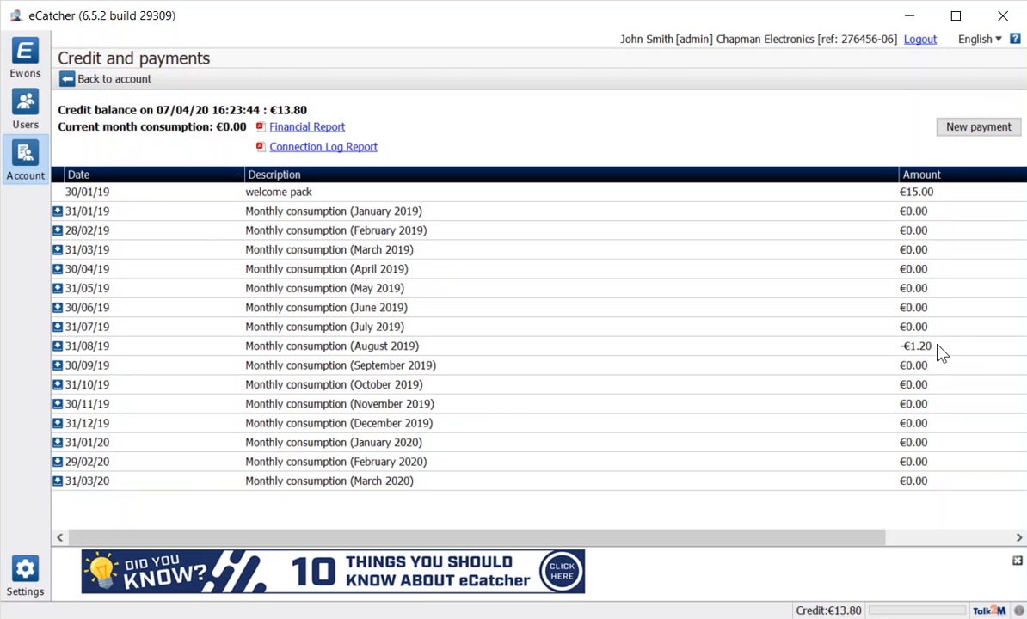
{"action": "mouse_move", "coordinate": [113, 79]}
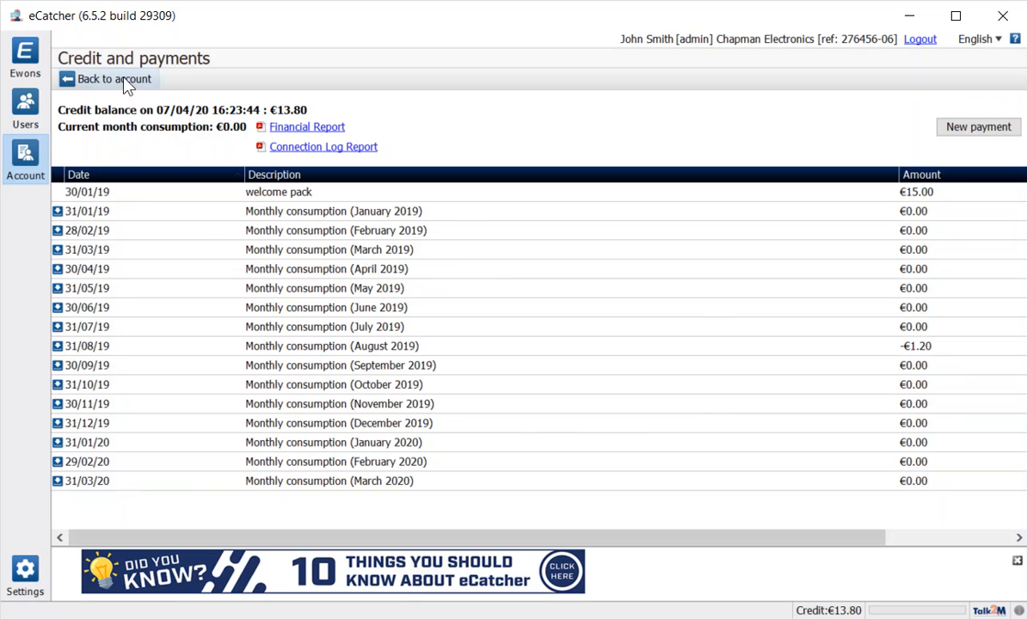
Return to account properties, view the About Talk2M Pro page, then come back to the properties sections.
{"action": "left_click", "coordinate": [105, 80]}
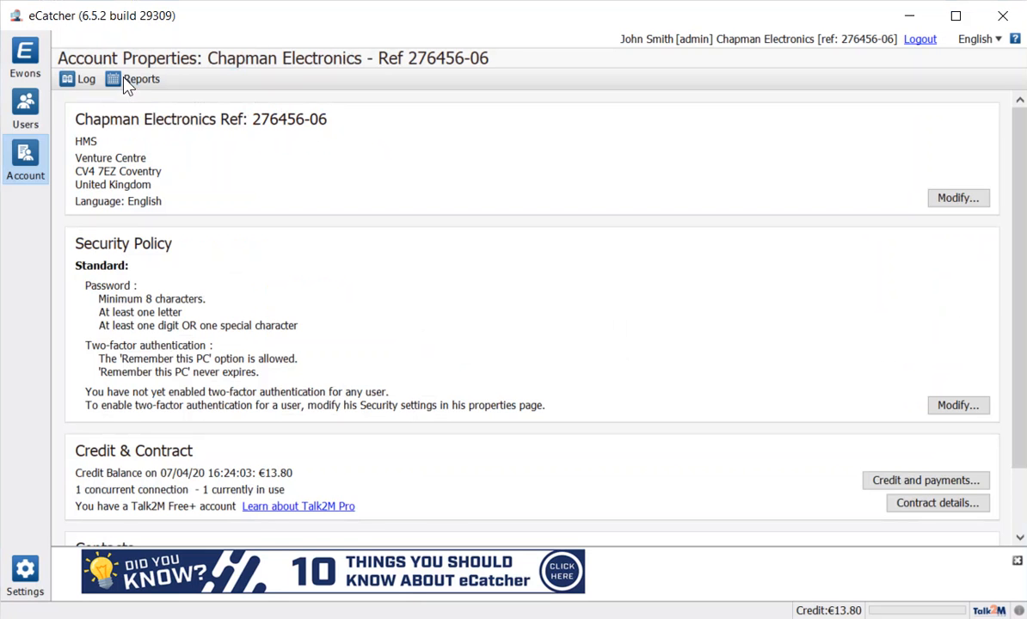
{"action": "scroll", "scroll_direction": "down", "scroll_amount": 3}
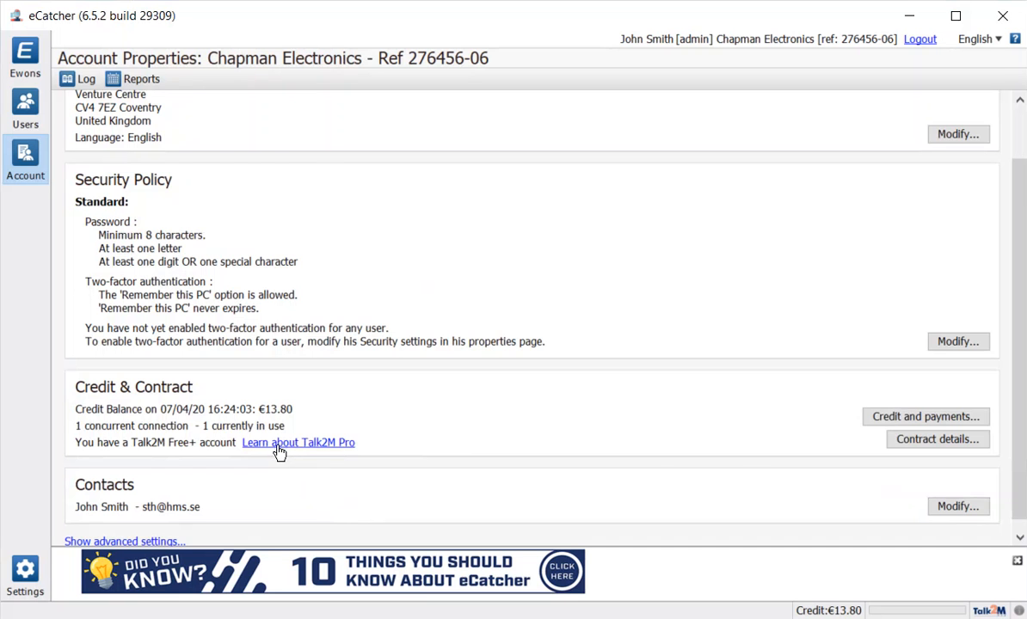
{"action": "left_click", "coordinate": [298, 442]}
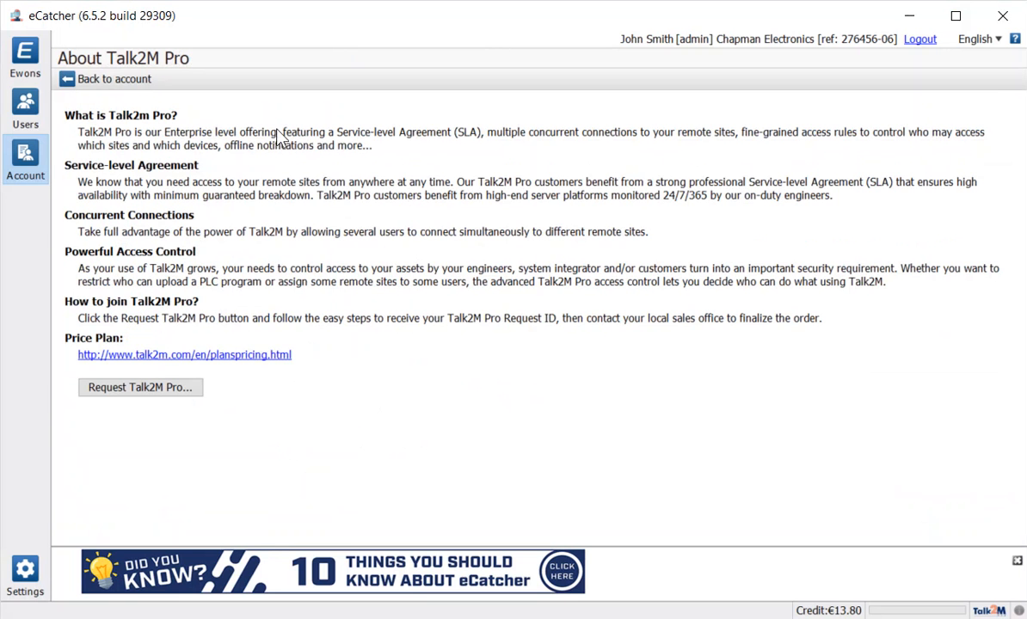
{"action": "mouse_move", "coordinate": [344, 348]}
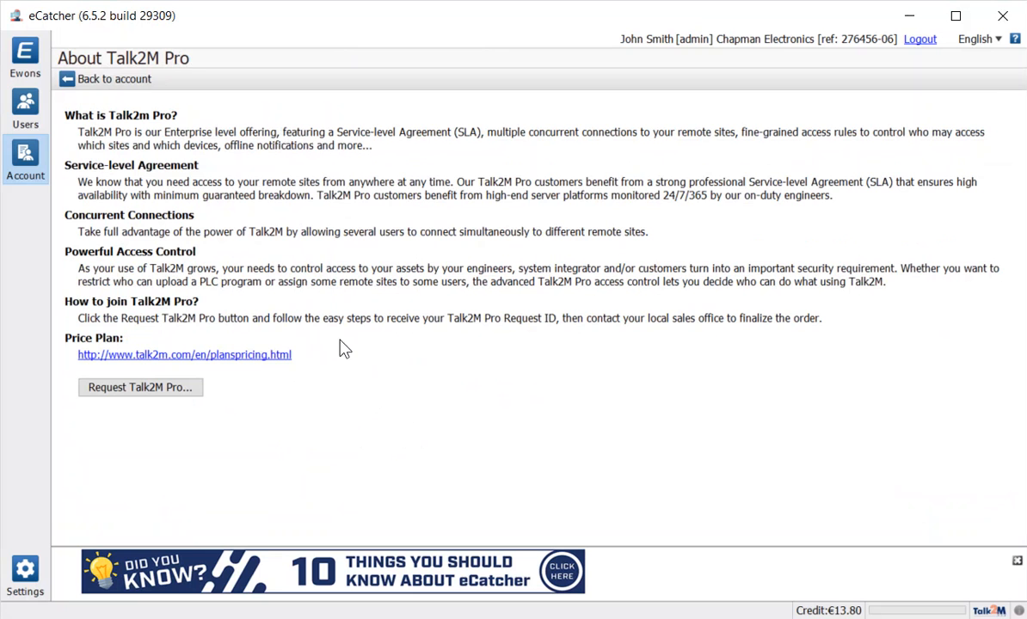
{"action": "mouse_move", "coordinate": [444, 443]}
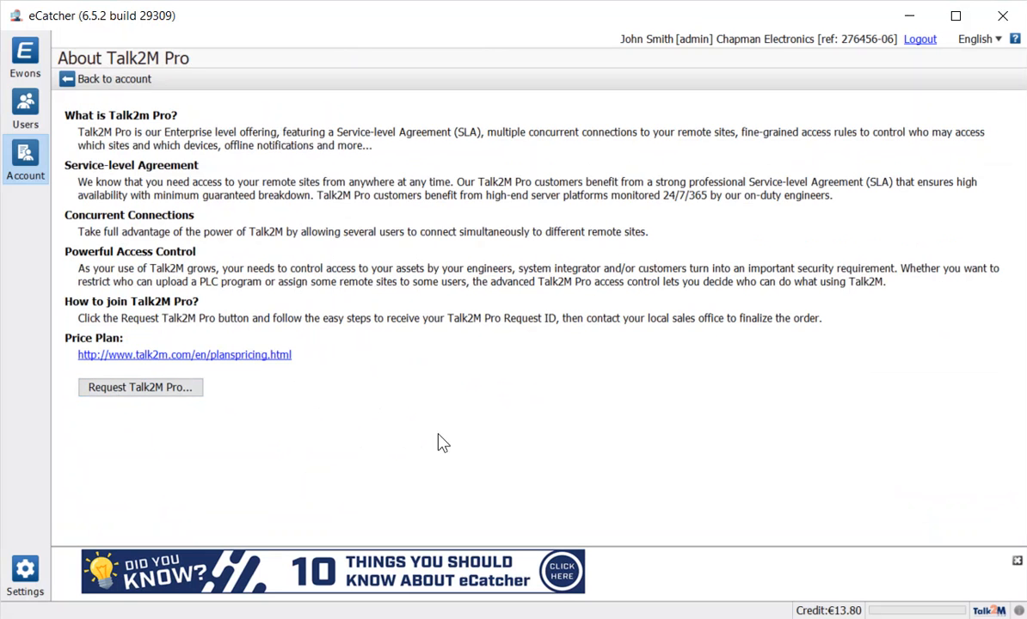
{"action": "mouse_move", "coordinate": [103, 80]}
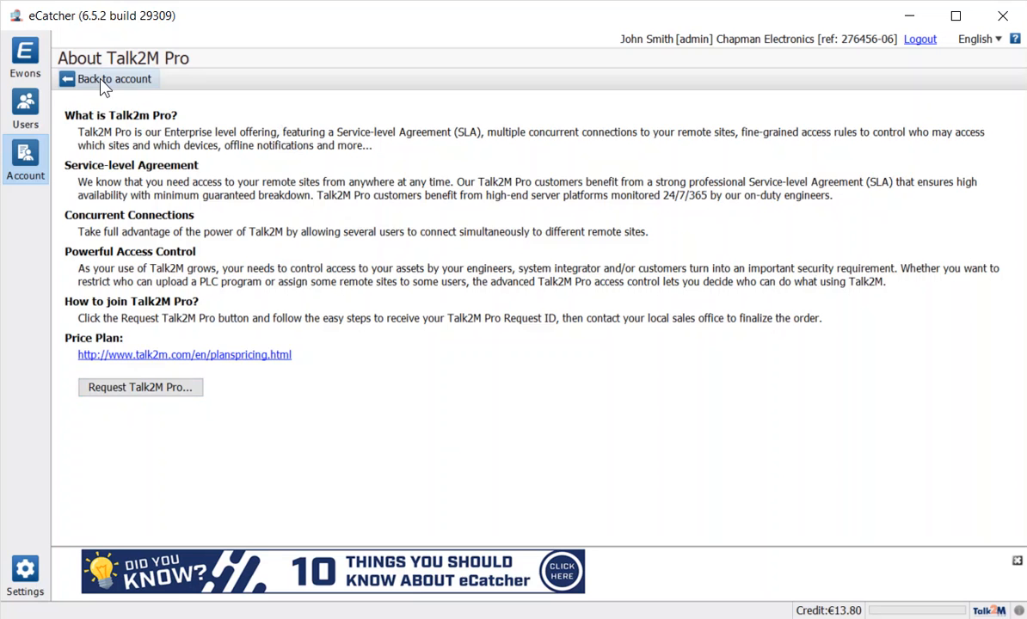
{"action": "left_click", "coordinate": [107, 79]}
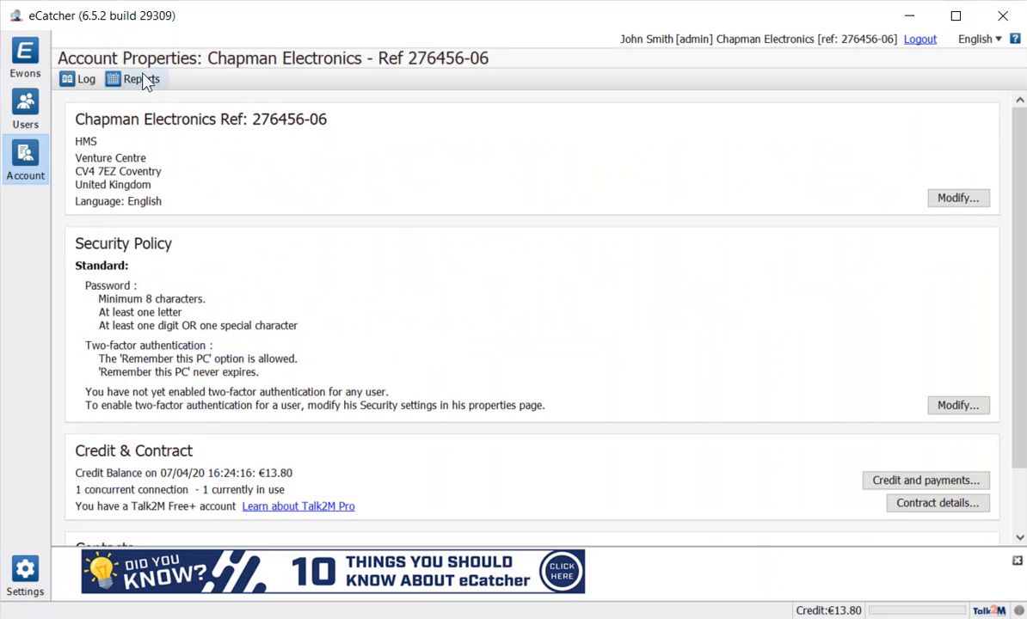
{"action": "scroll", "scroll_direction": "down", "scroll_amount": 3}
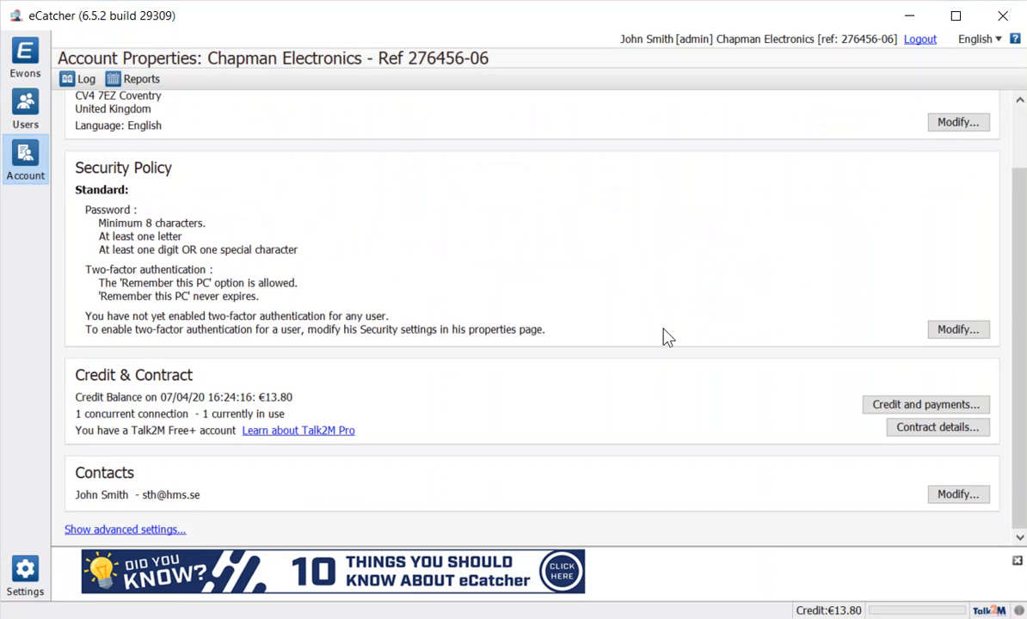
{"action": "mouse_move", "coordinate": [610, 504]}
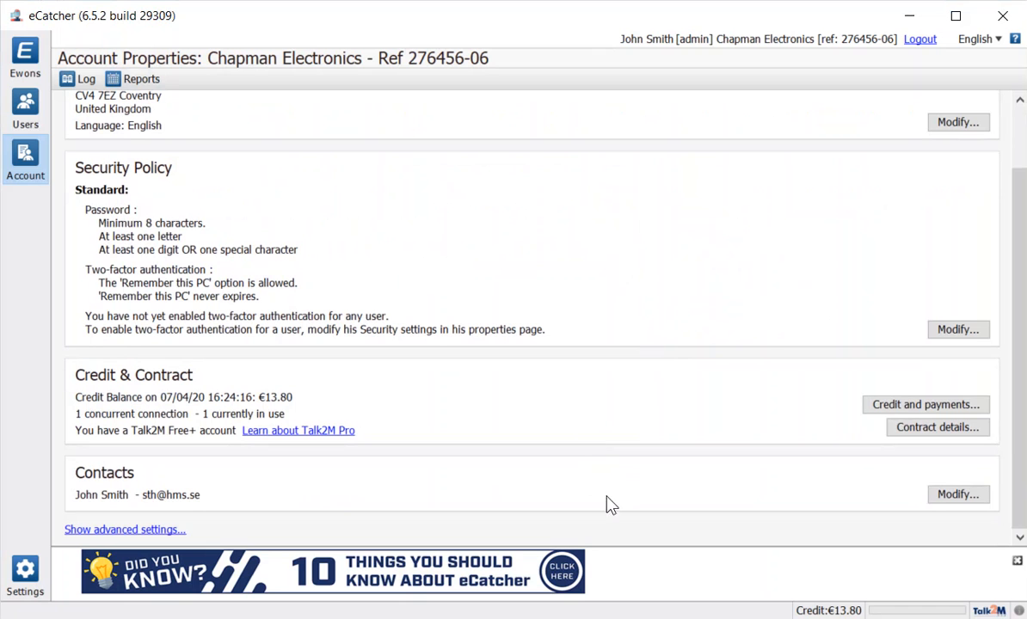
{"action": "mouse_move", "coordinate": [958, 495]}
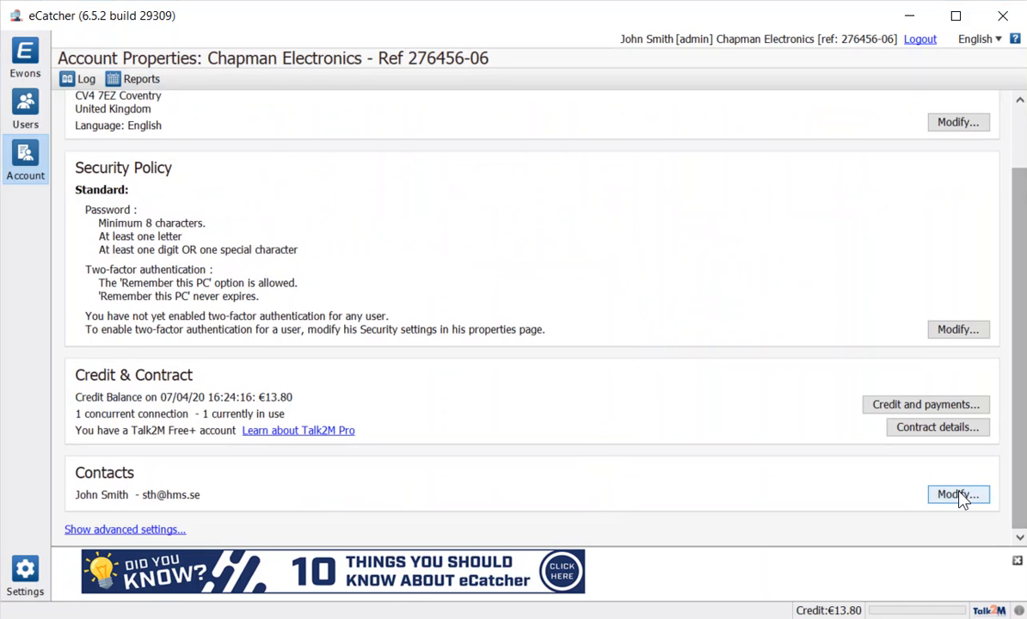
{"action": "left_click", "coordinate": [957, 496]}
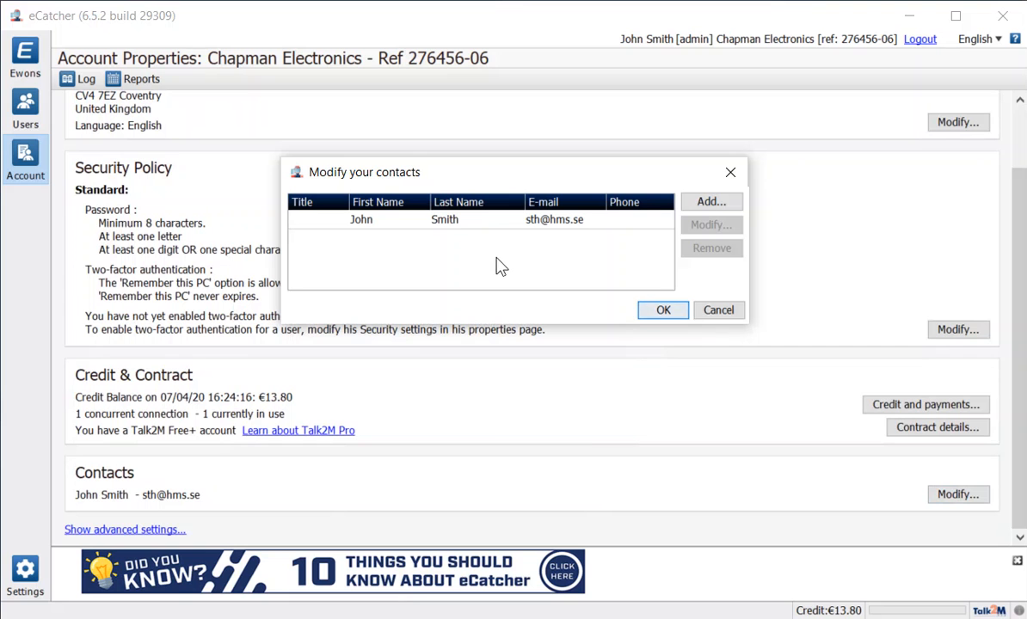
{"action": "mouse_move", "coordinate": [513, 250]}
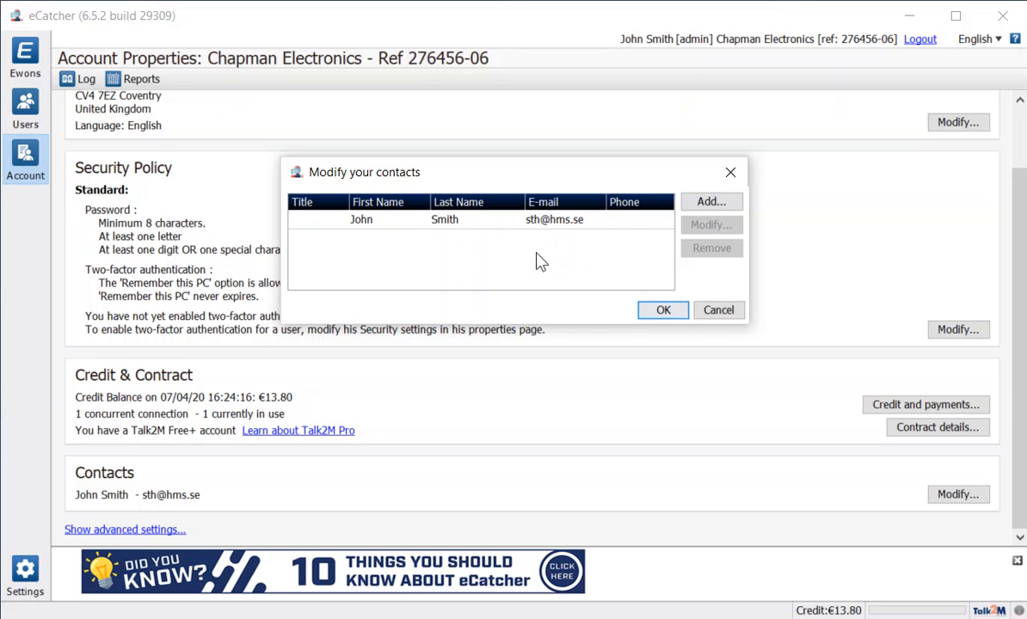
{"action": "left_click", "coordinate": [719, 310]}
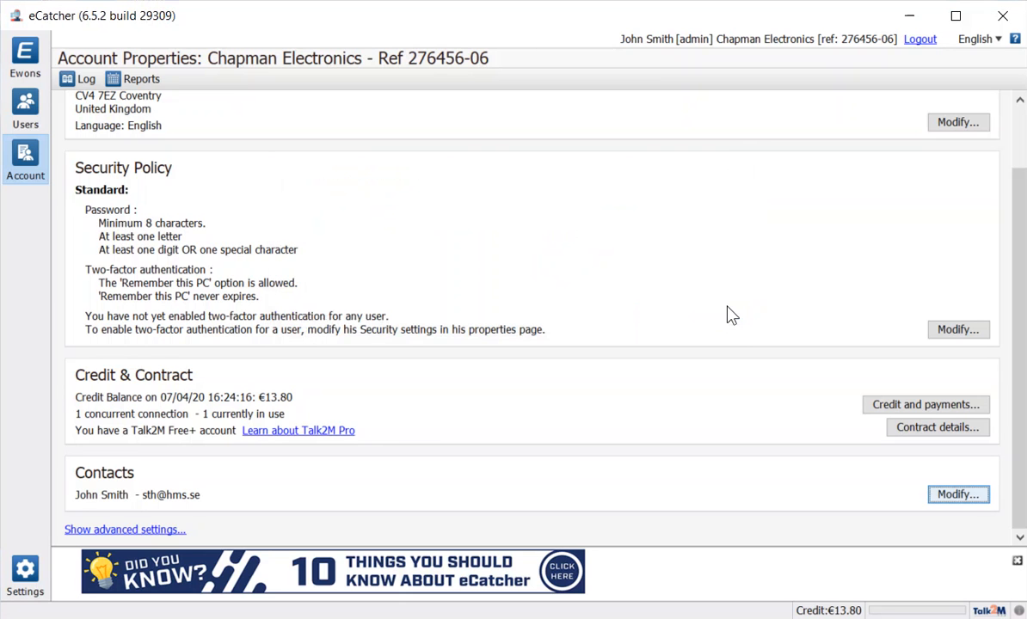
{"action": "mouse_move", "coordinate": [743, 334]}
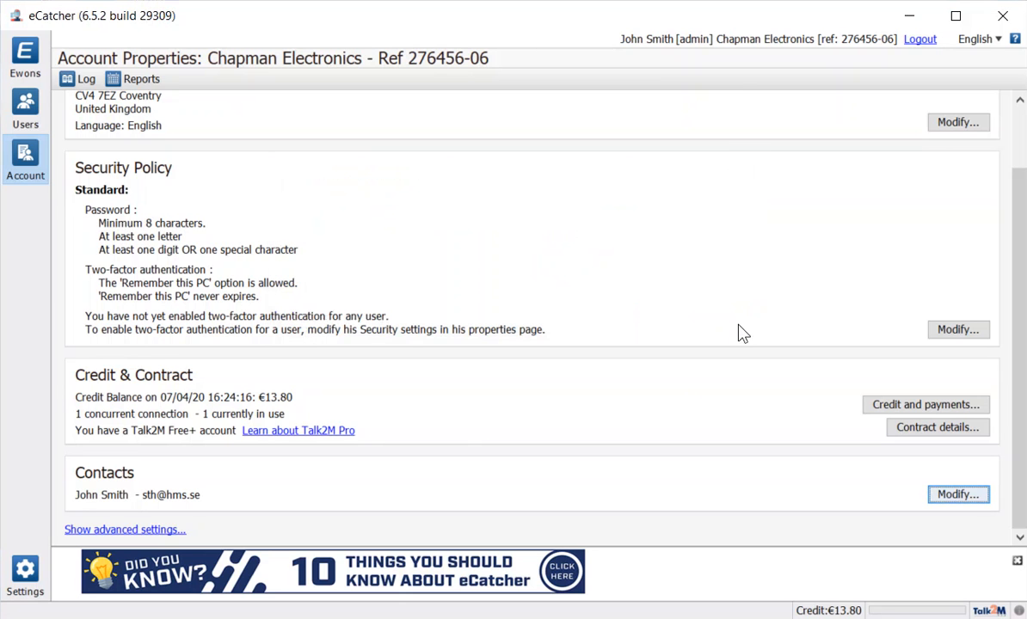
Show advanced settings: custom fields, Ewon auto-registration key, M2U, privacy and M2Web logo sections.
{"action": "left_click", "coordinate": [124, 530]}
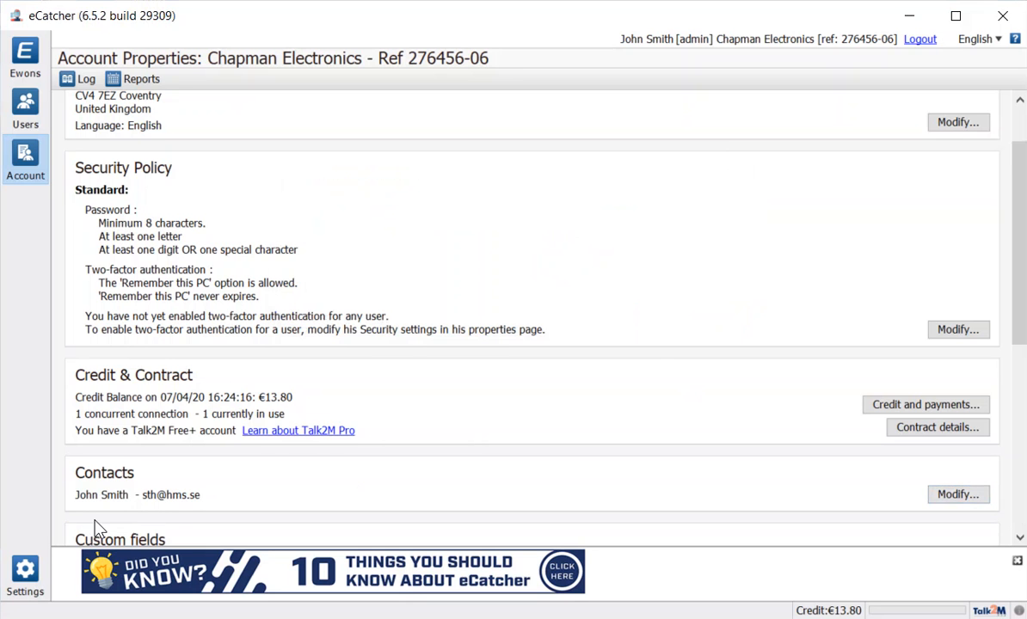
{"action": "scroll", "scroll_direction": "down", "scroll_amount": 3}
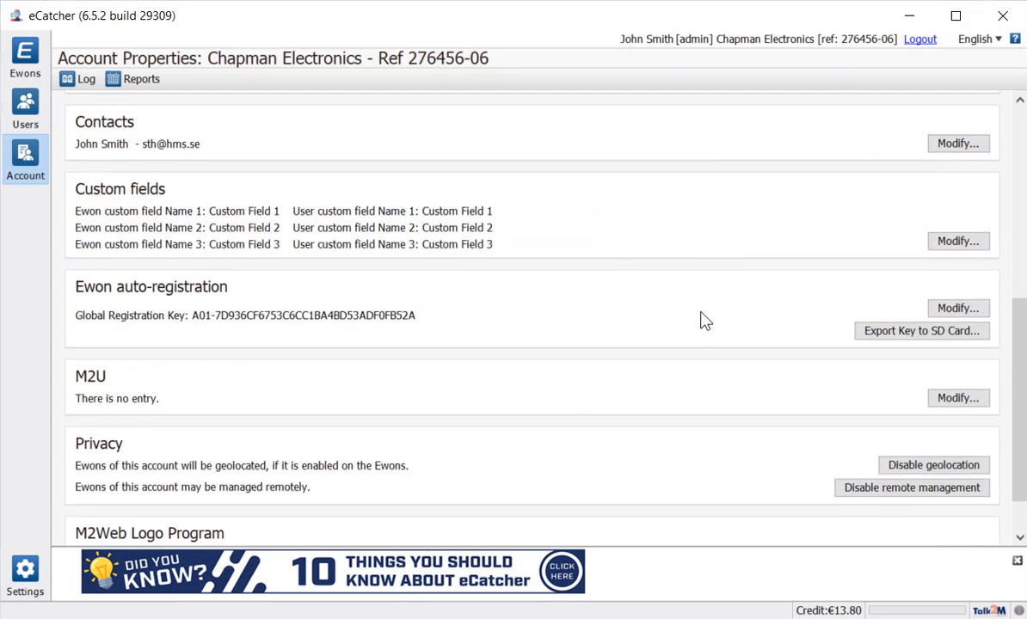
{"action": "mouse_move", "coordinate": [503, 272]}
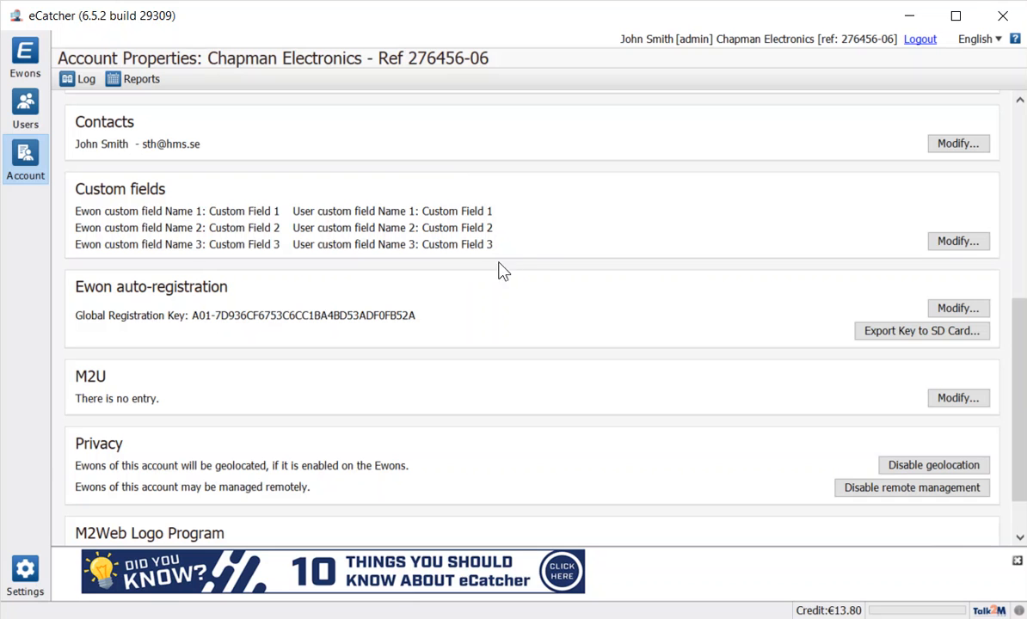
{"action": "mouse_move", "coordinate": [568, 330]}
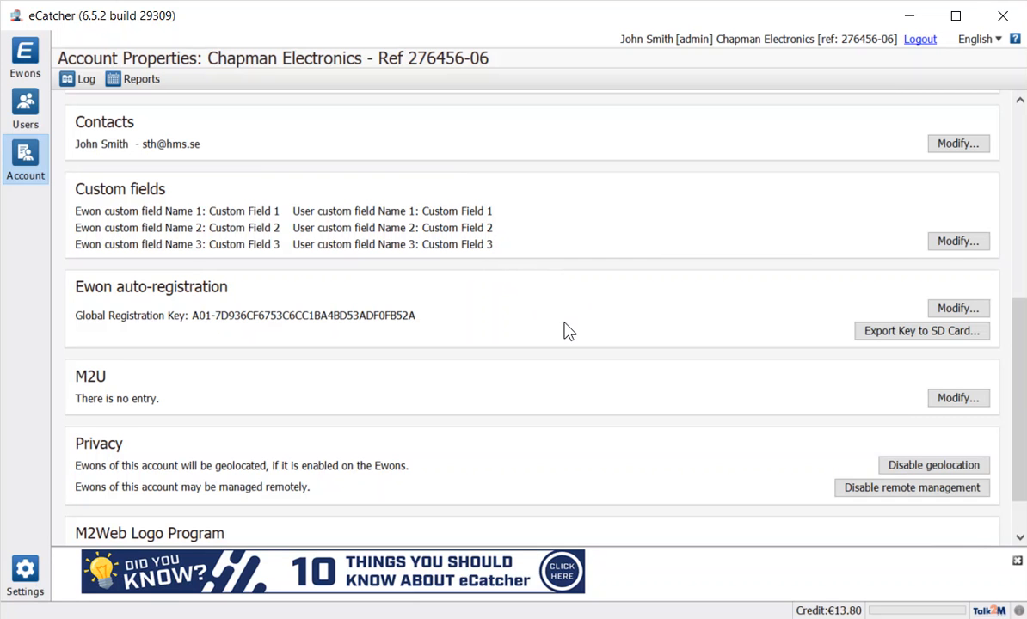
{"action": "mouse_move", "coordinate": [584, 285]}
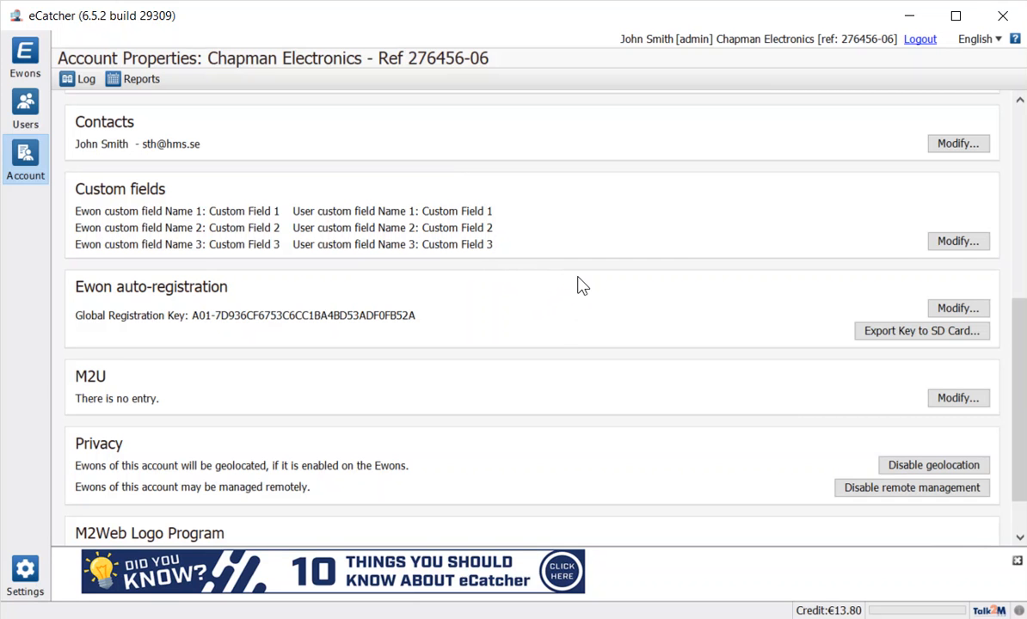
{"action": "scroll", "scroll_direction": "down", "scroll_amount": 3}
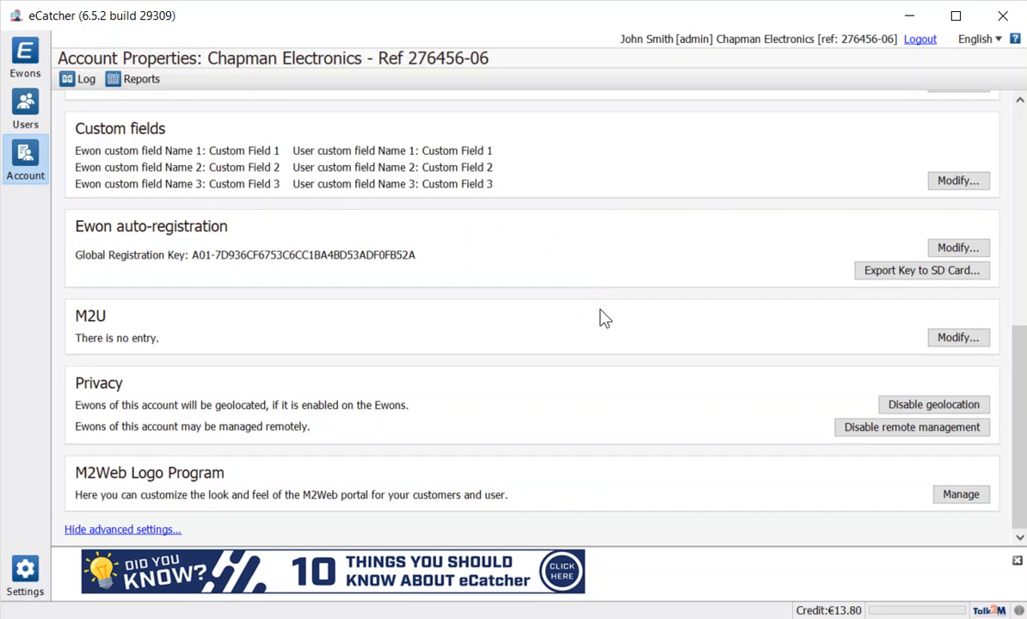
{"action": "mouse_move", "coordinate": [238, 418]}
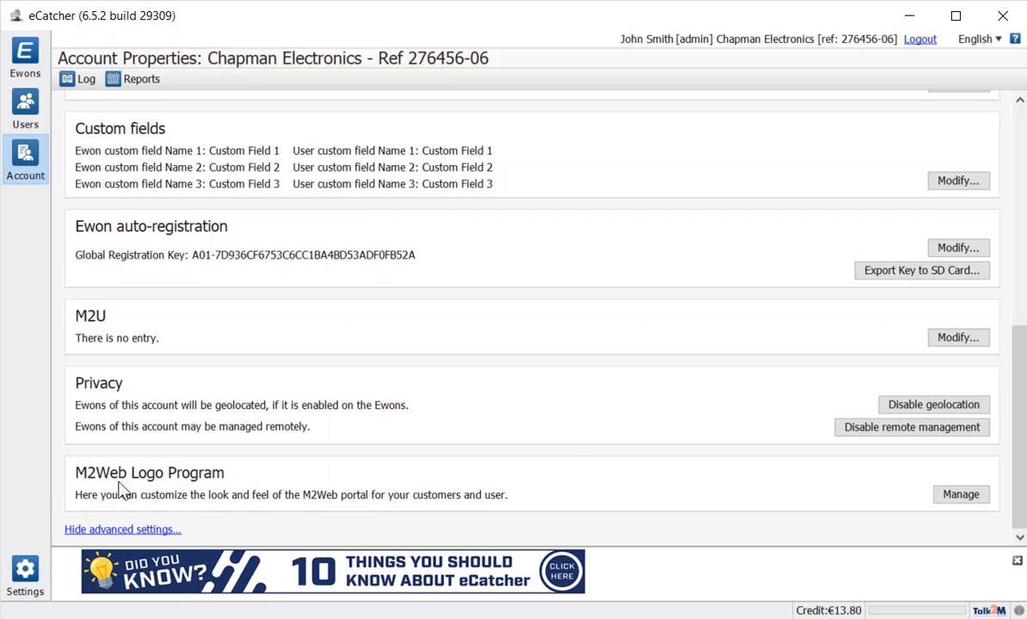
{"action": "mouse_move", "coordinate": [529, 483]}
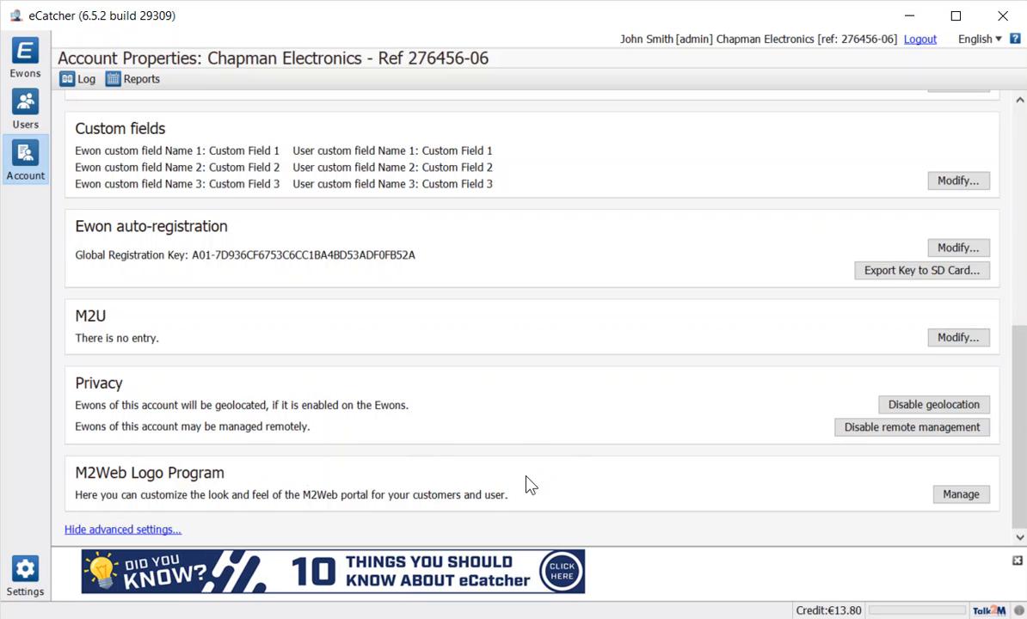
{"action": "mouse_move", "coordinate": [578, 478]}
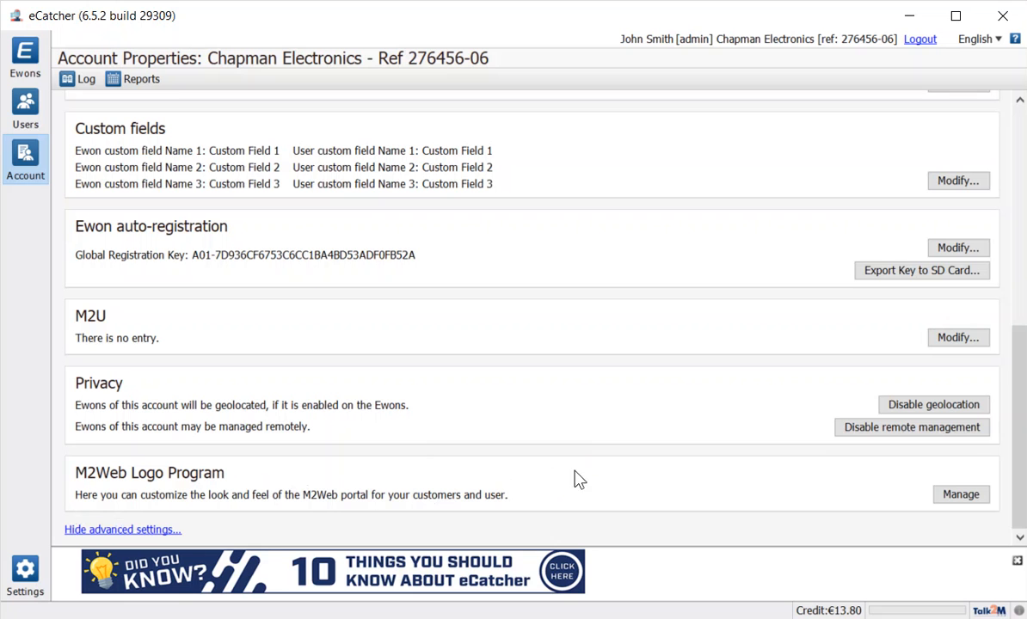
{"action": "mouse_move", "coordinate": [609, 485]}
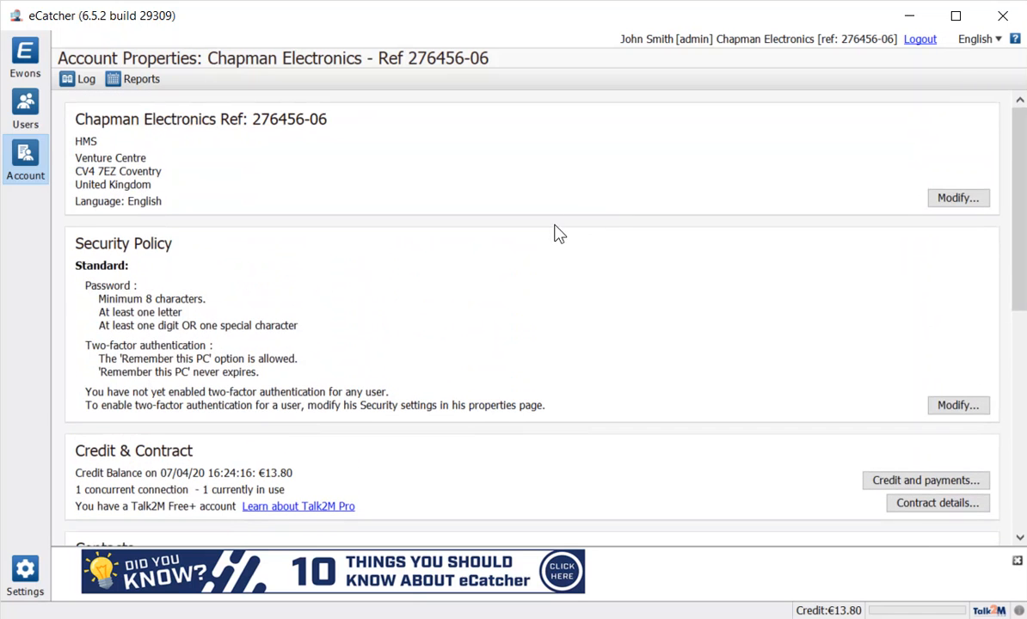
Return to the Ewons list with the active Cosy_0499 connection and its Camera device.
{"action": "left_click", "coordinate": [24, 55]}
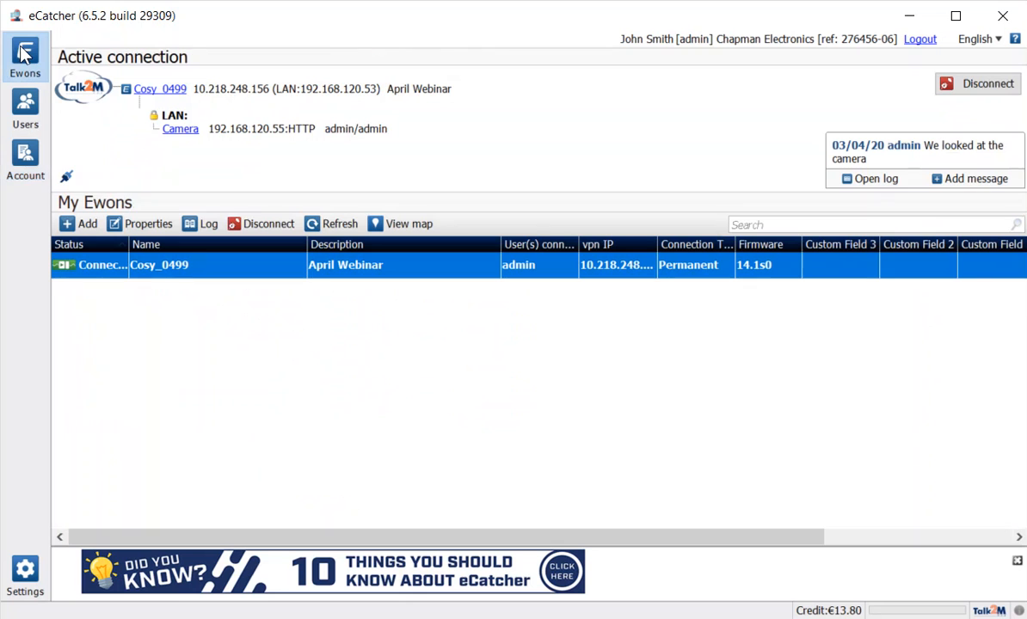
{"action": "mouse_move", "coordinate": [510, 382]}
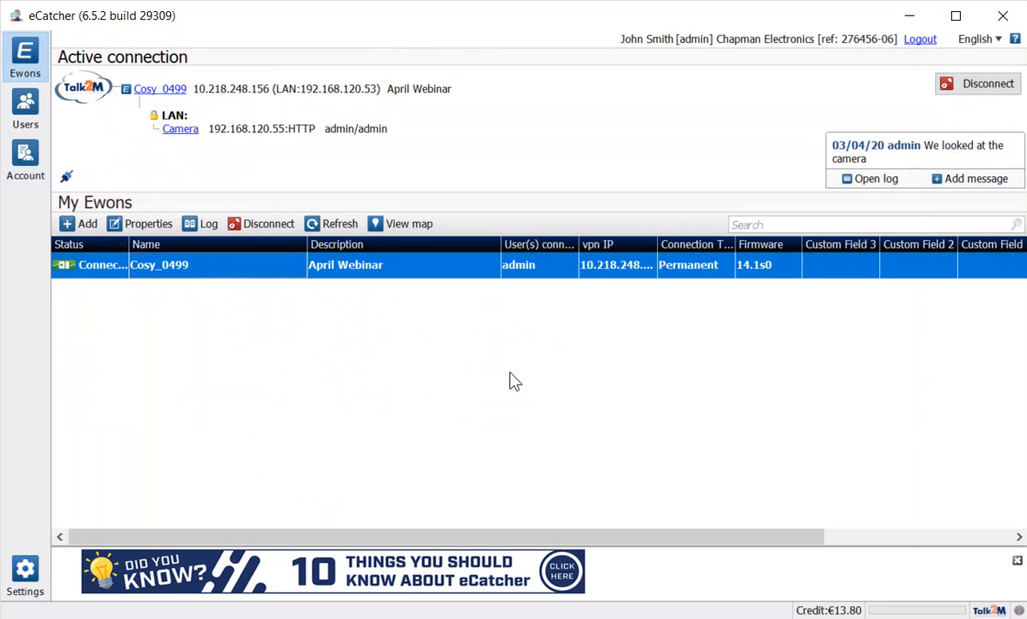
{"action": "mouse_move", "coordinate": [447, 312]}
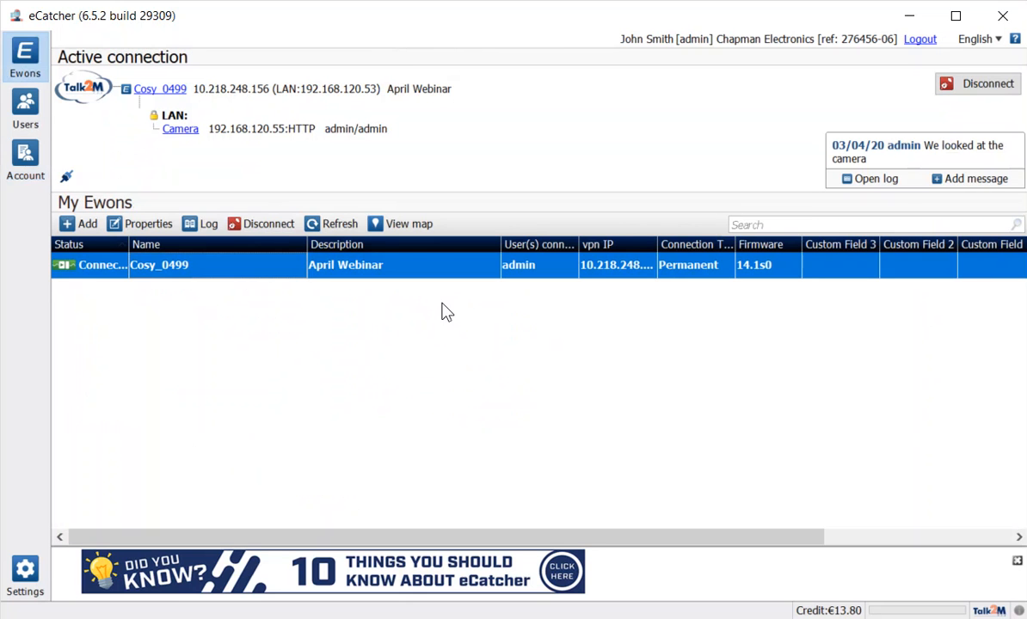